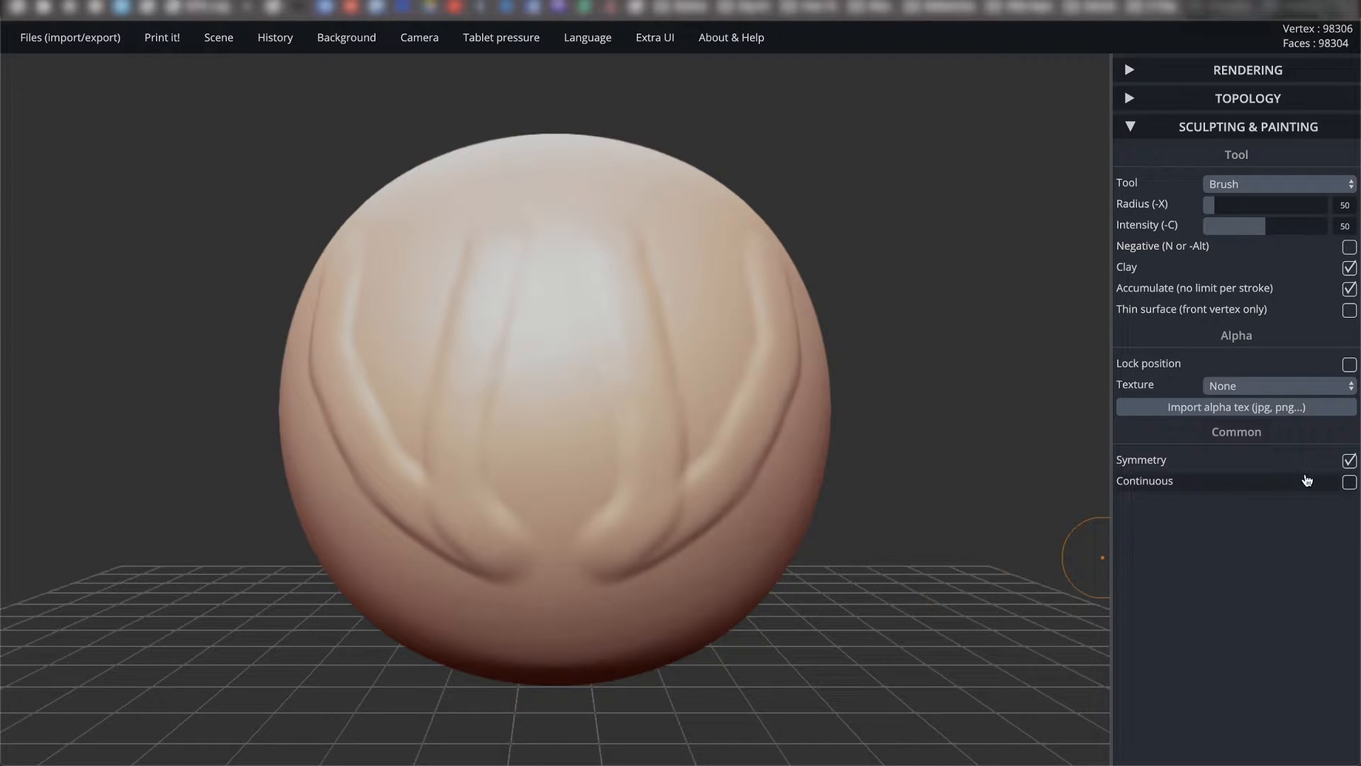
Turn off mirrored symmetry and reset the sphere to a smooth surface.
left_click(1349, 459)
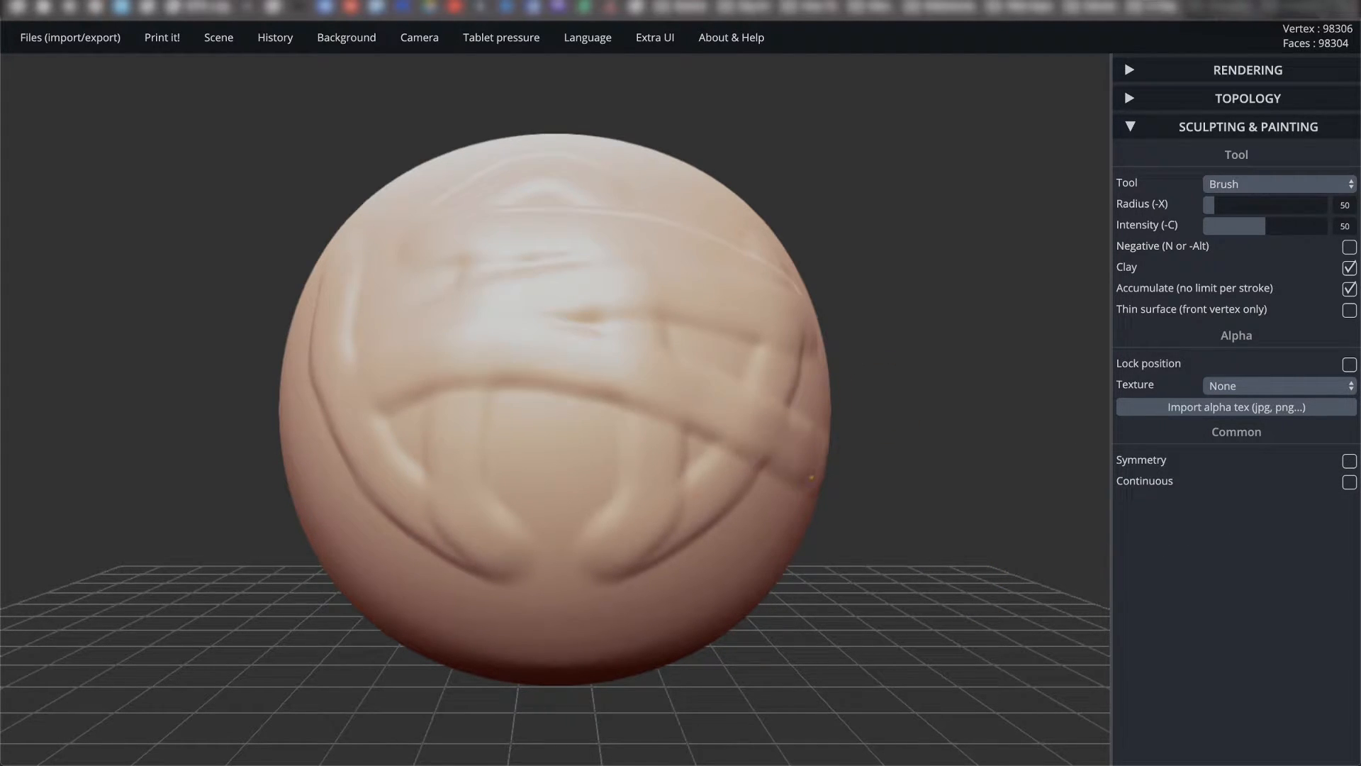
left_click(1276, 183)
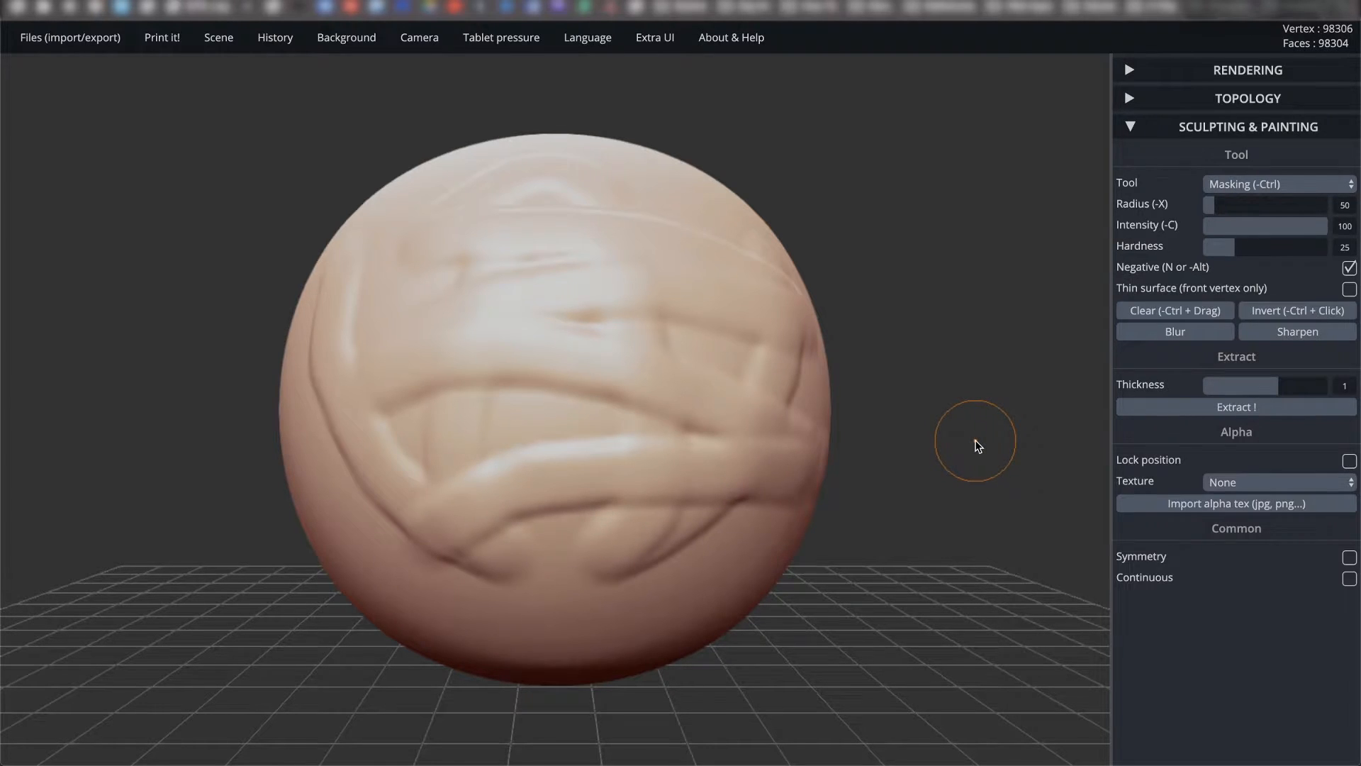
left_click(1277, 183)
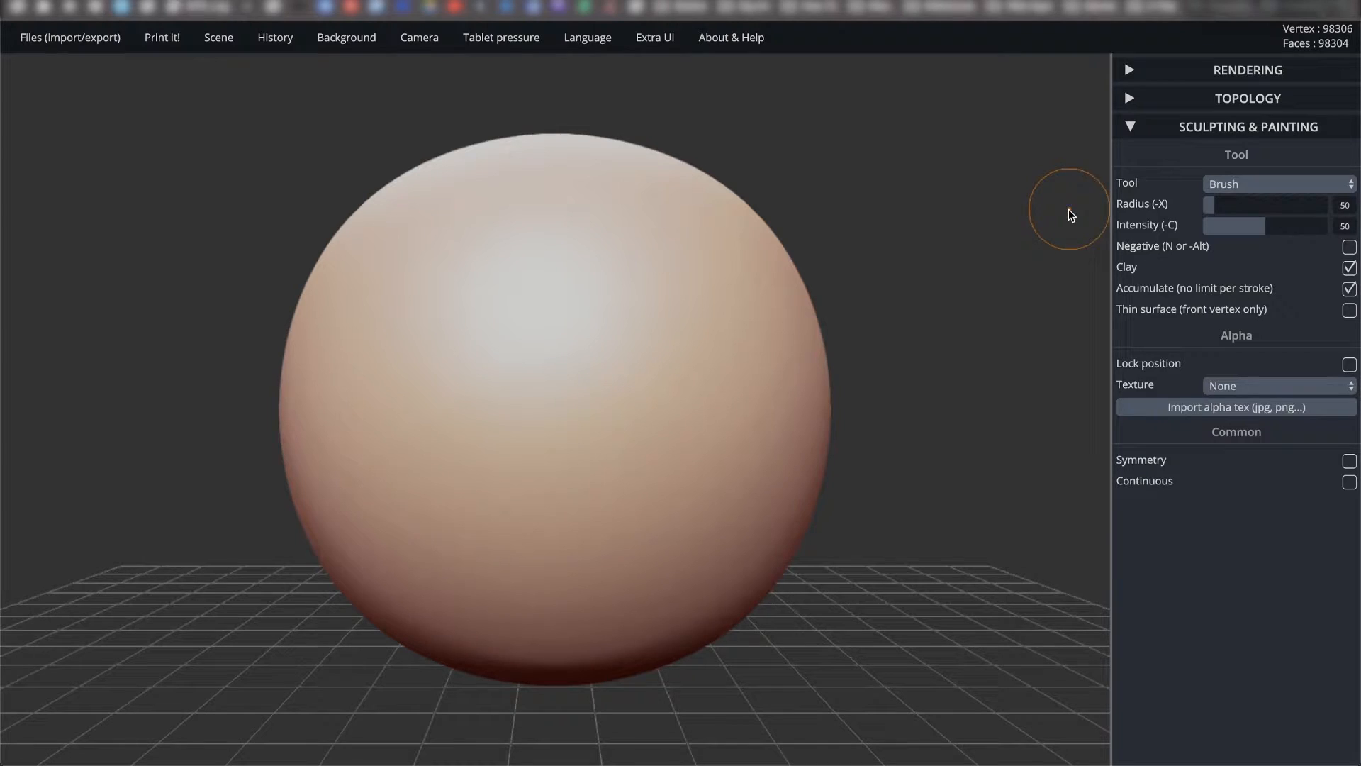
mouse_move(1203, 159)
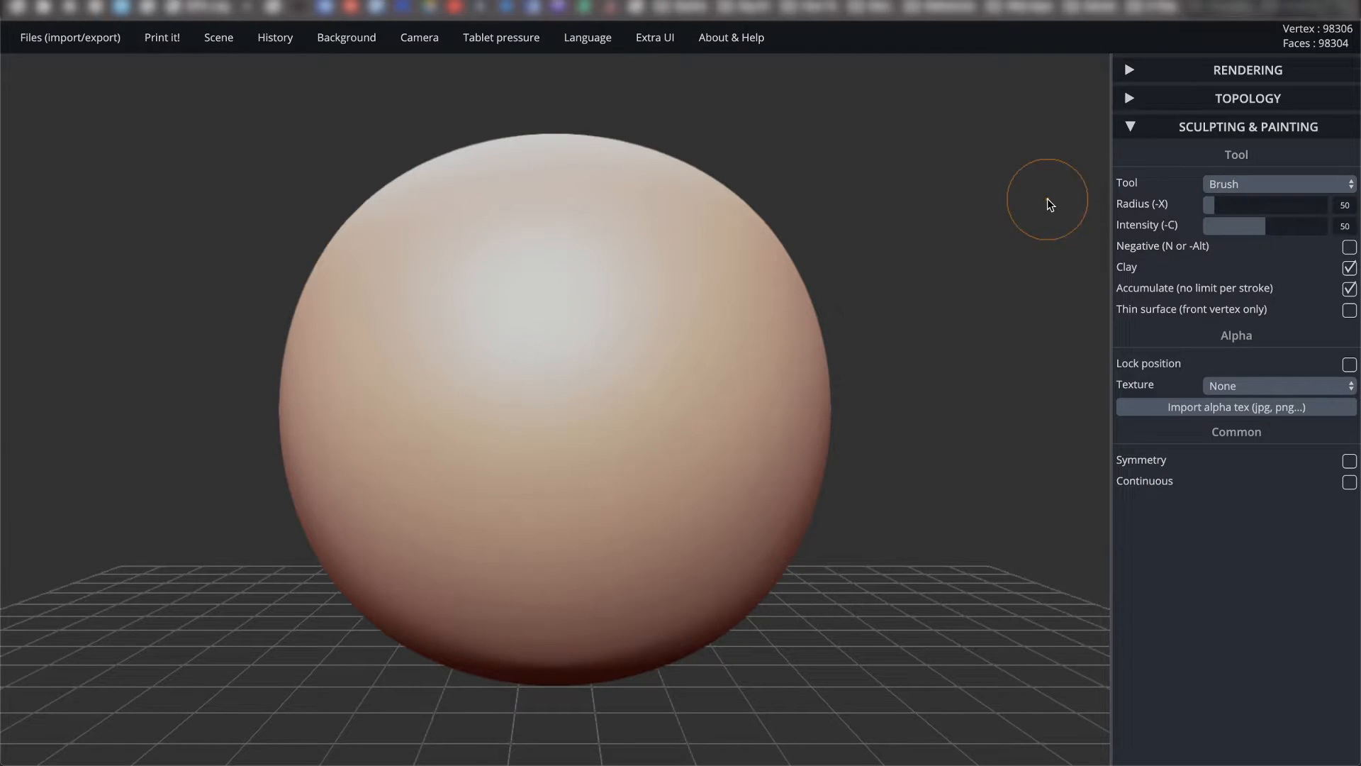
mouse_move(897, 236)
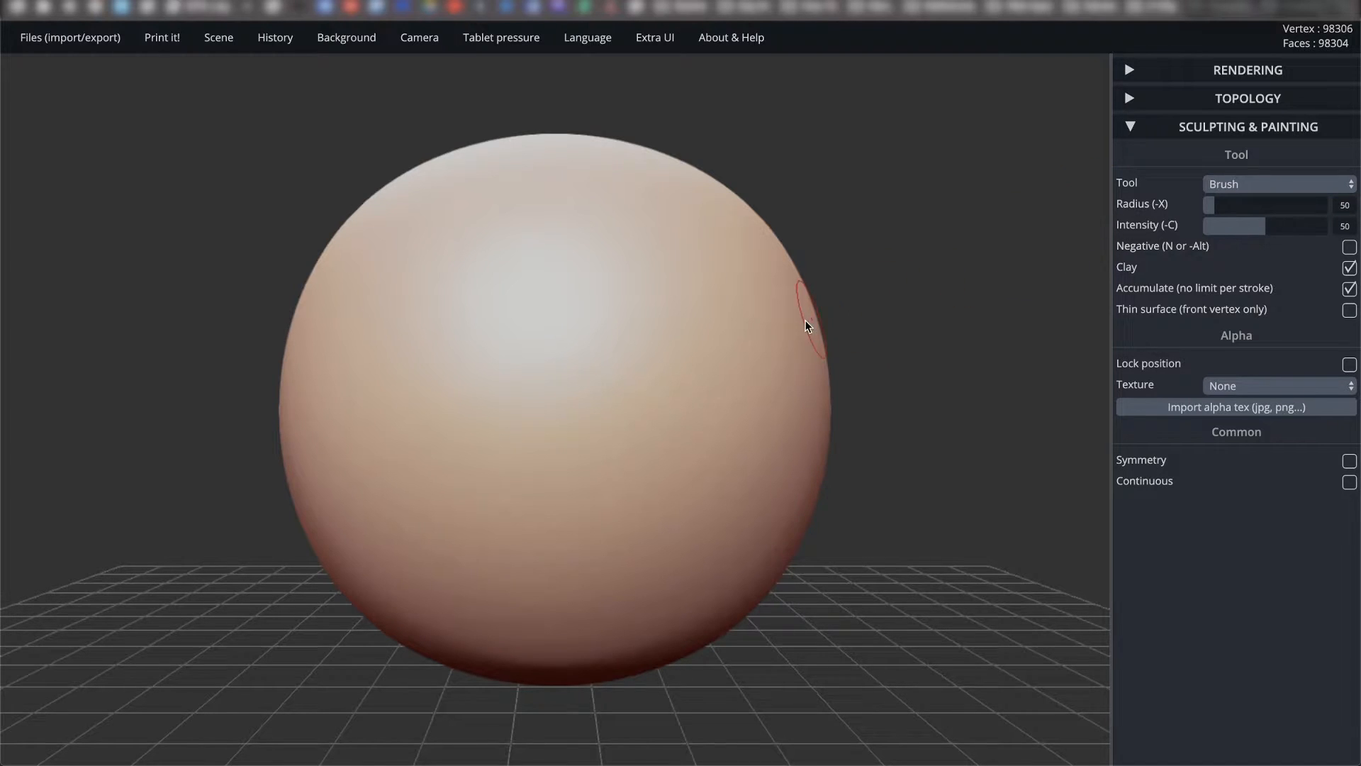
Raise two round bumps on the sphere, one upper right and one near the middle.
left_click(666, 295)
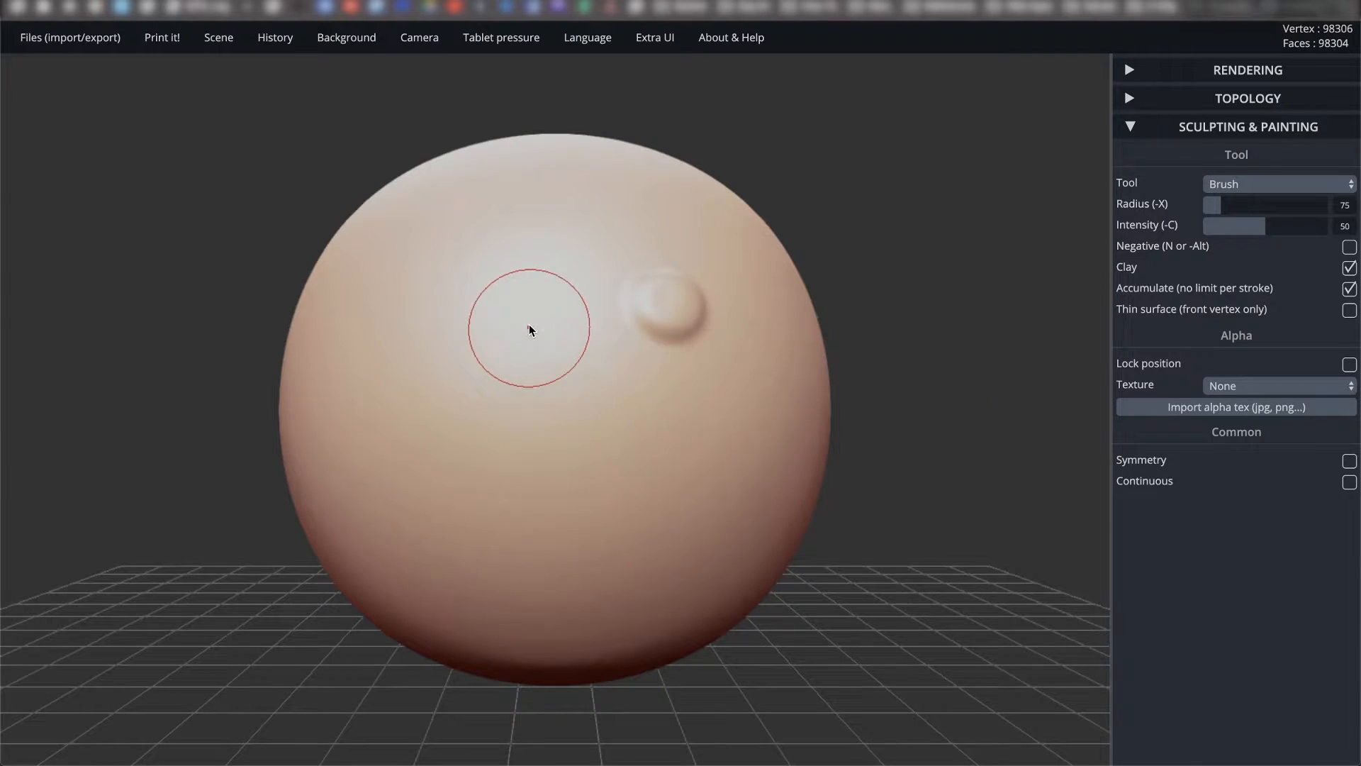
mouse_move(493, 309)
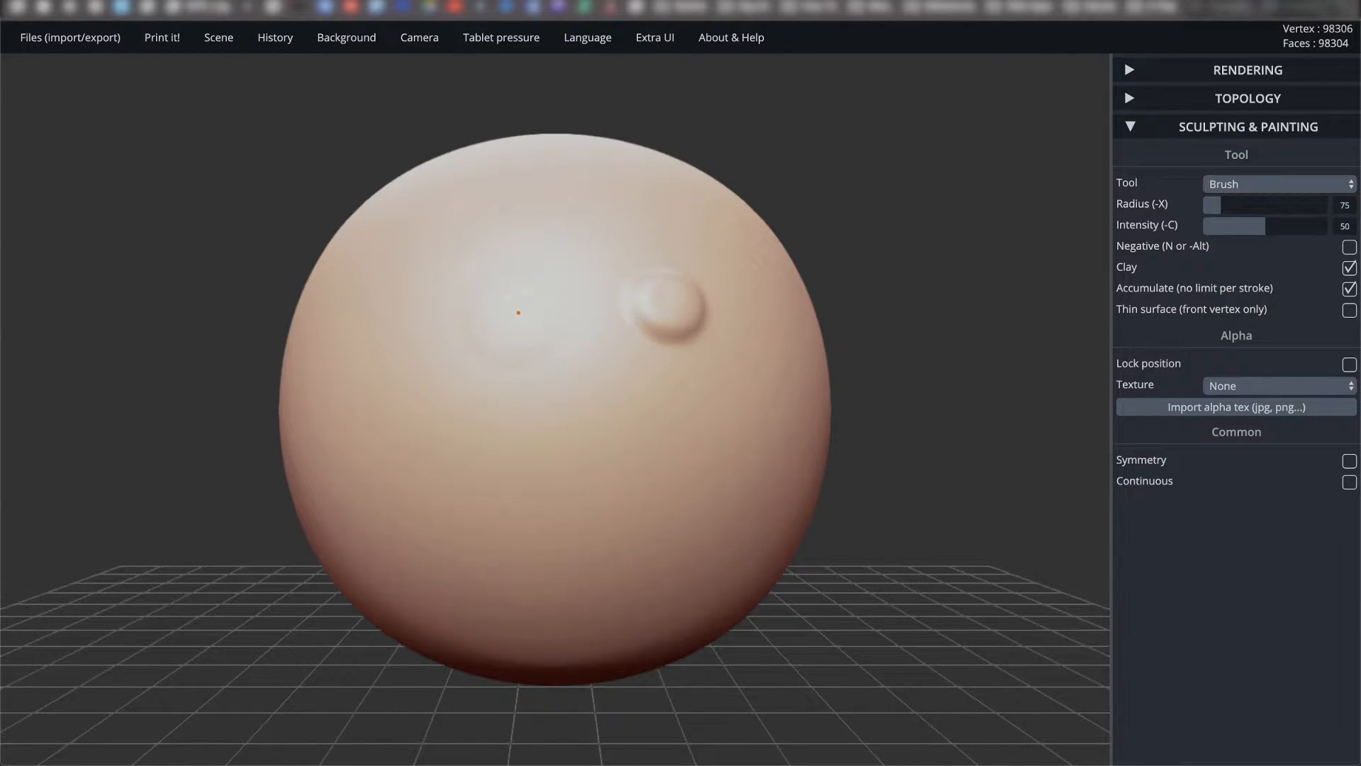
left_click(518, 313)
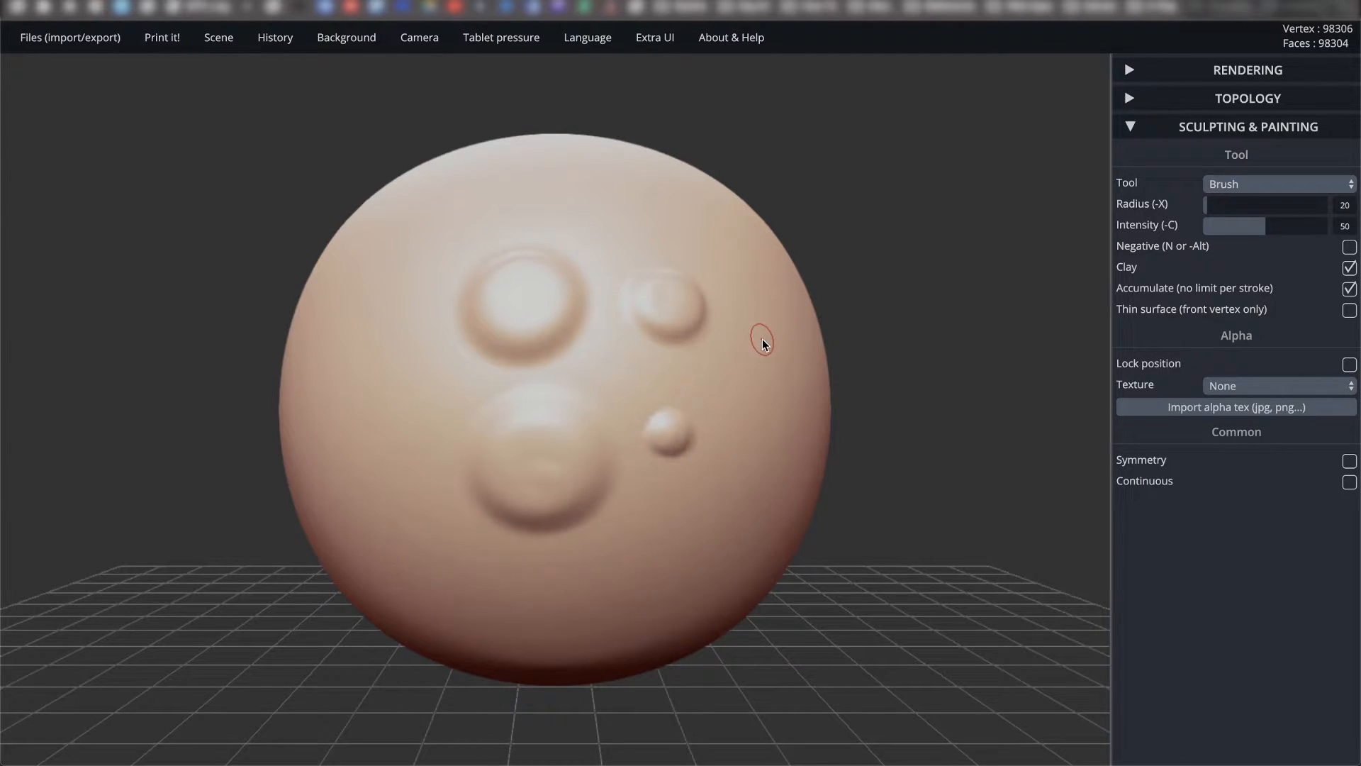
mouse_move(754, 337)
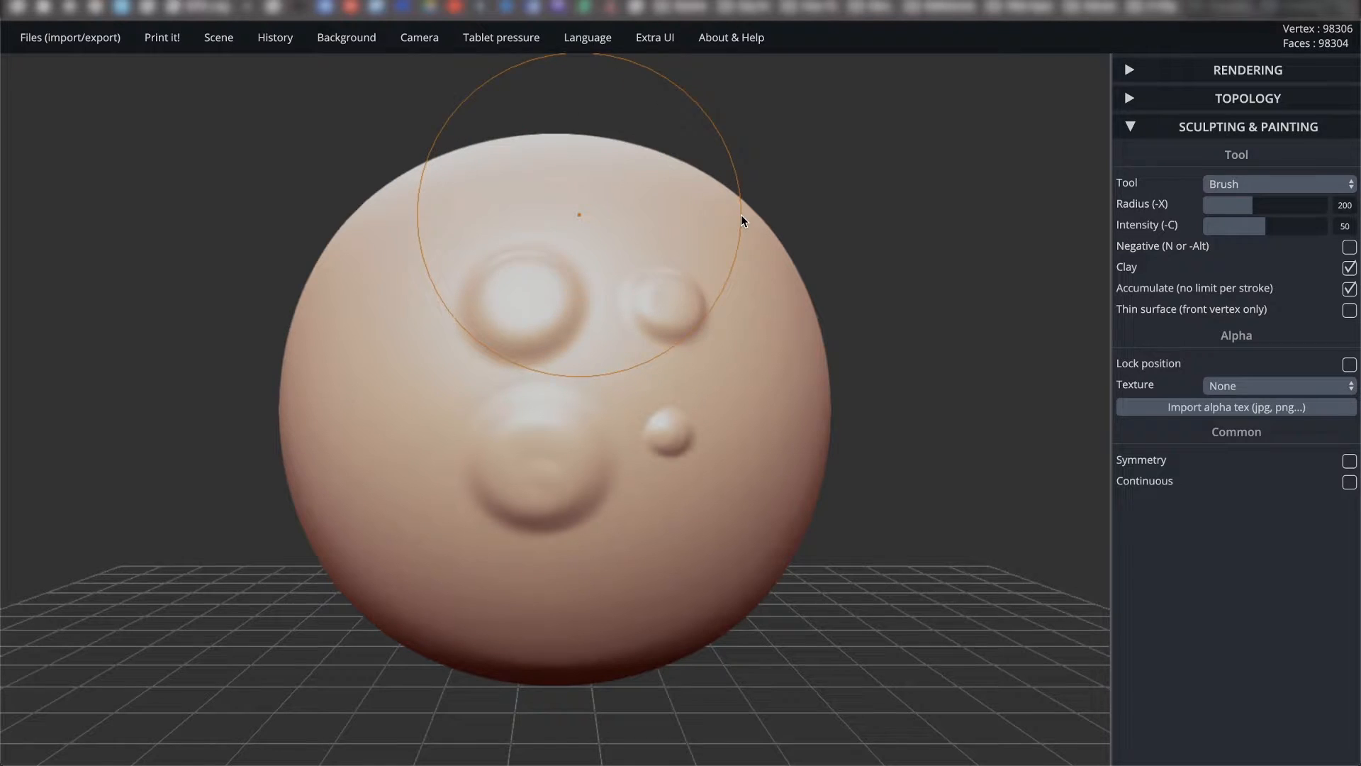
Drag the Radius slider down to a smaller brush size.
left_click_drag(1302, 205, 1215, 204)
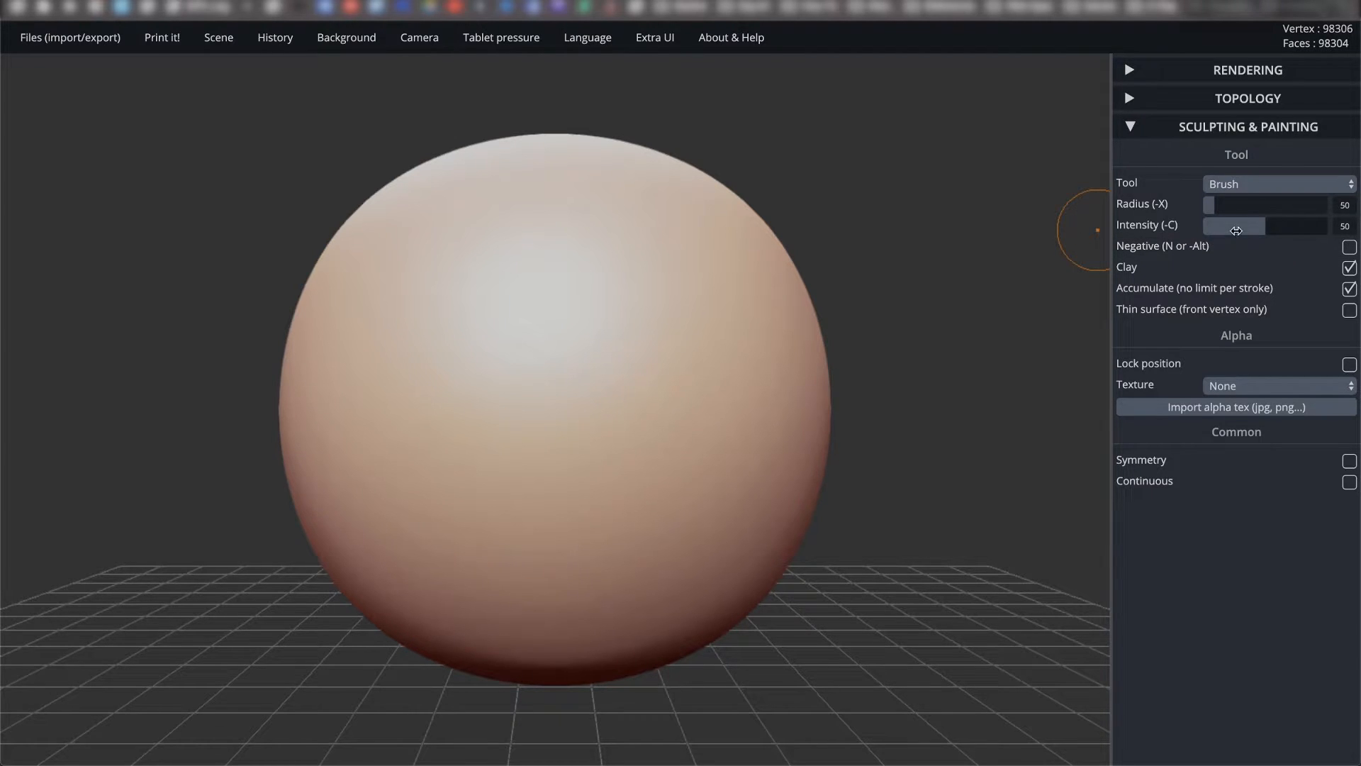
mouse_move(951, 310)
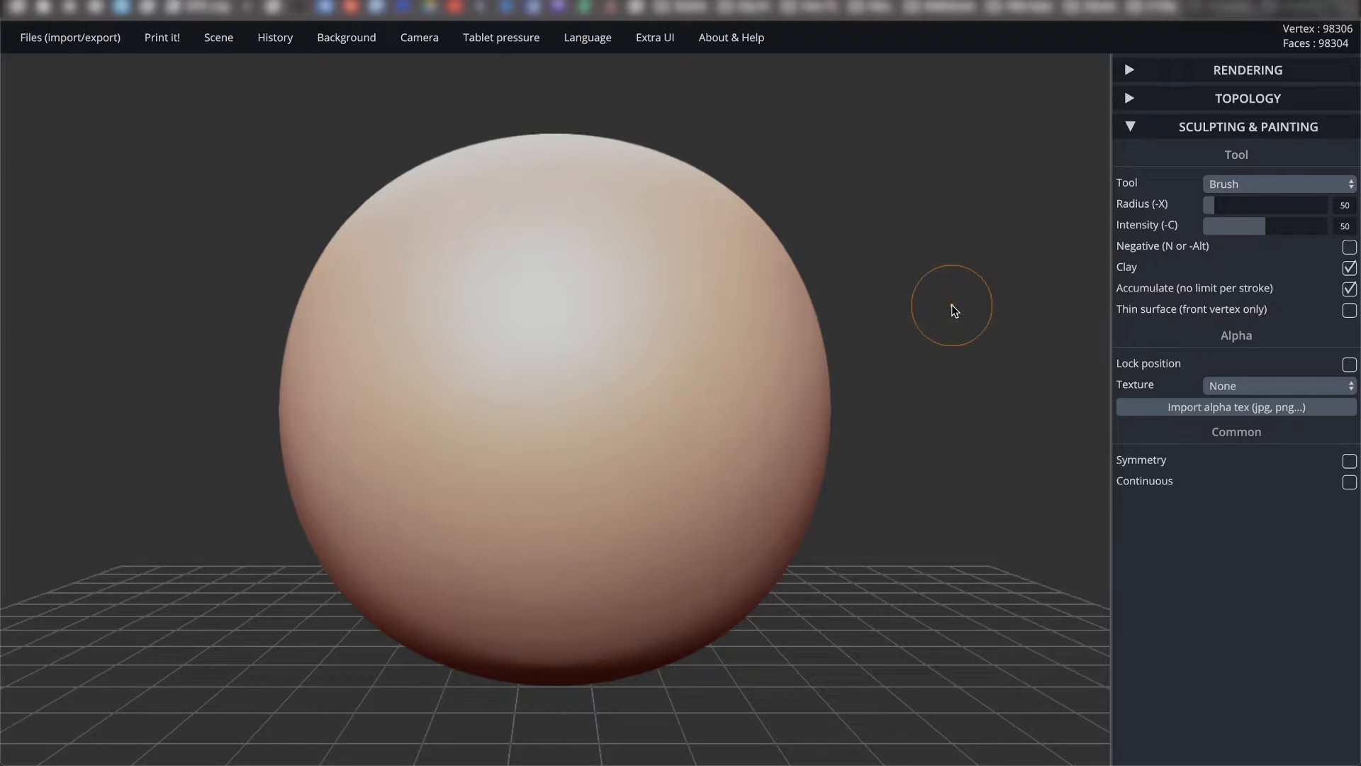
Raise two eye bumps, set Intensity to 97, then sculpt a brow ridge and wide smile.
left_click(486, 359)
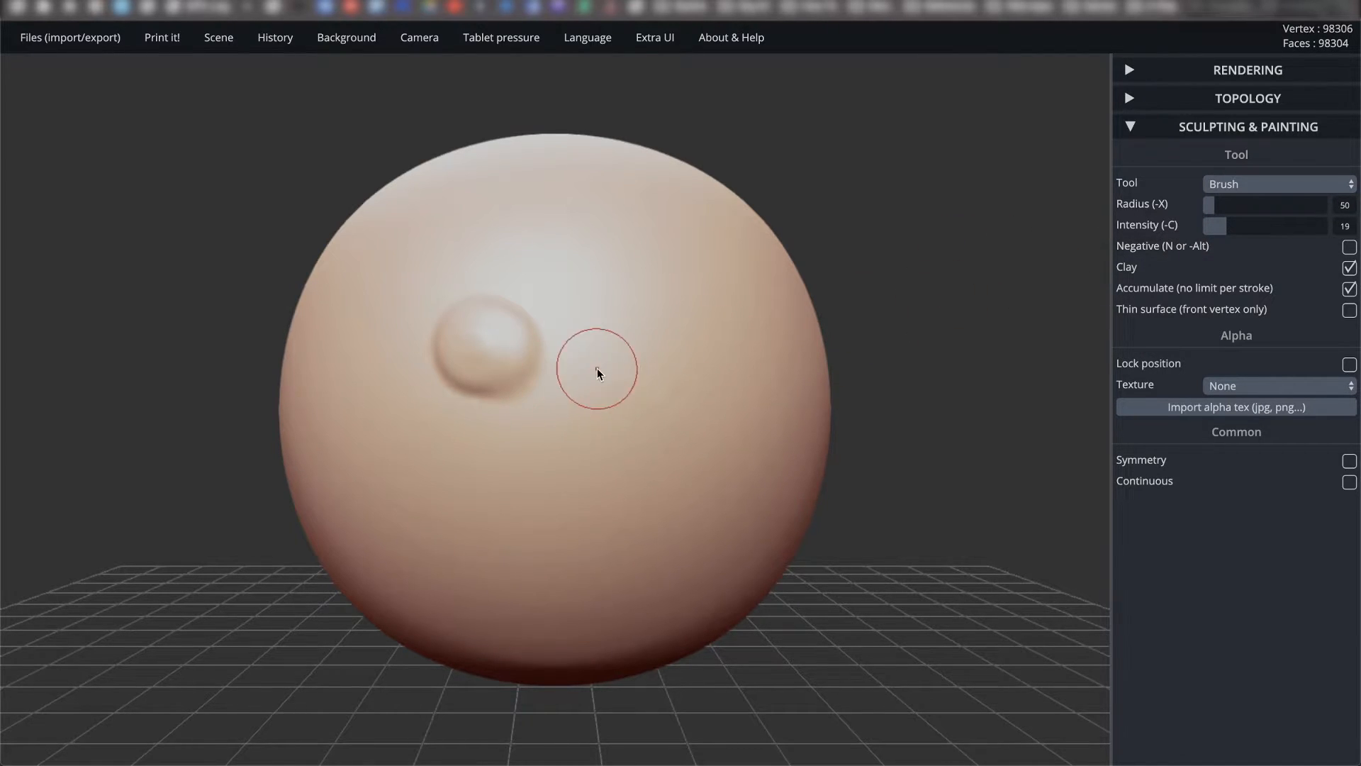
left_click(596, 364)
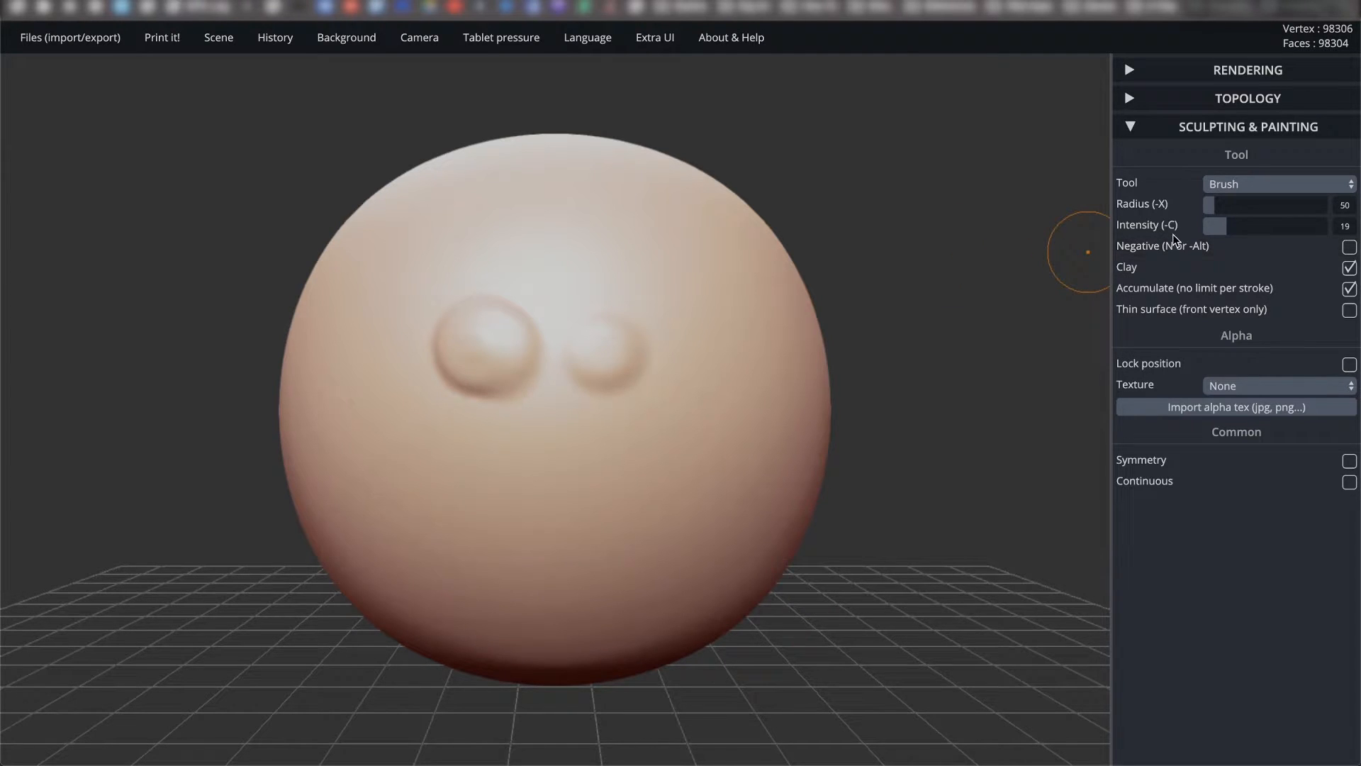
mouse_move(943, 260)
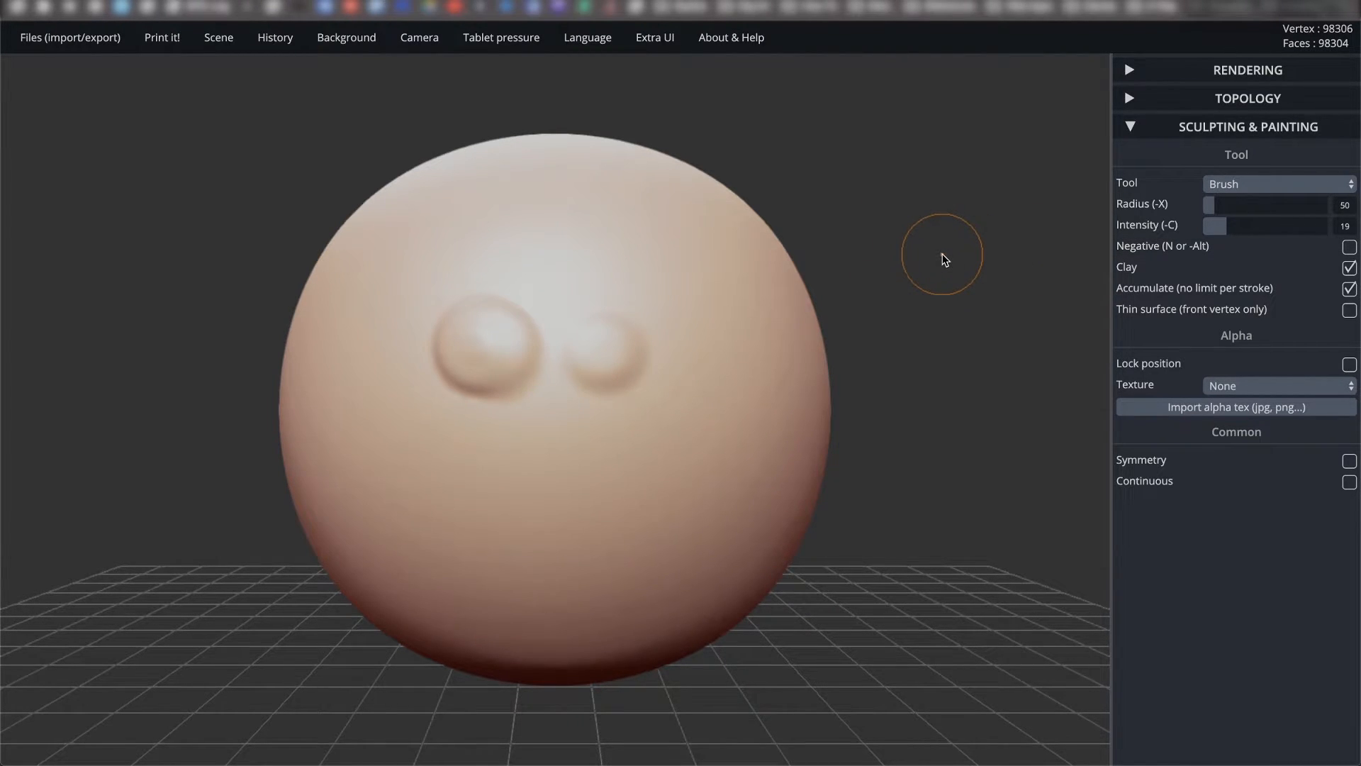
mouse_move(642, 249)
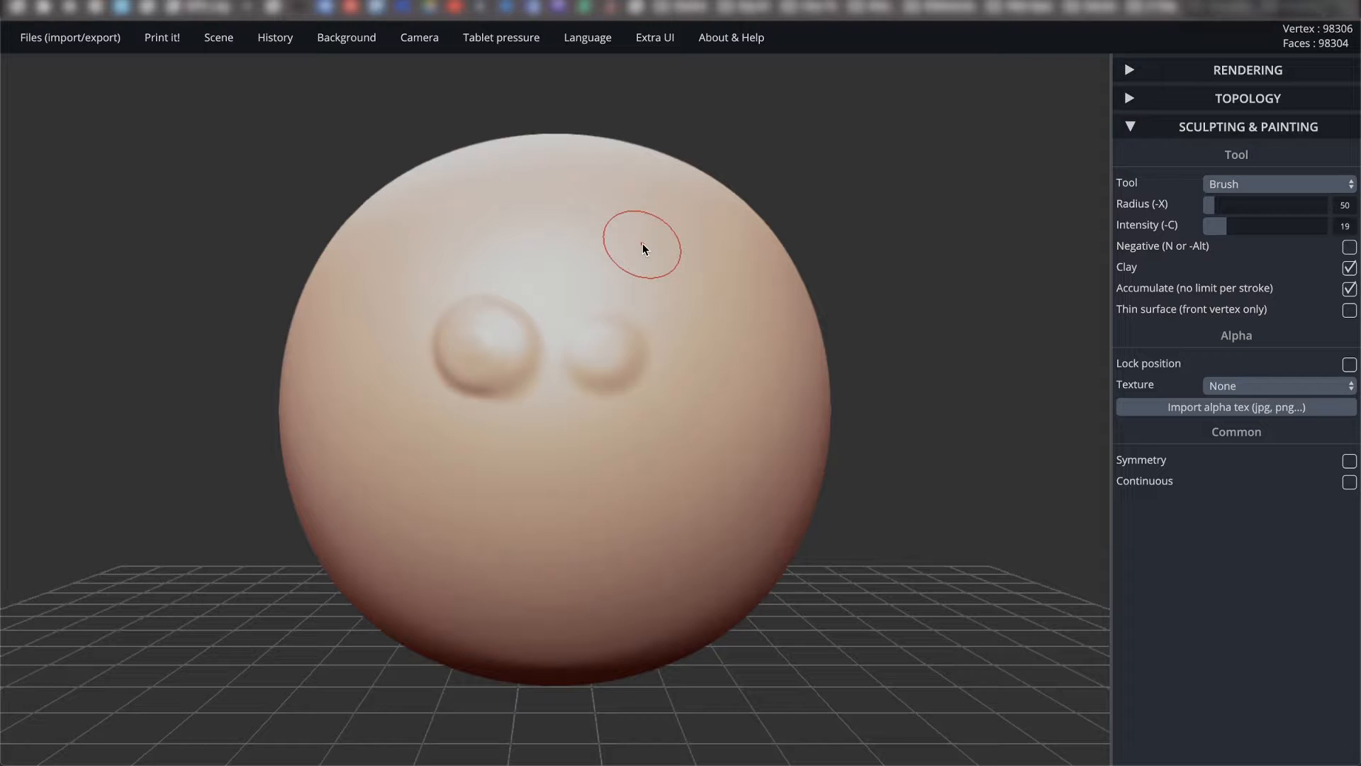
left_click_drag(1214, 226, 1302, 226)
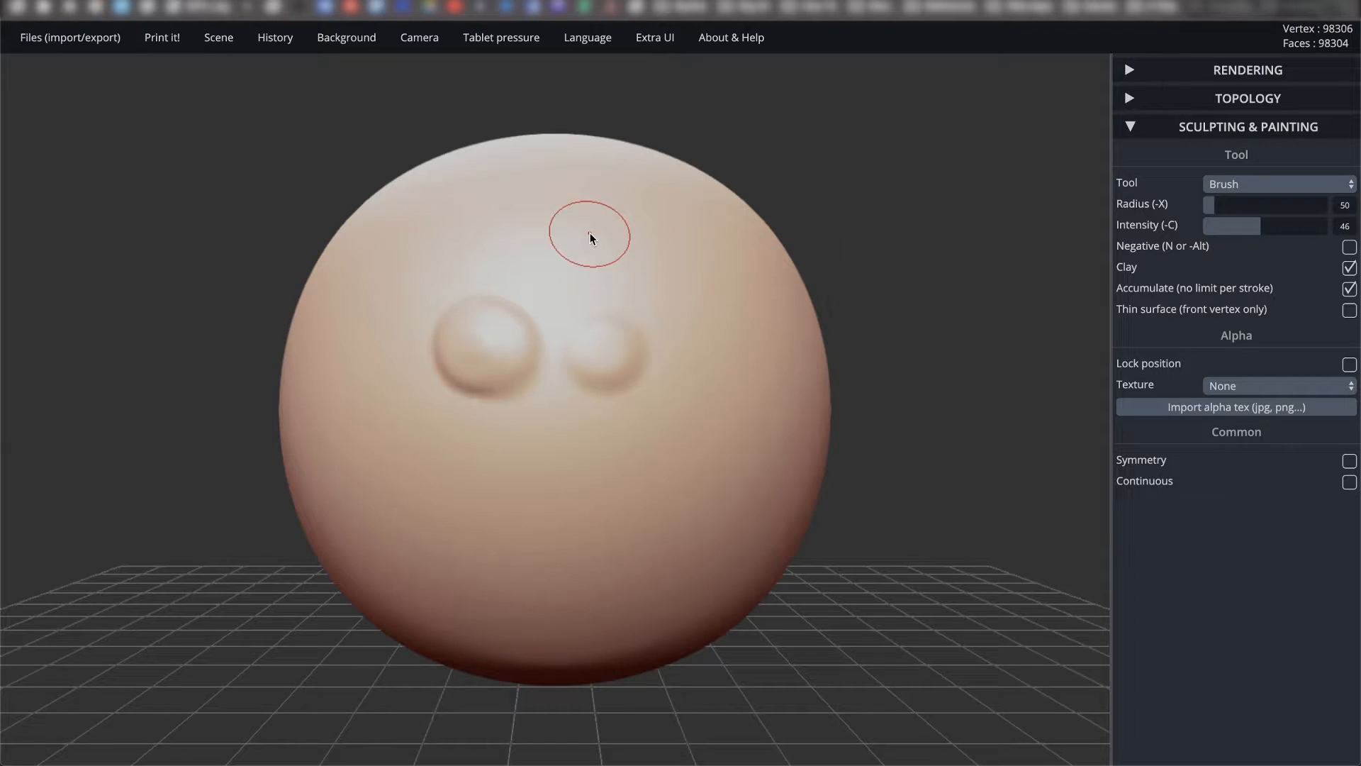
left_click_drag(591, 239, 729, 287)
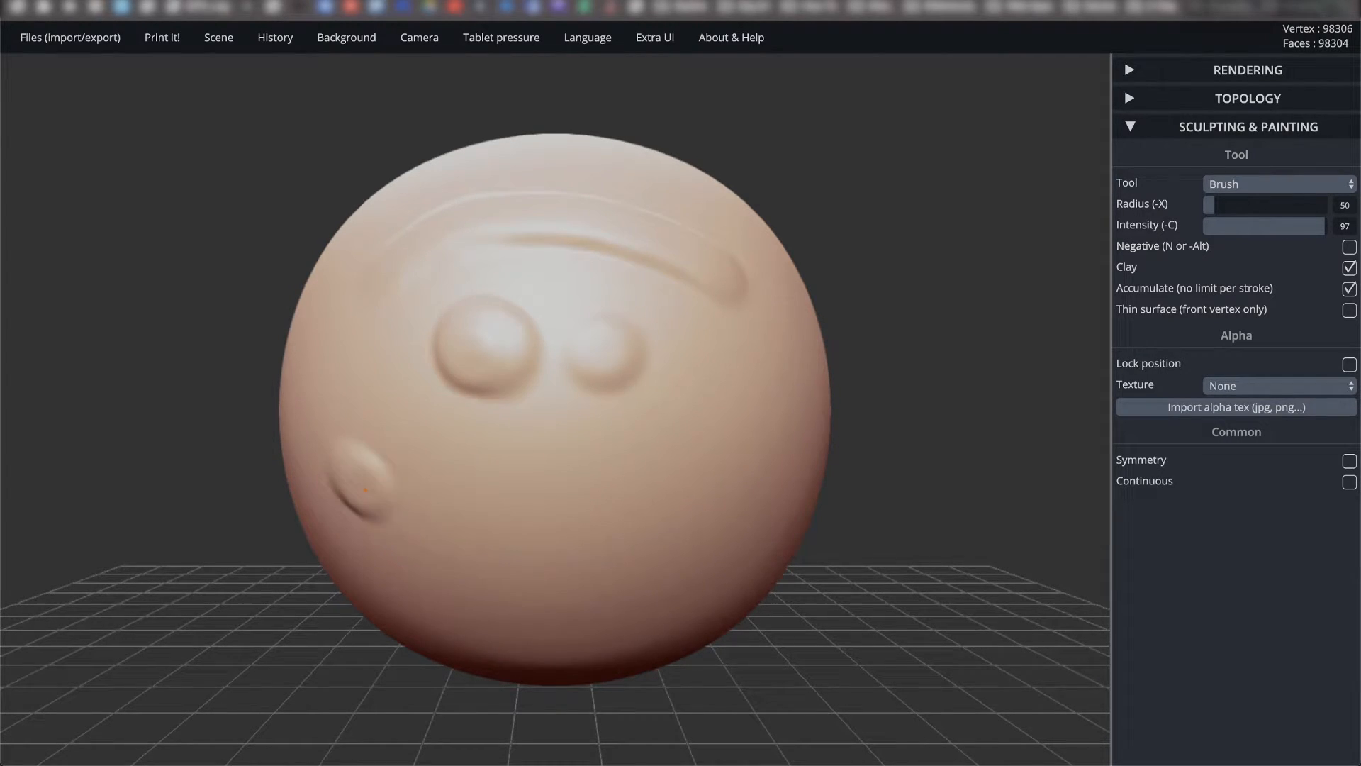
left_click_drag(373, 482, 686, 499)
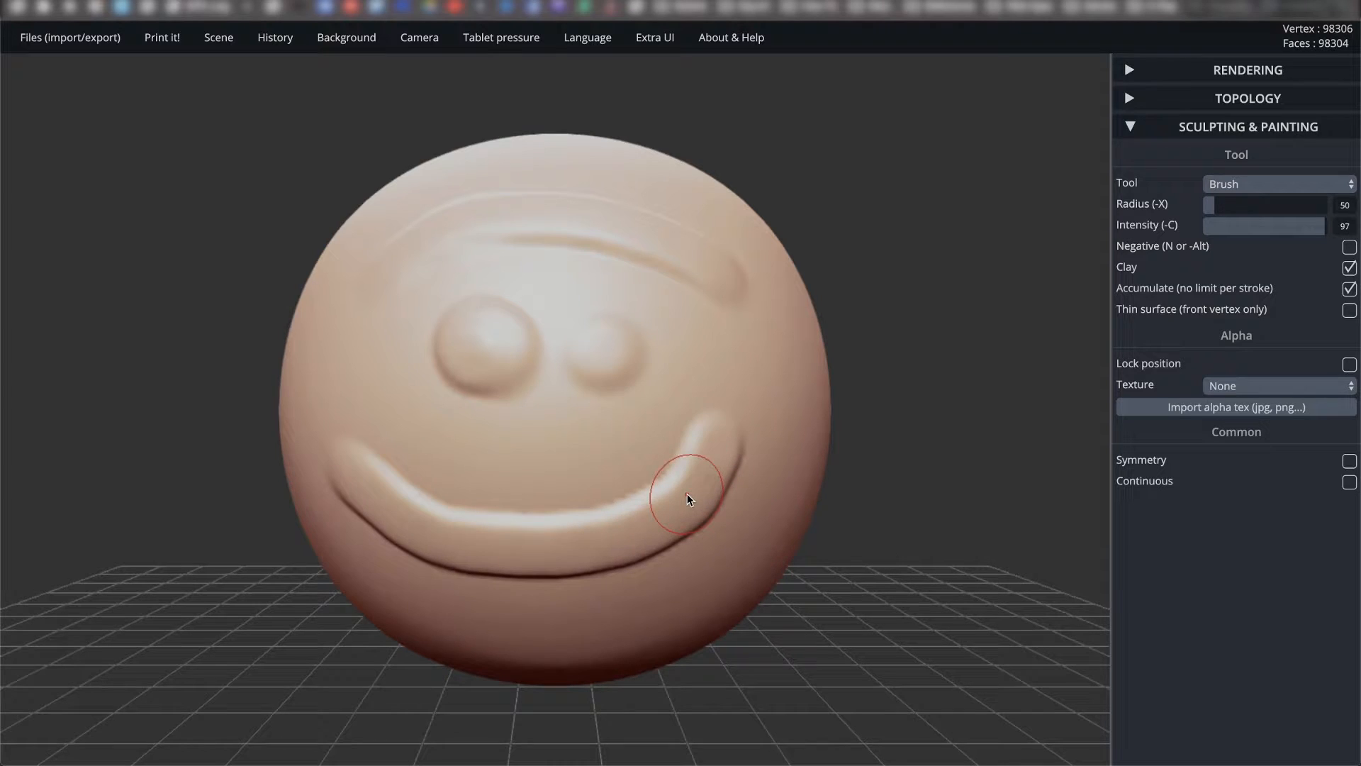
mouse_move(873, 472)
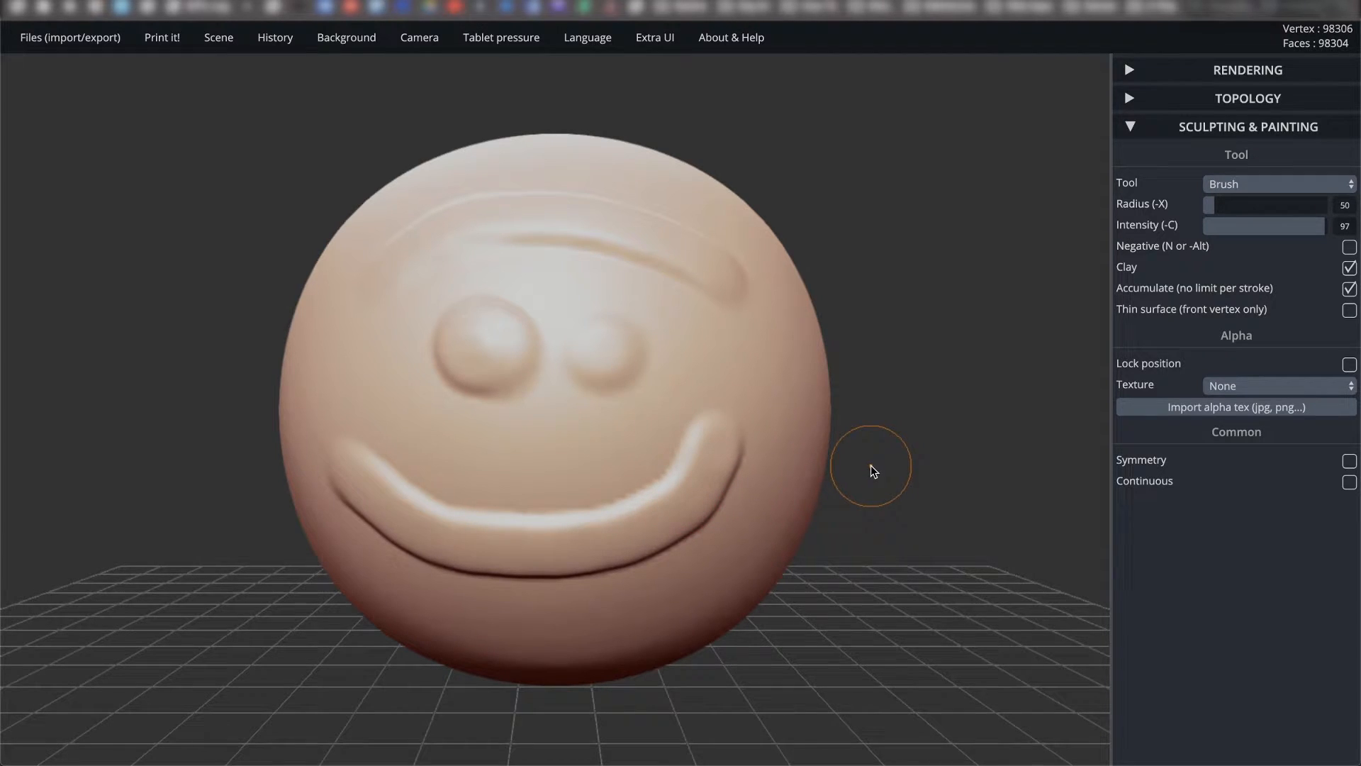
mouse_move(742, 364)
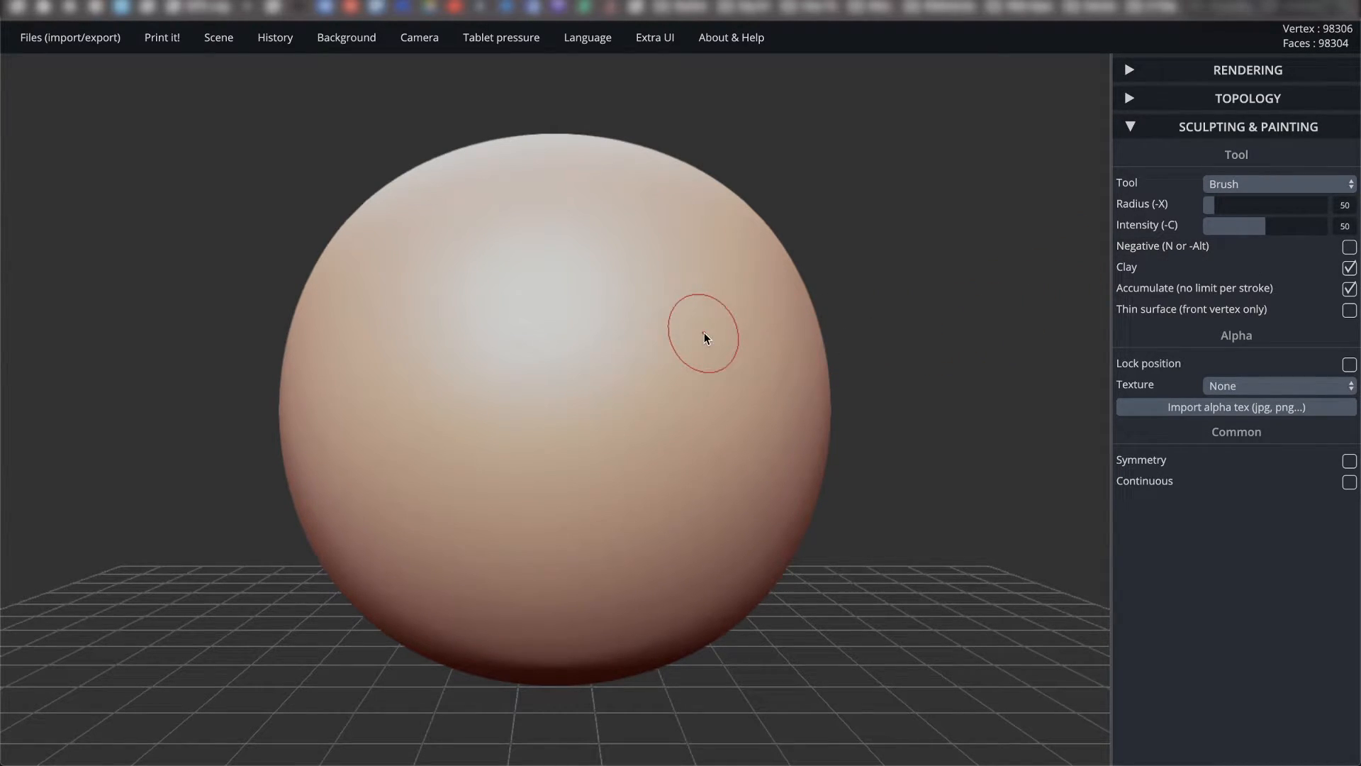
mouse_move(875, 267)
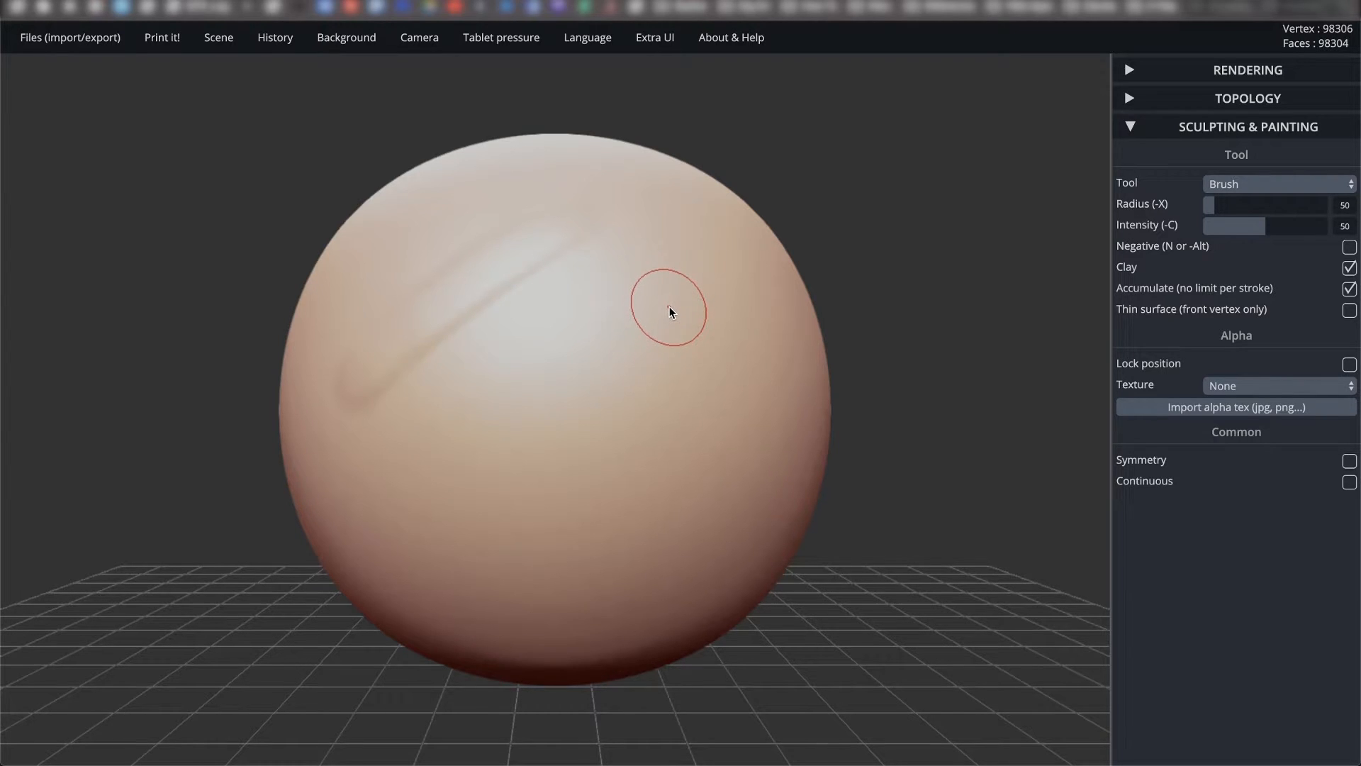
mouse_move(840, 304)
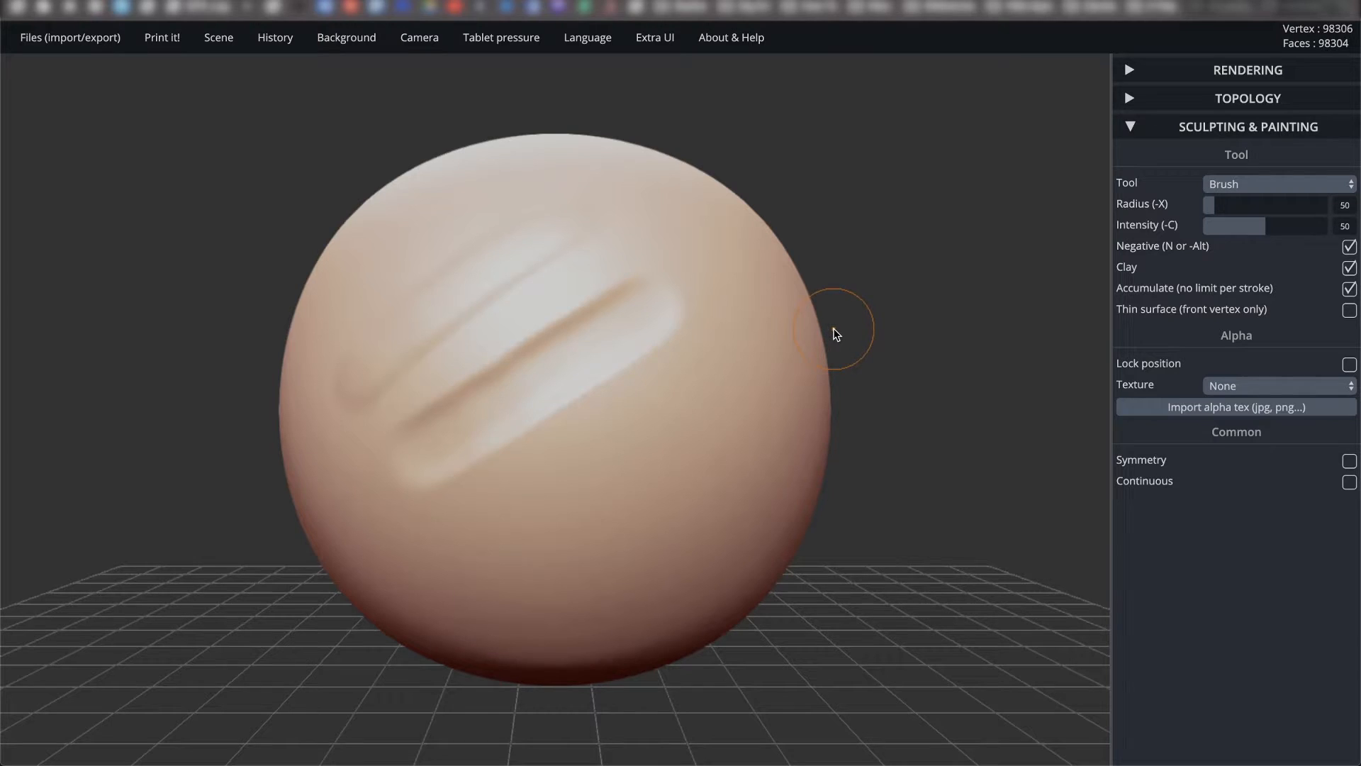
mouse_move(1235, 267)
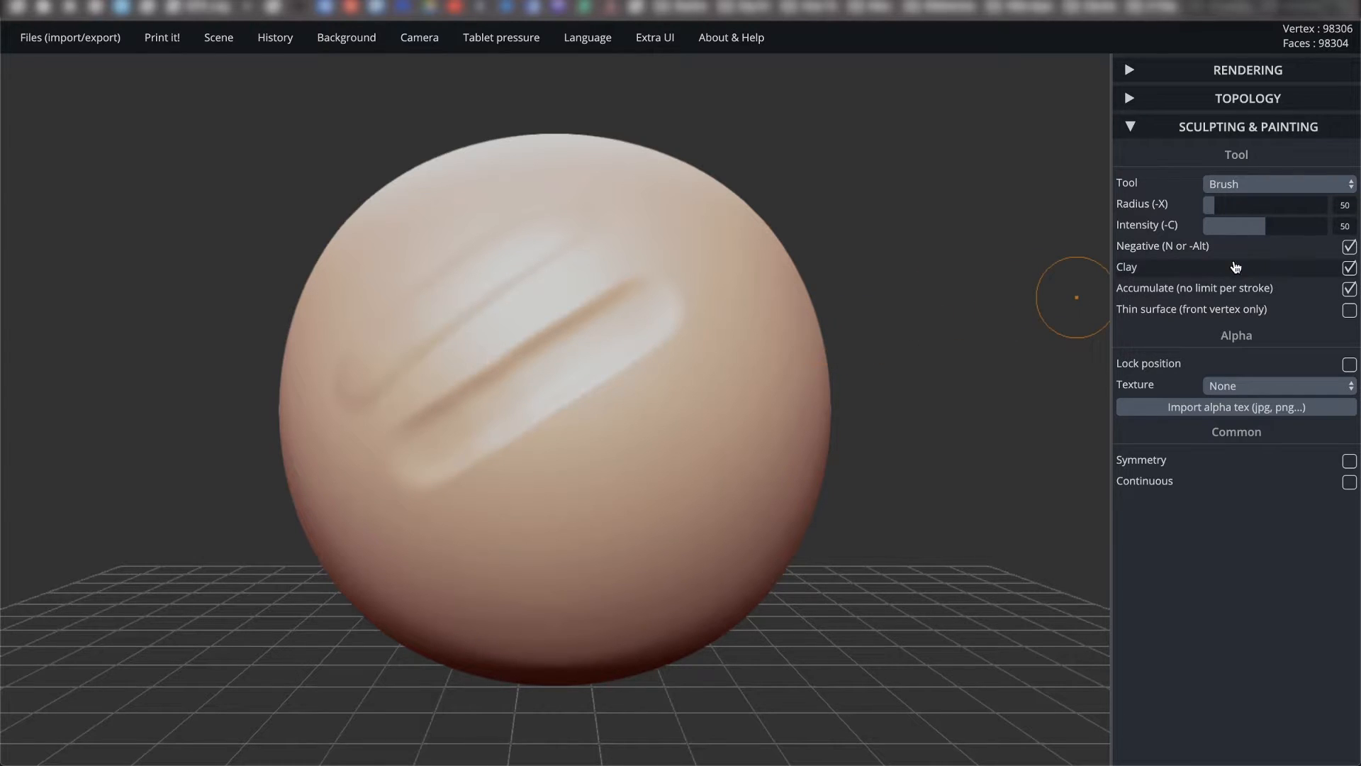
Untick Negative so strokes stop carving inward, and reset the sphere to smooth.
left_click(1350, 246)
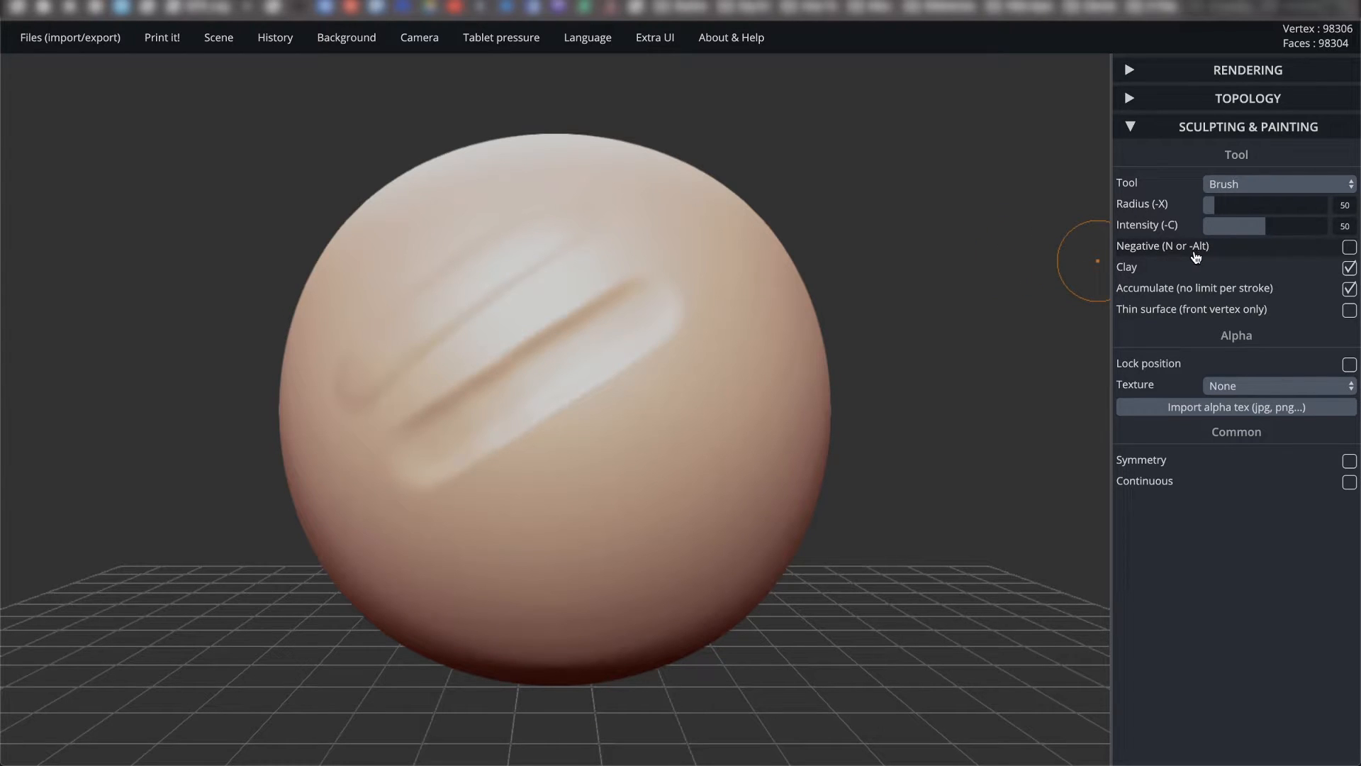
left_click(1276, 183)
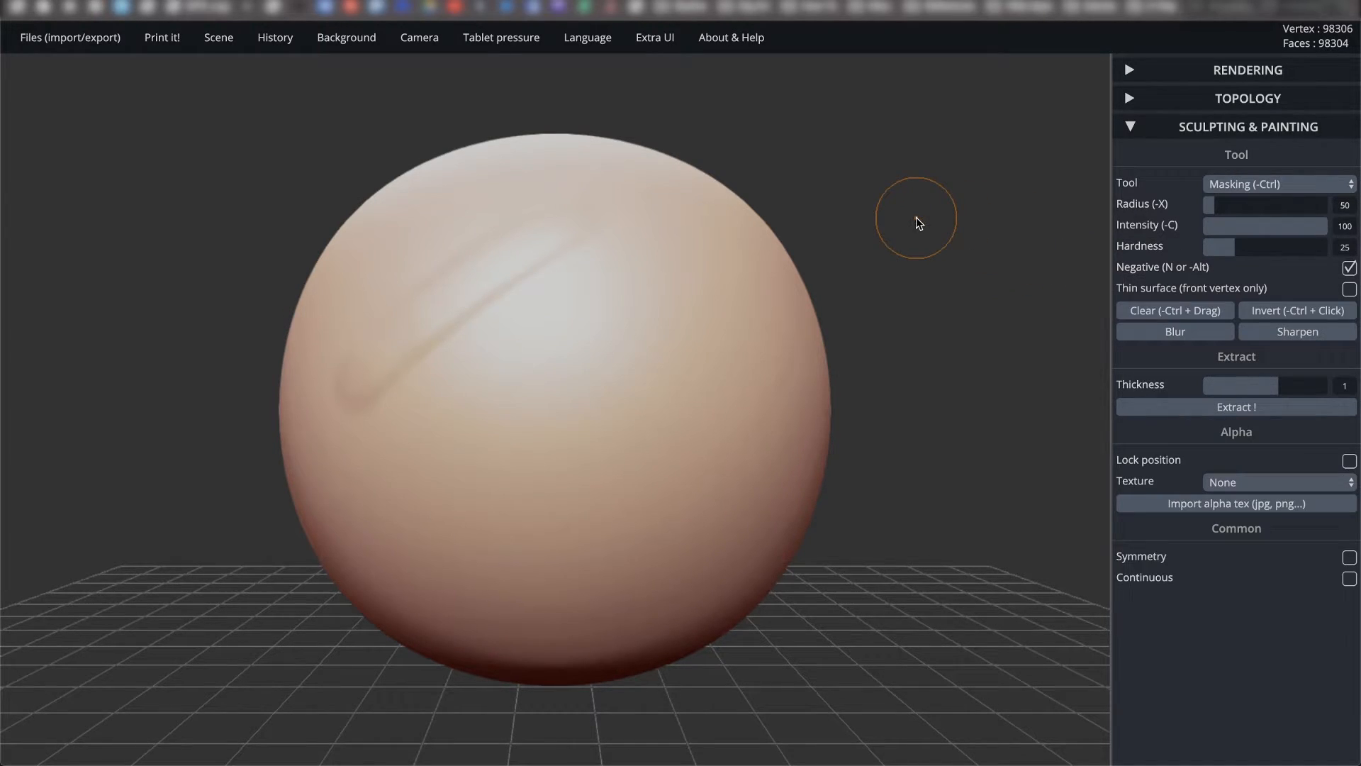
left_click(1277, 183)
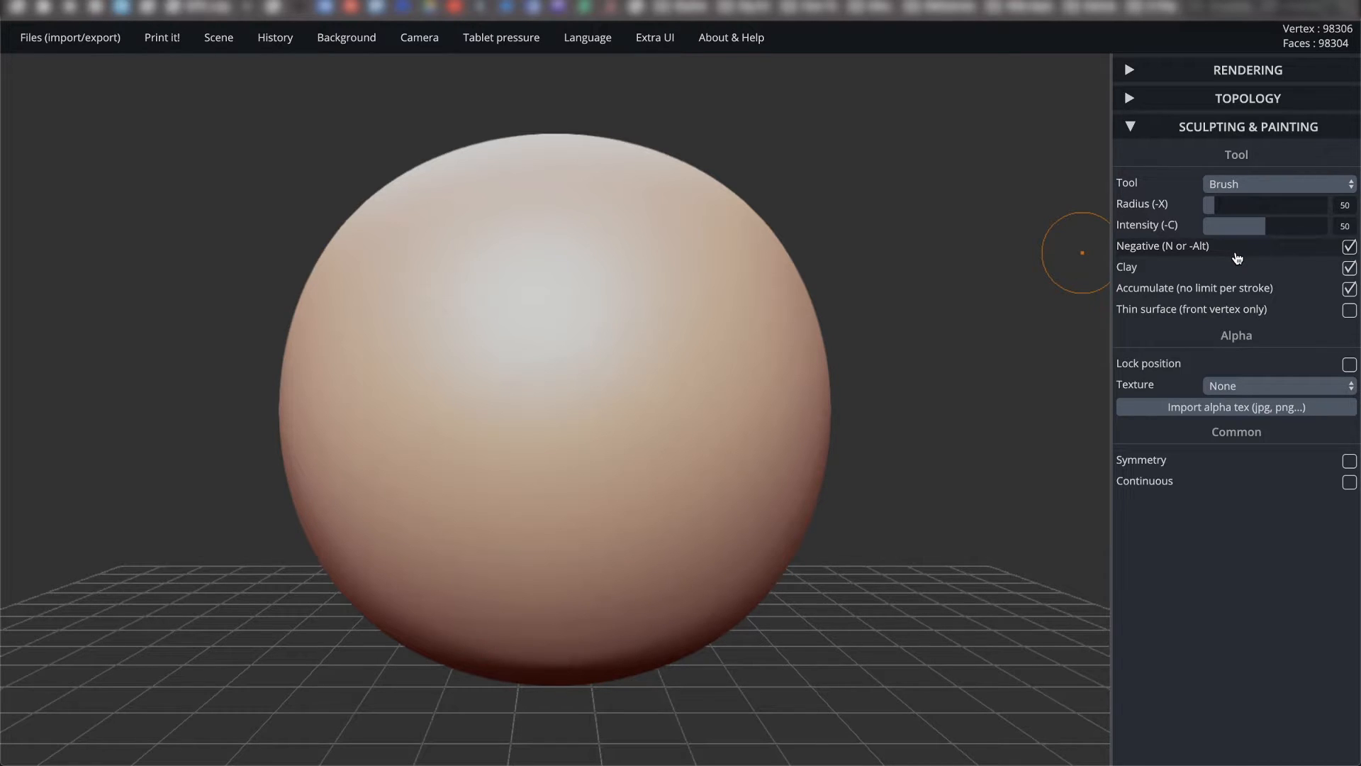
Toggle Negative to carve a diagonal groove and build up a second diagonal stroke.
left_click(1350, 247)
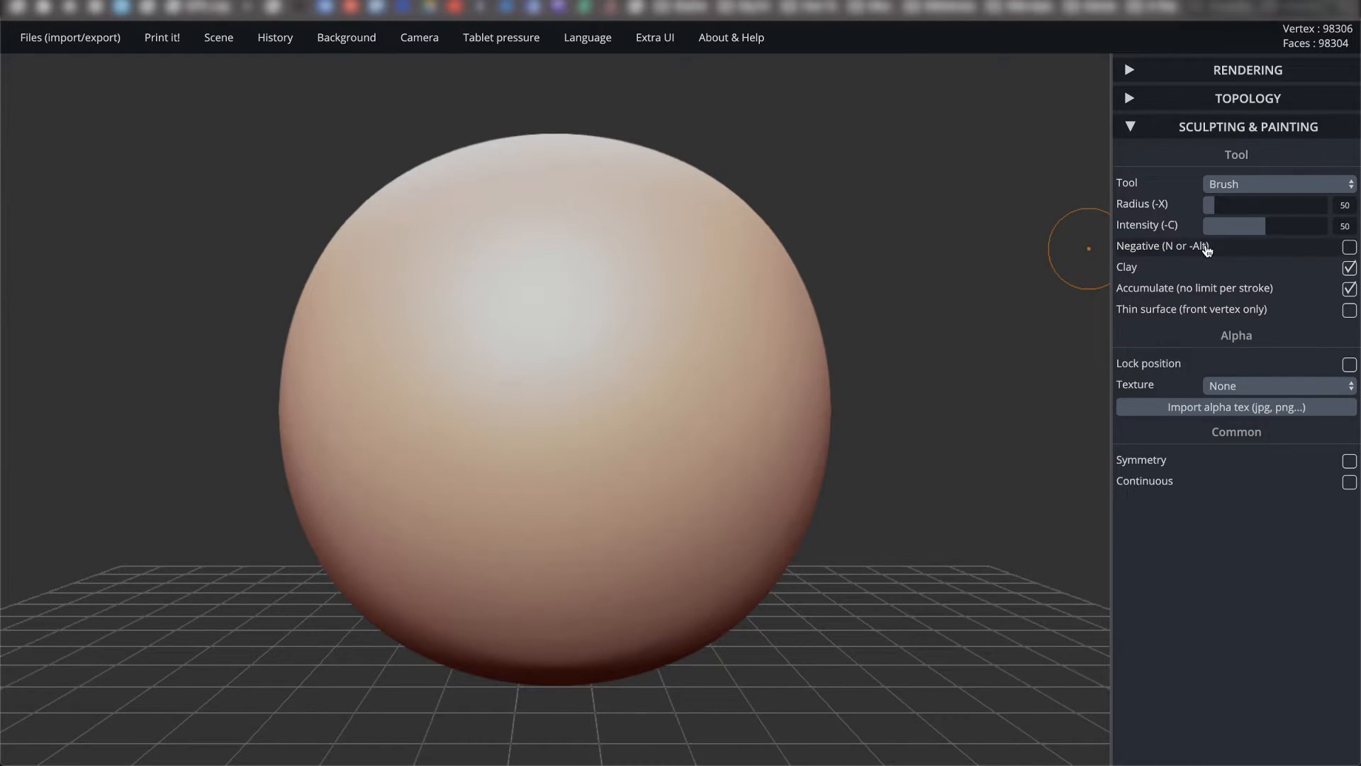
left_click(1349, 247)
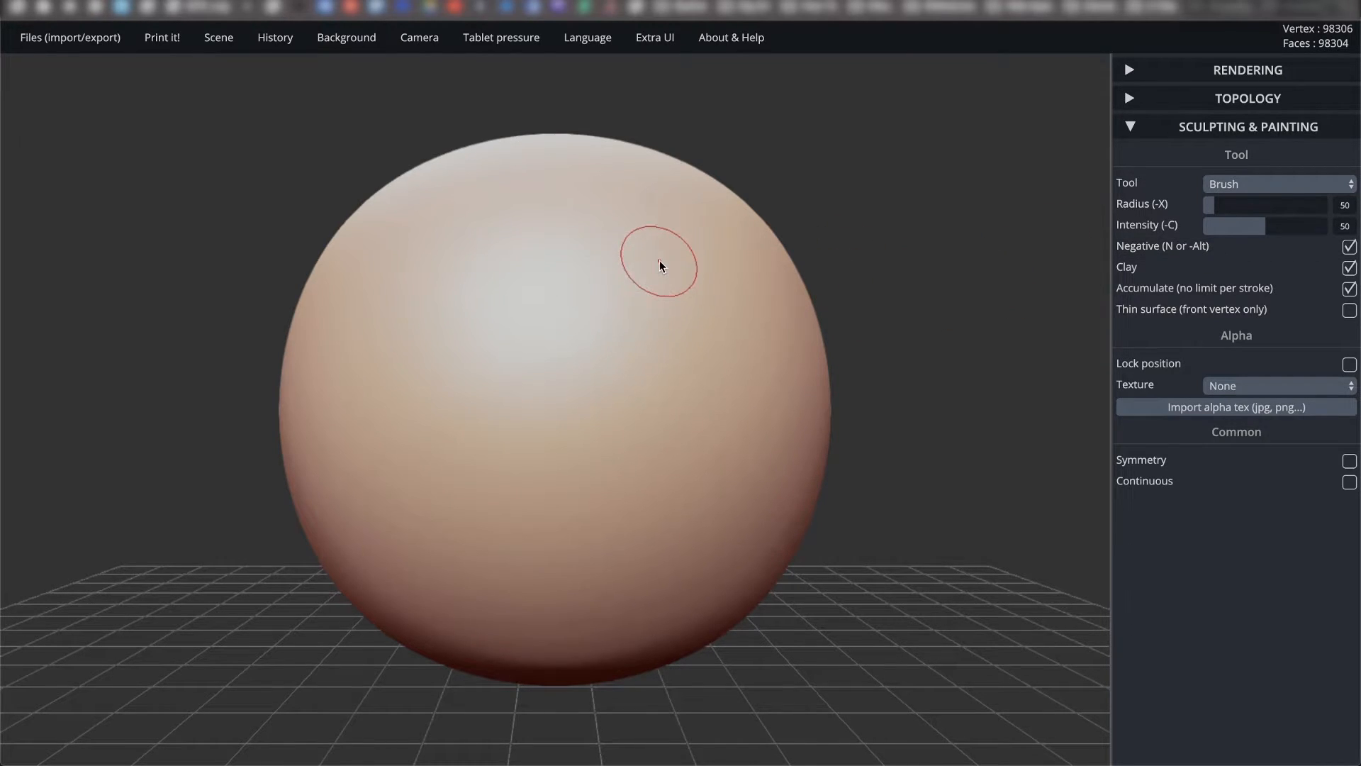
left_click_drag(660, 264, 553, 405)
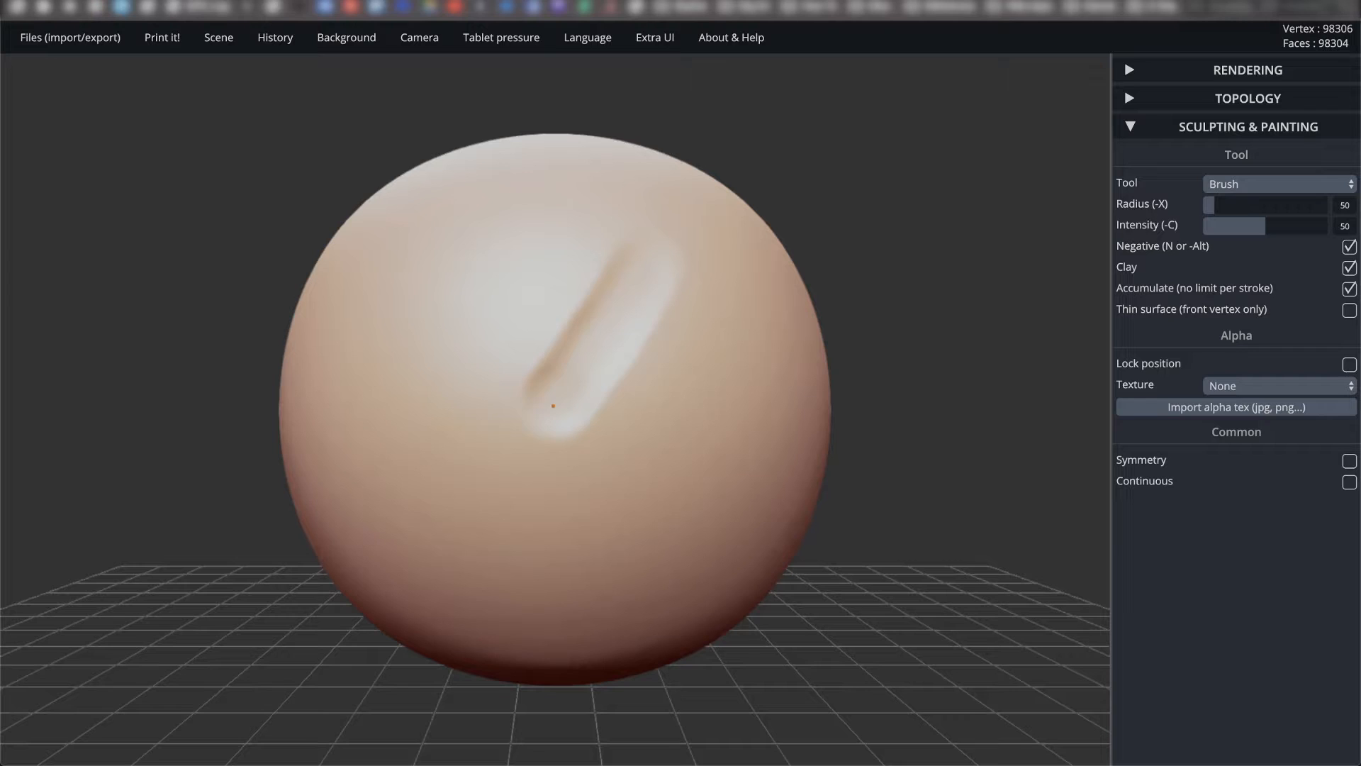
left_click(1349, 247)
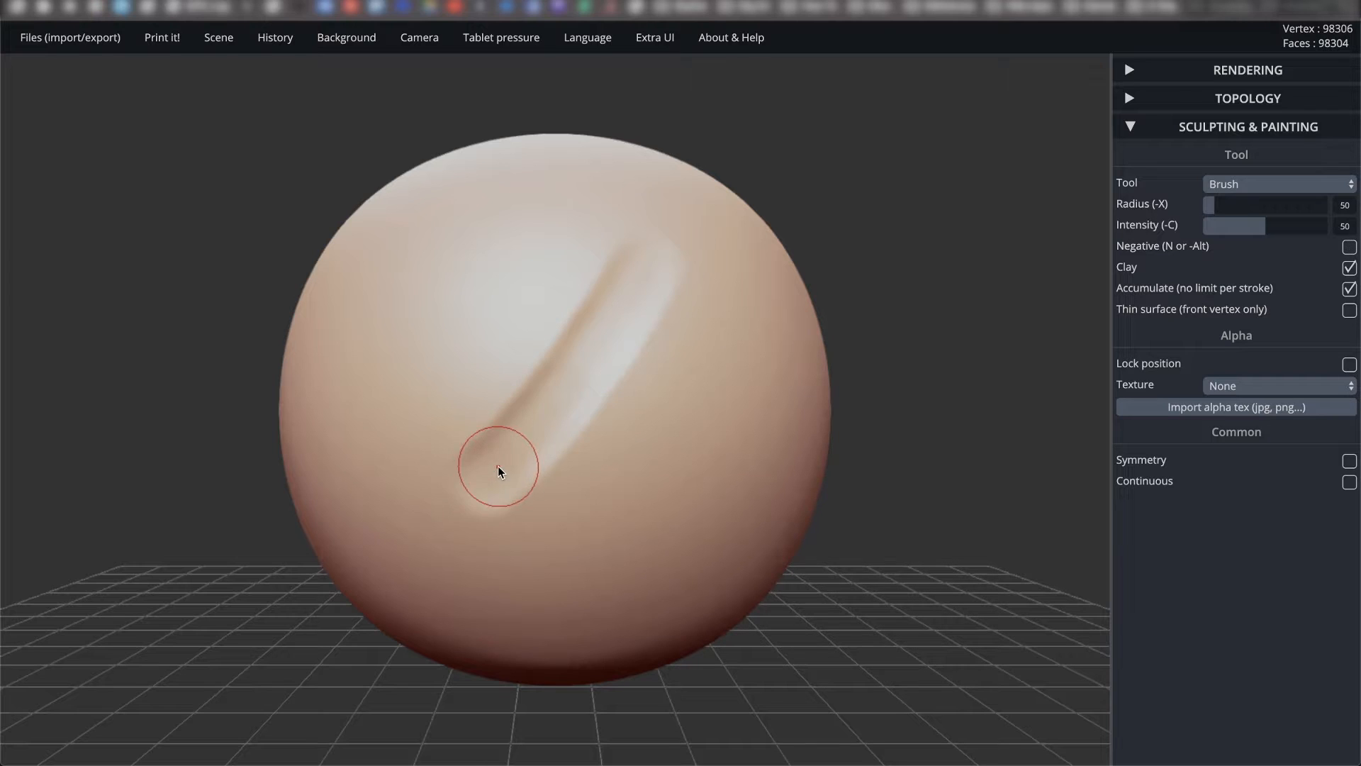
mouse_move(572, 217)
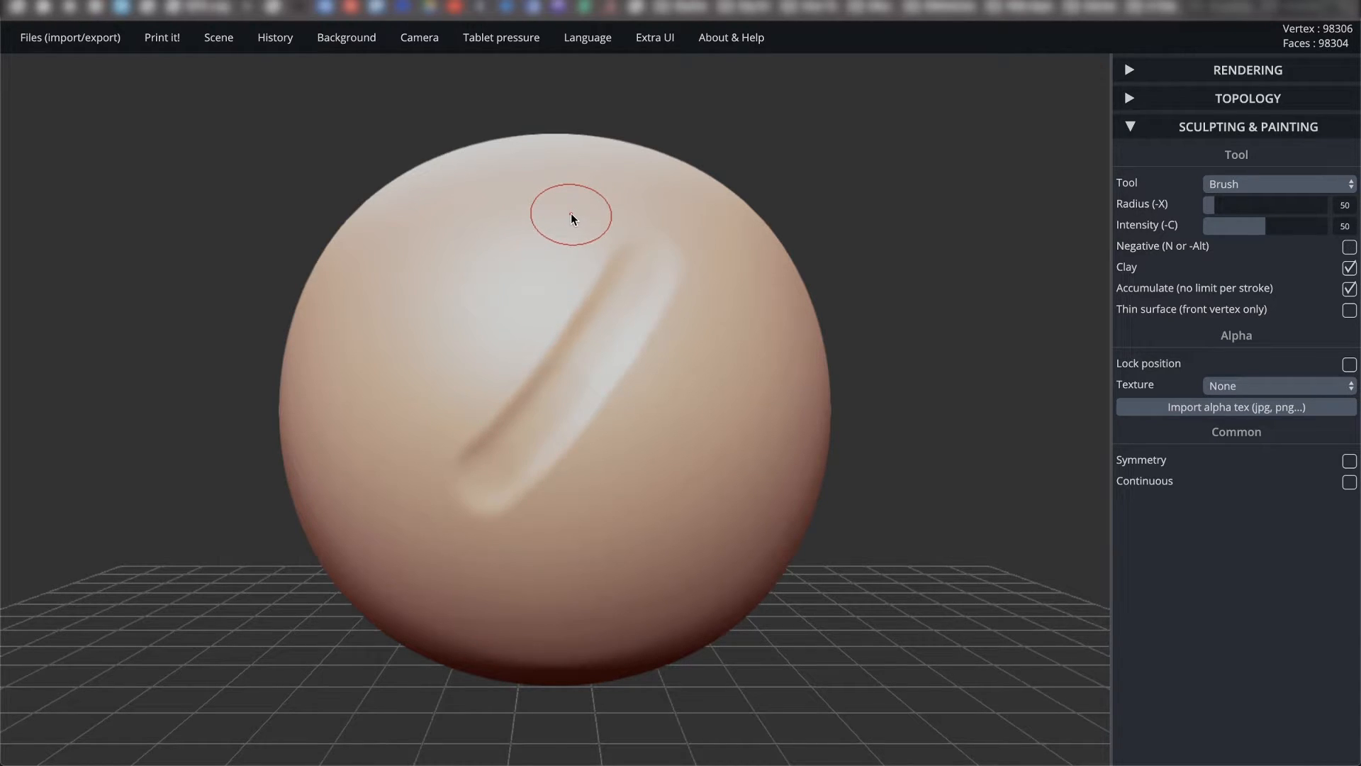
left_click_drag(572, 217, 434, 409)
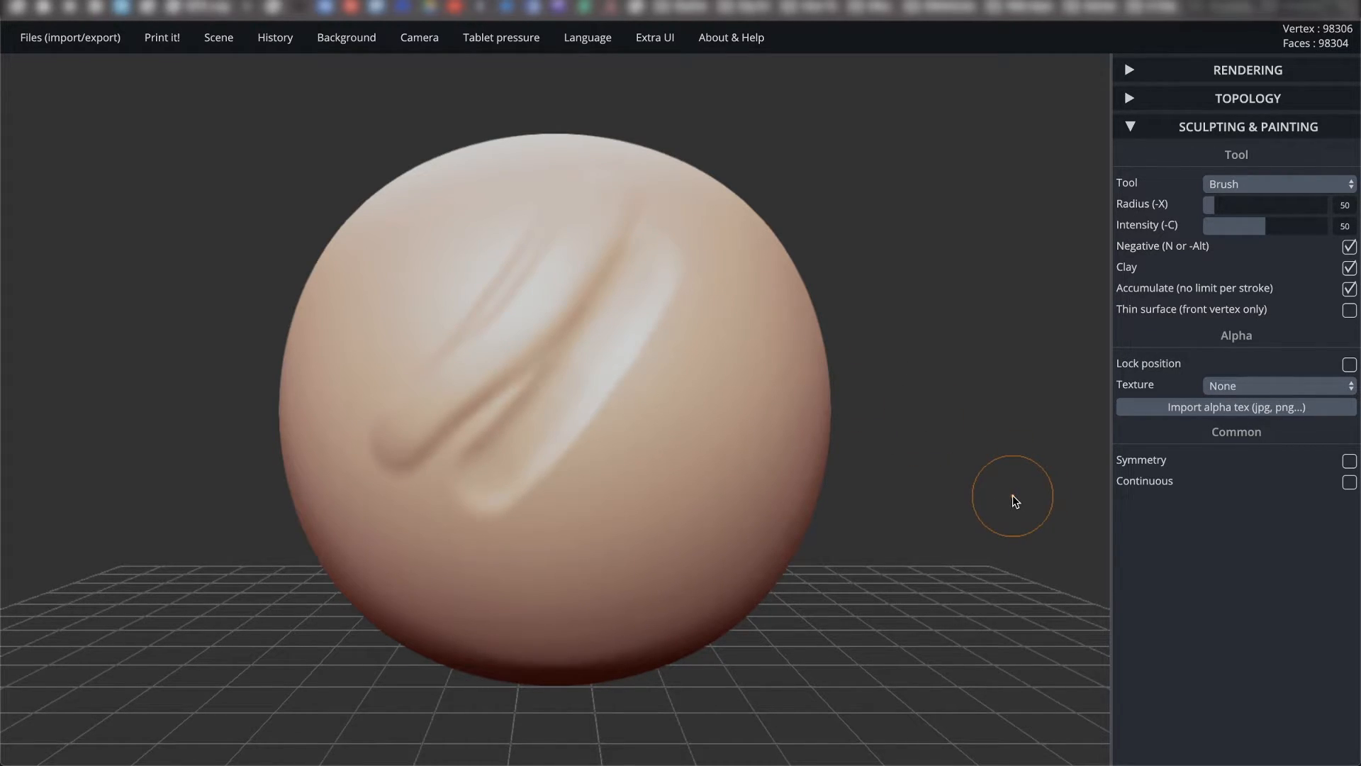
mouse_move(816, 595)
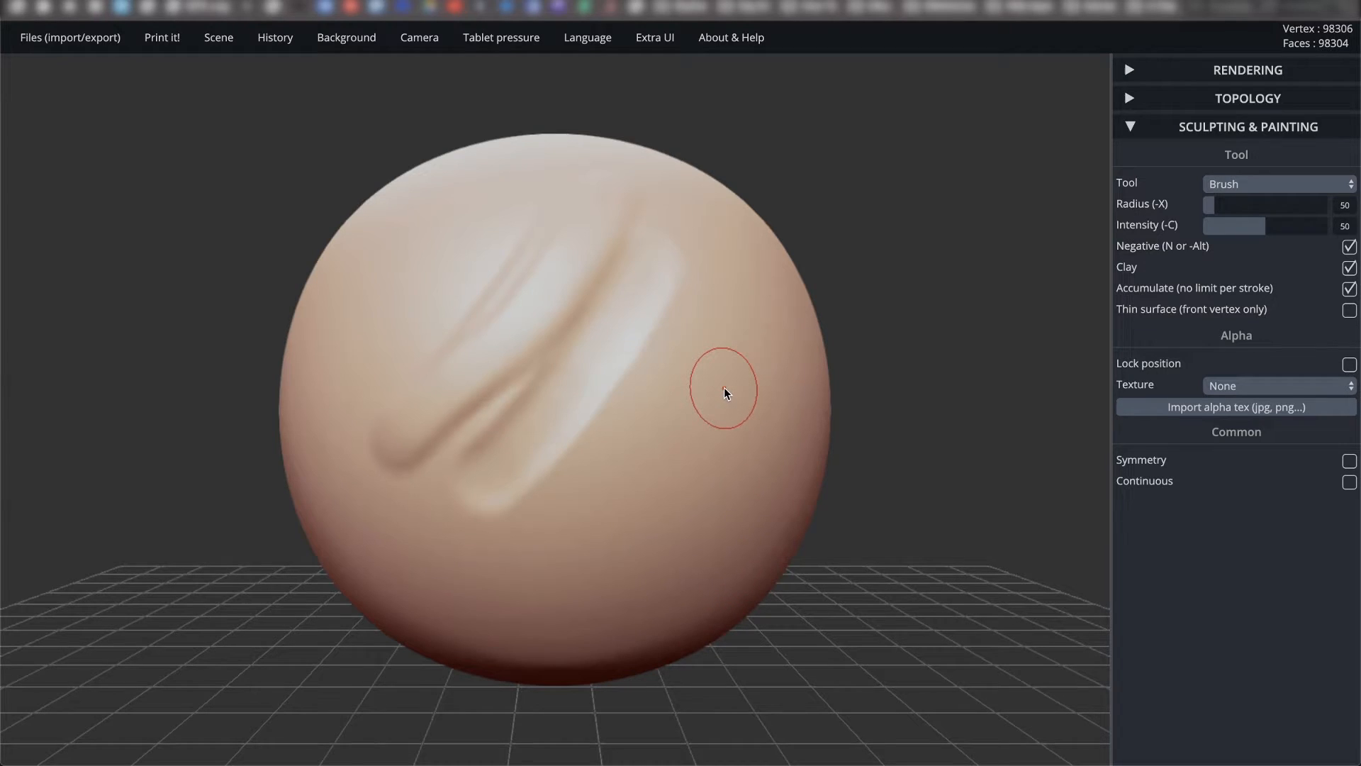
left_click(1350, 247)
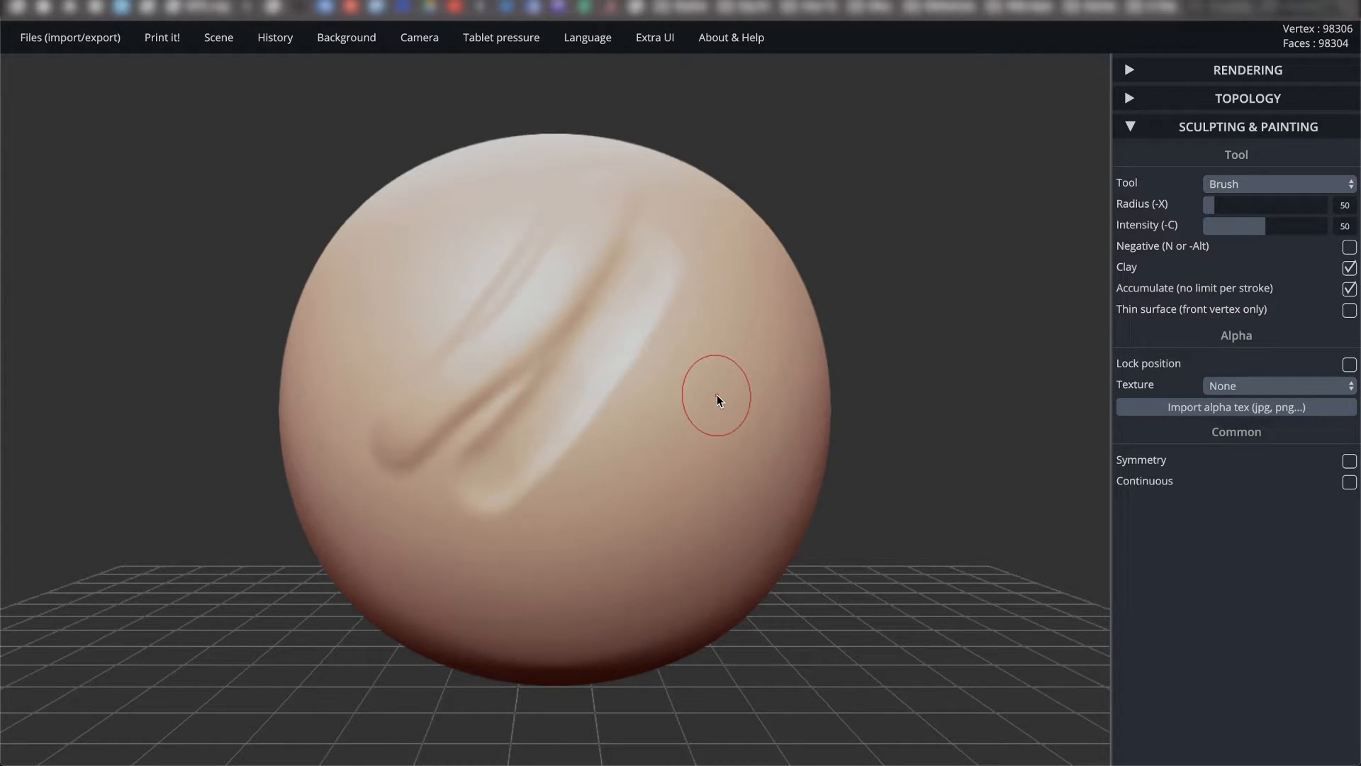
mouse_move(739, 326)
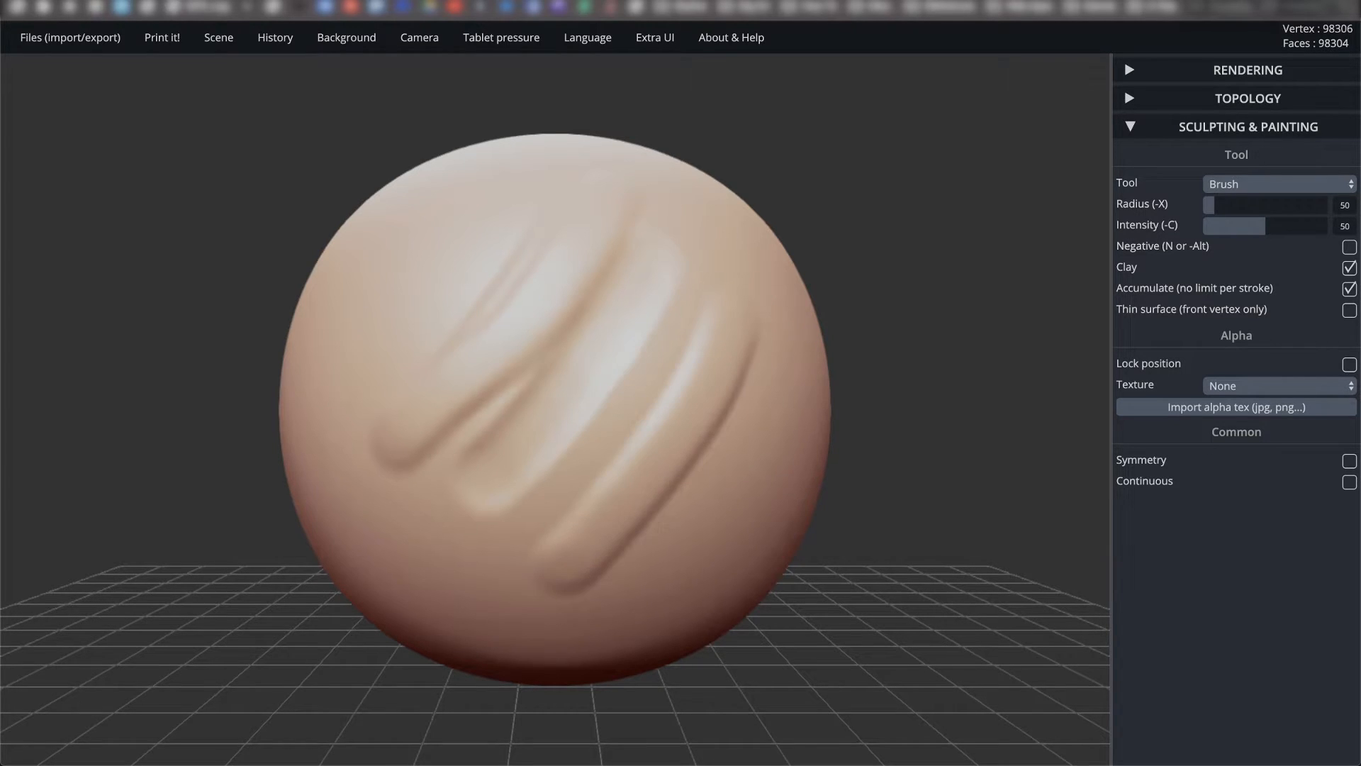
left_click(1350, 247)
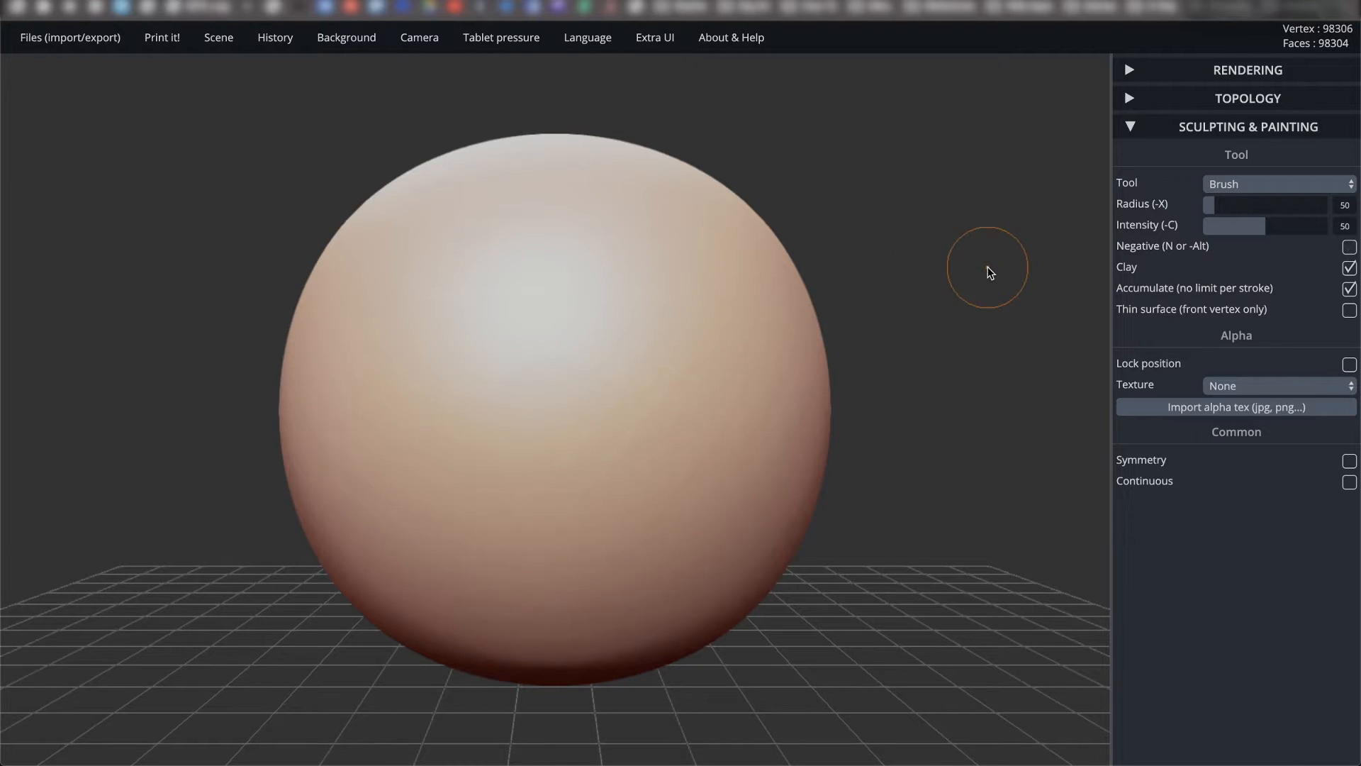
mouse_move(1141, 267)
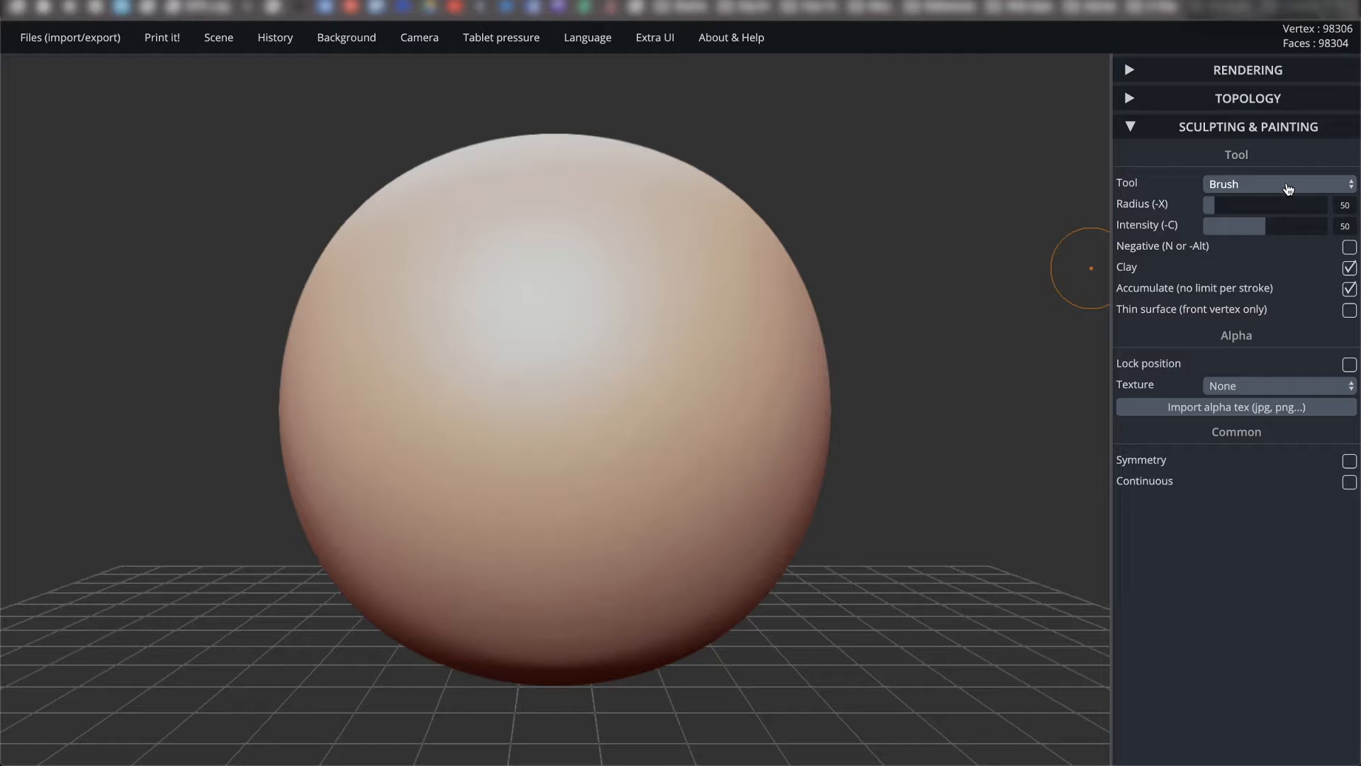
left_click(1276, 183)
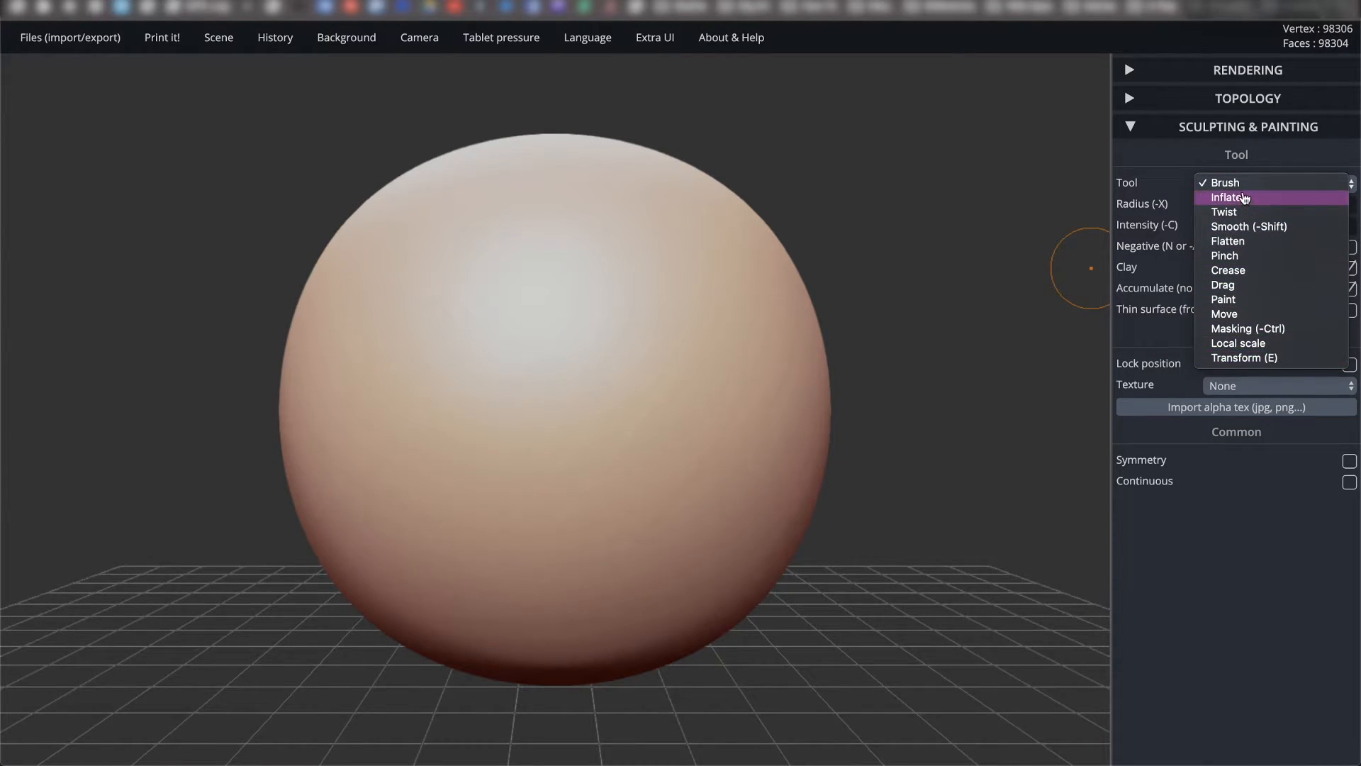
mouse_move(1227, 241)
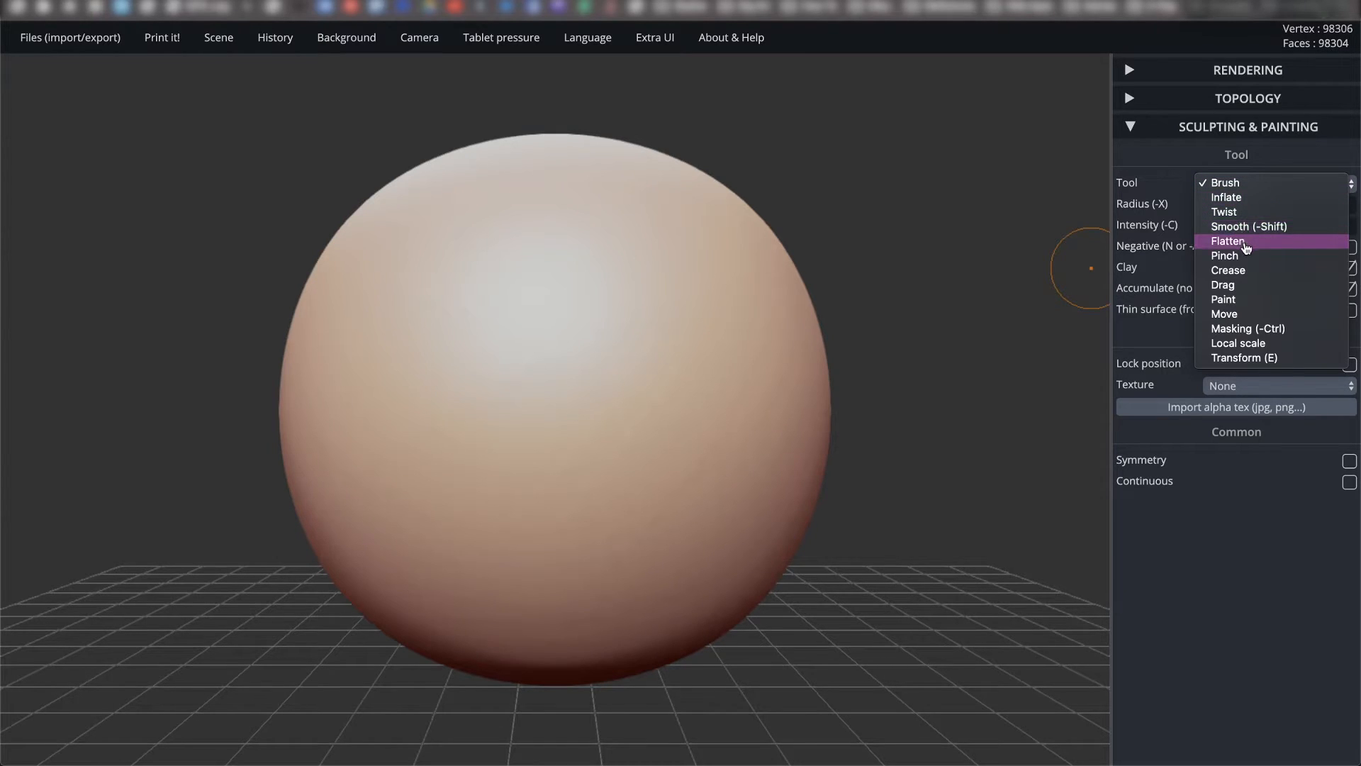
mouse_move(1259, 328)
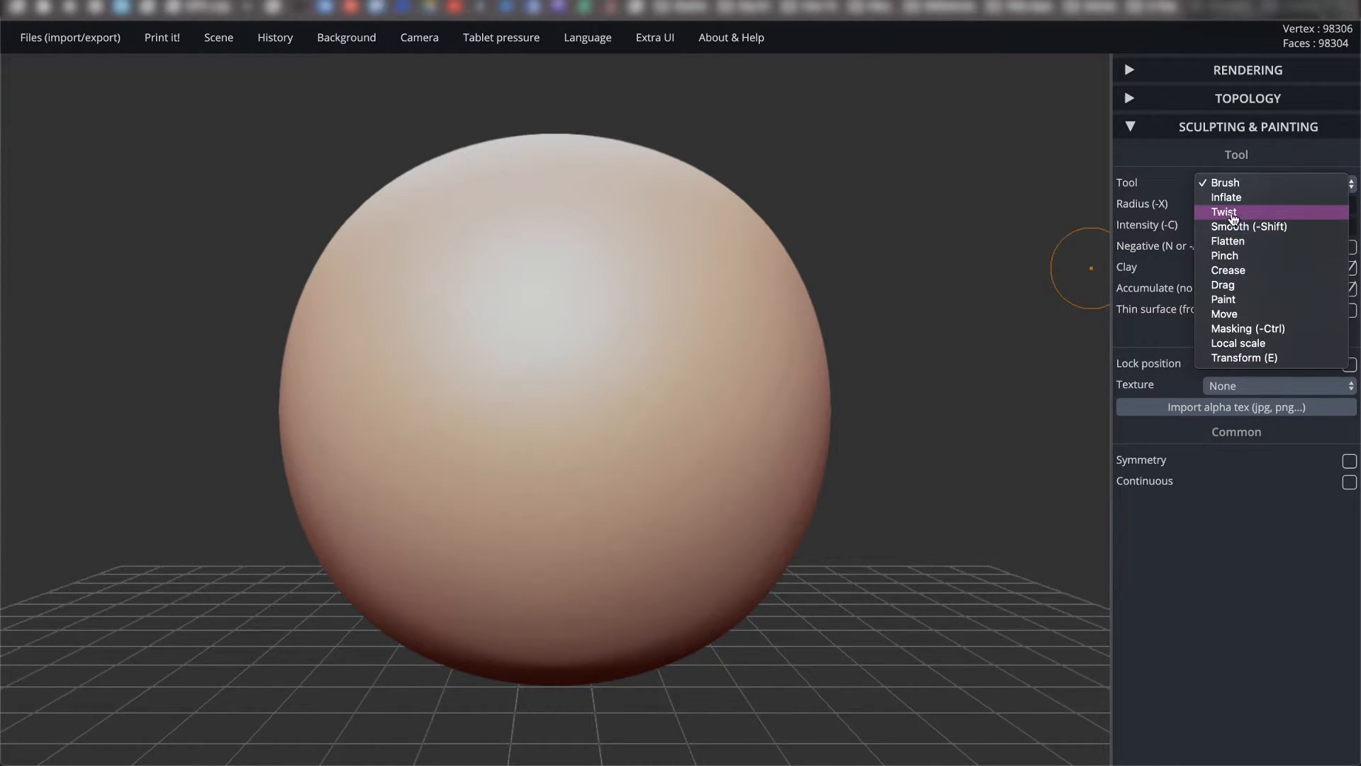
left_click(1225, 212)
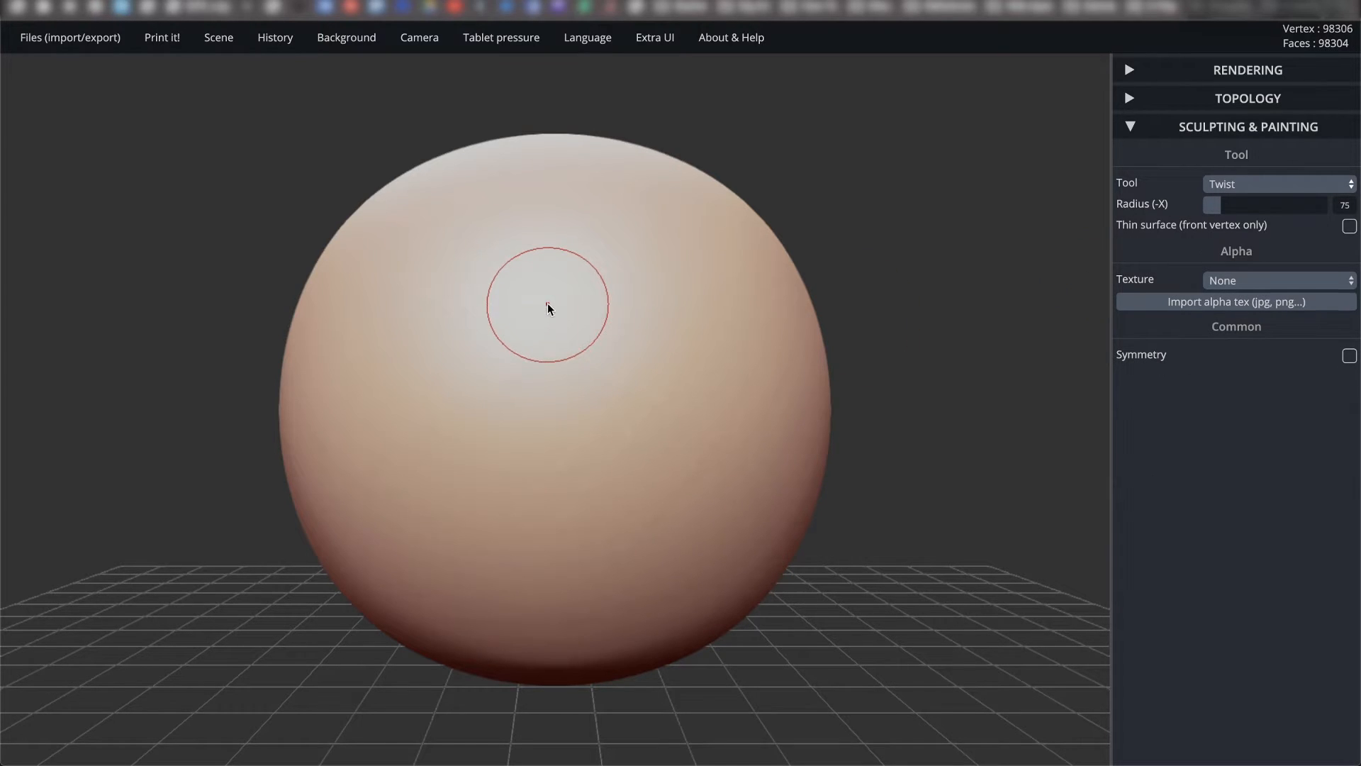
left_click(1276, 183)
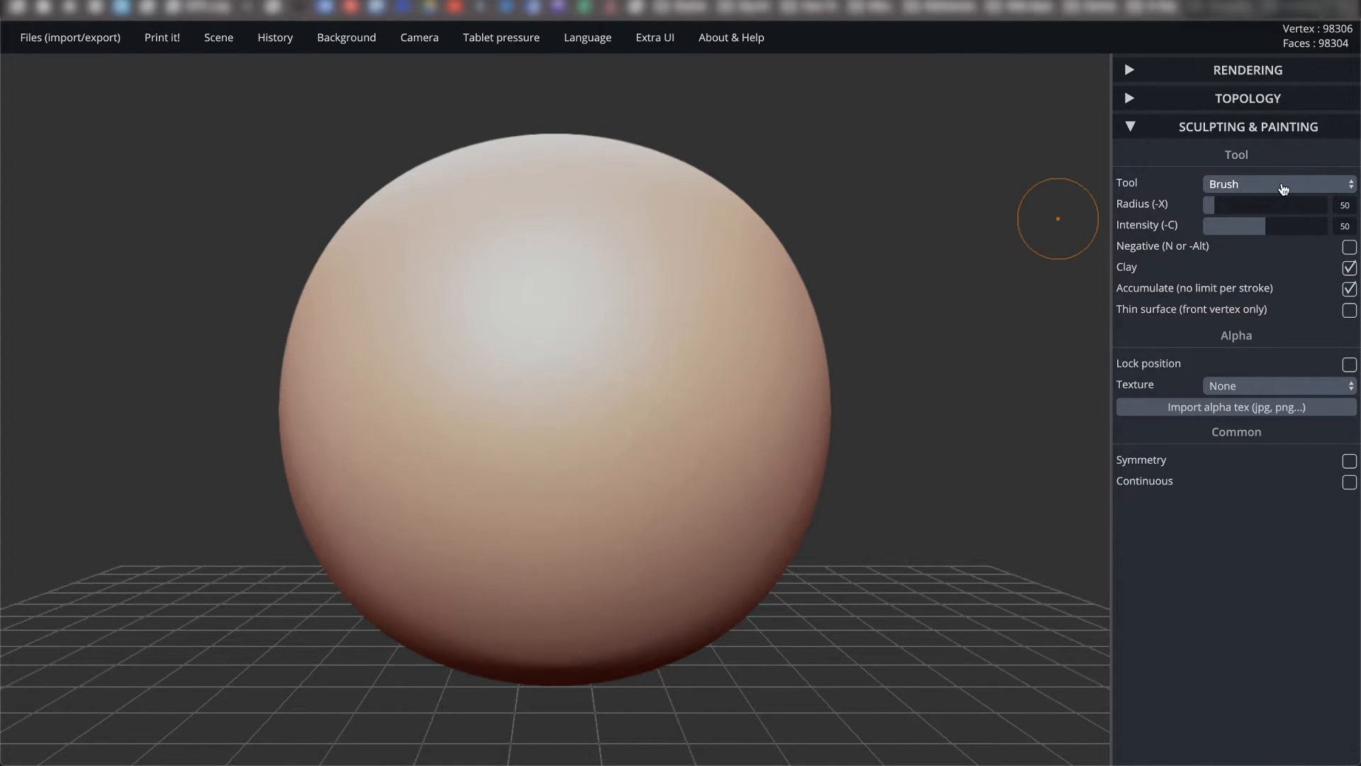
left_click(1276, 183)
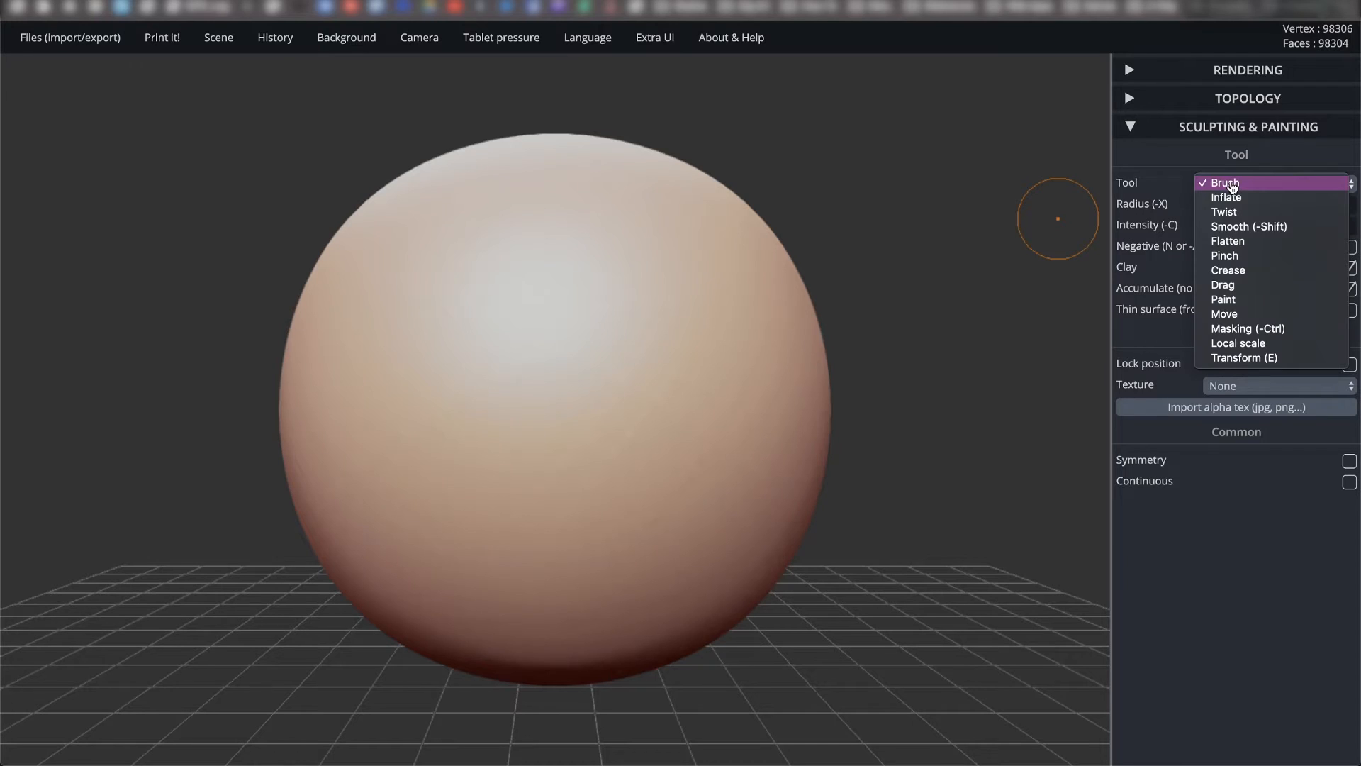
mouse_move(1304, 186)
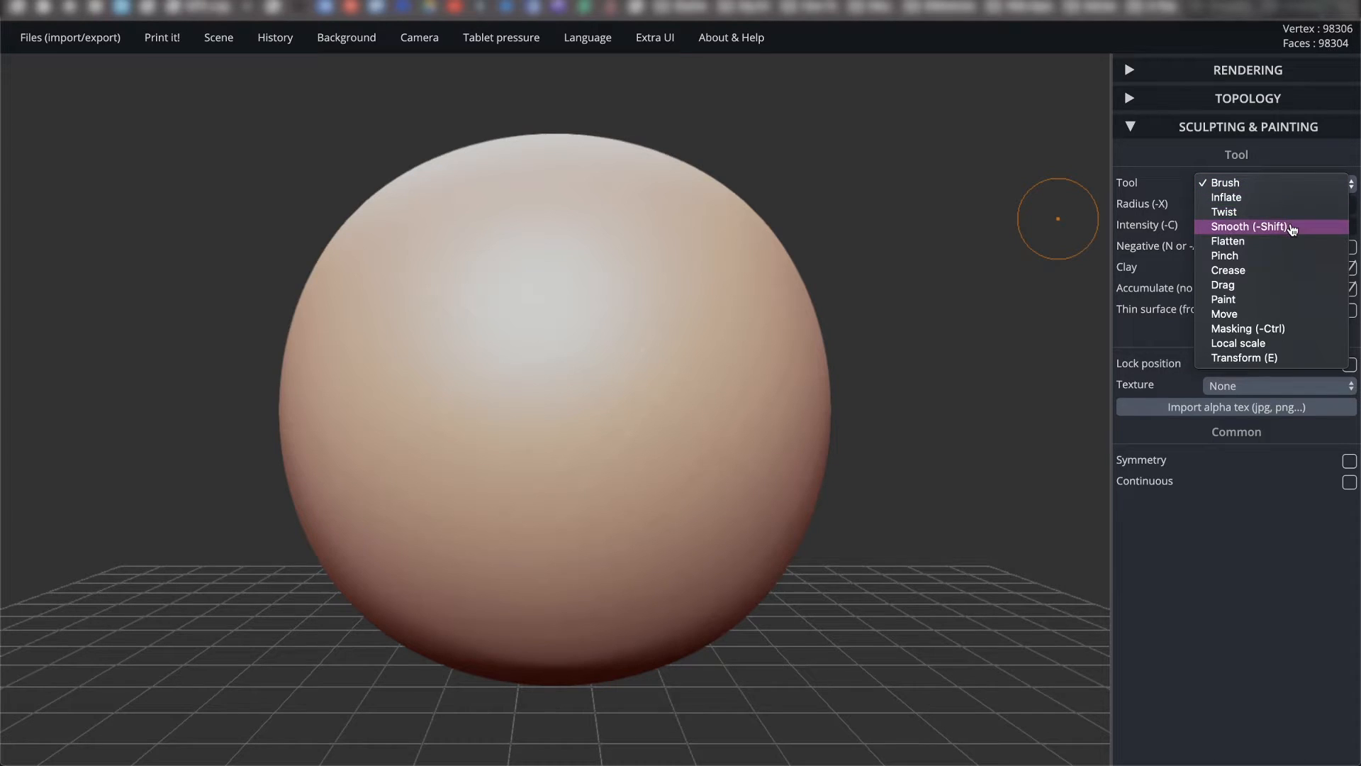
mouse_move(1250, 357)
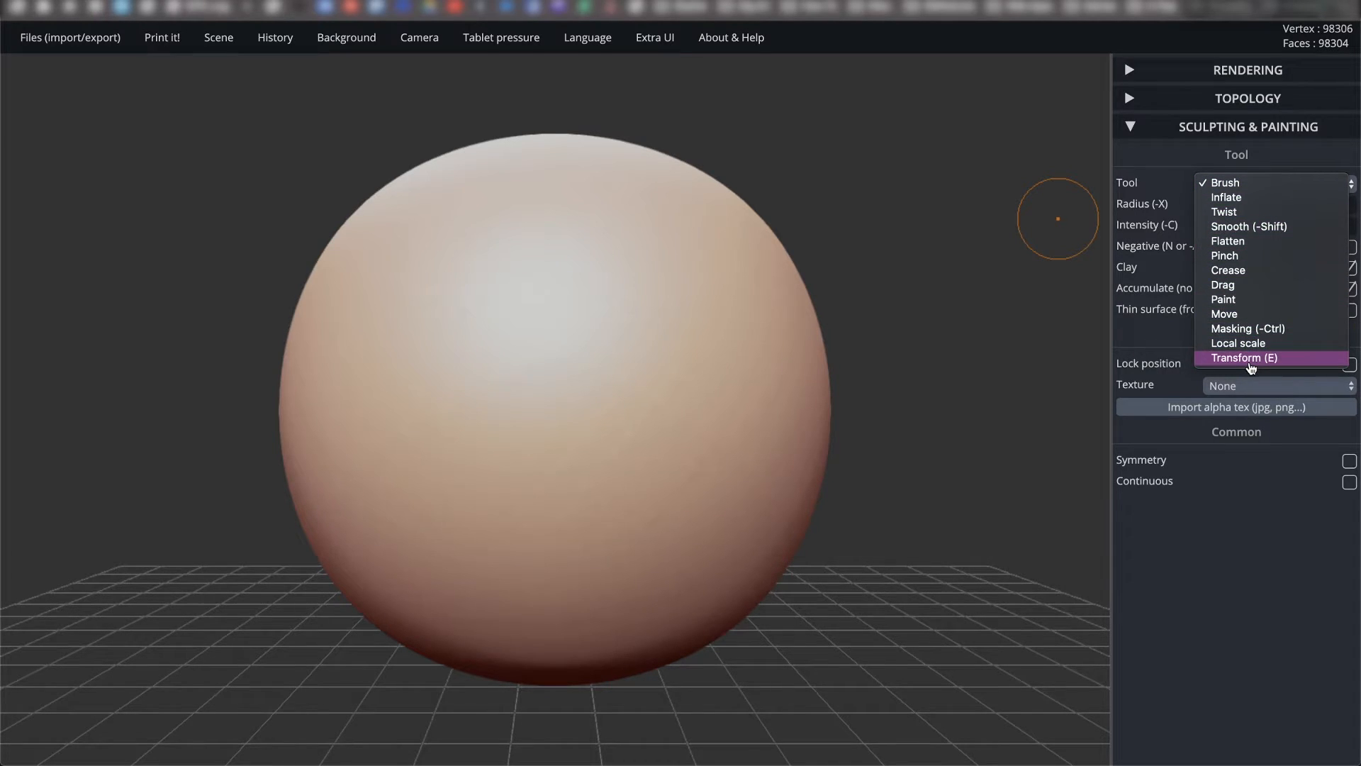
mouse_move(1238, 343)
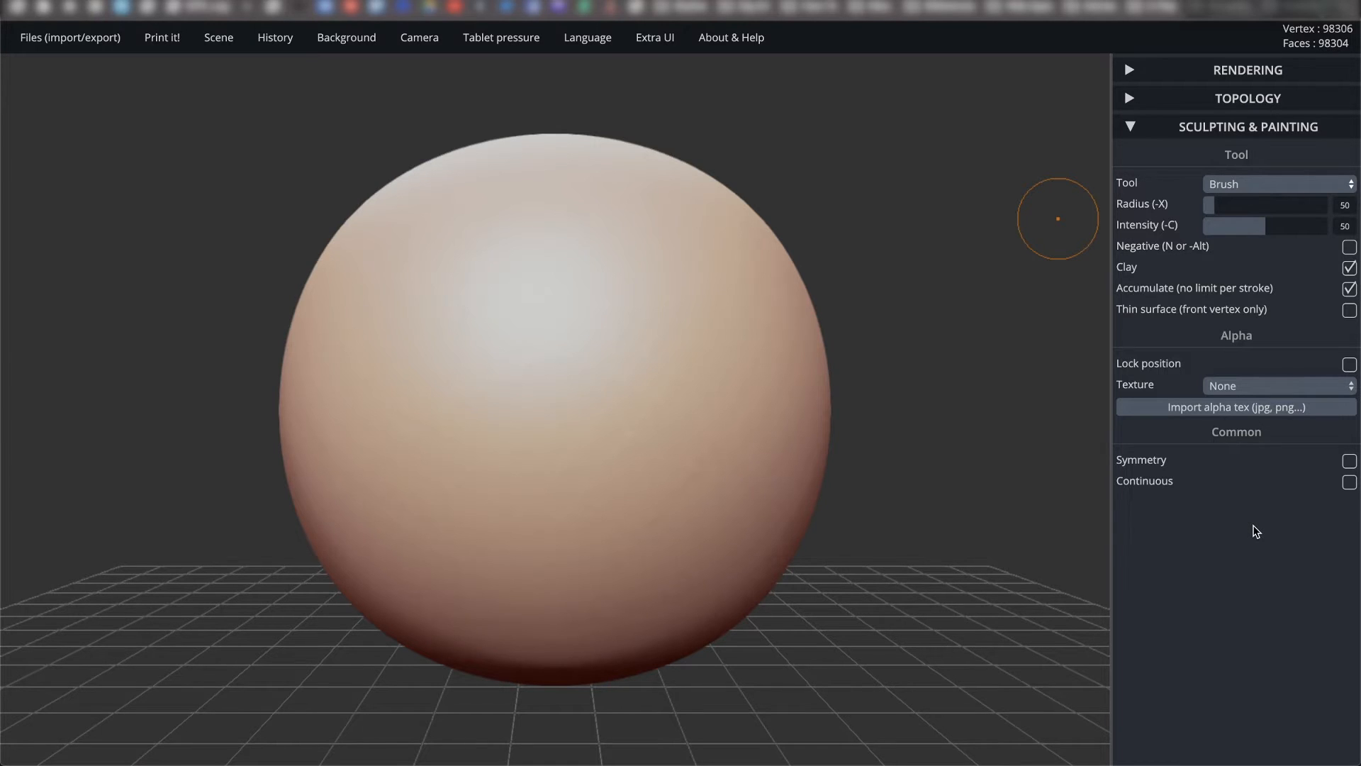
left_click(1276, 183)
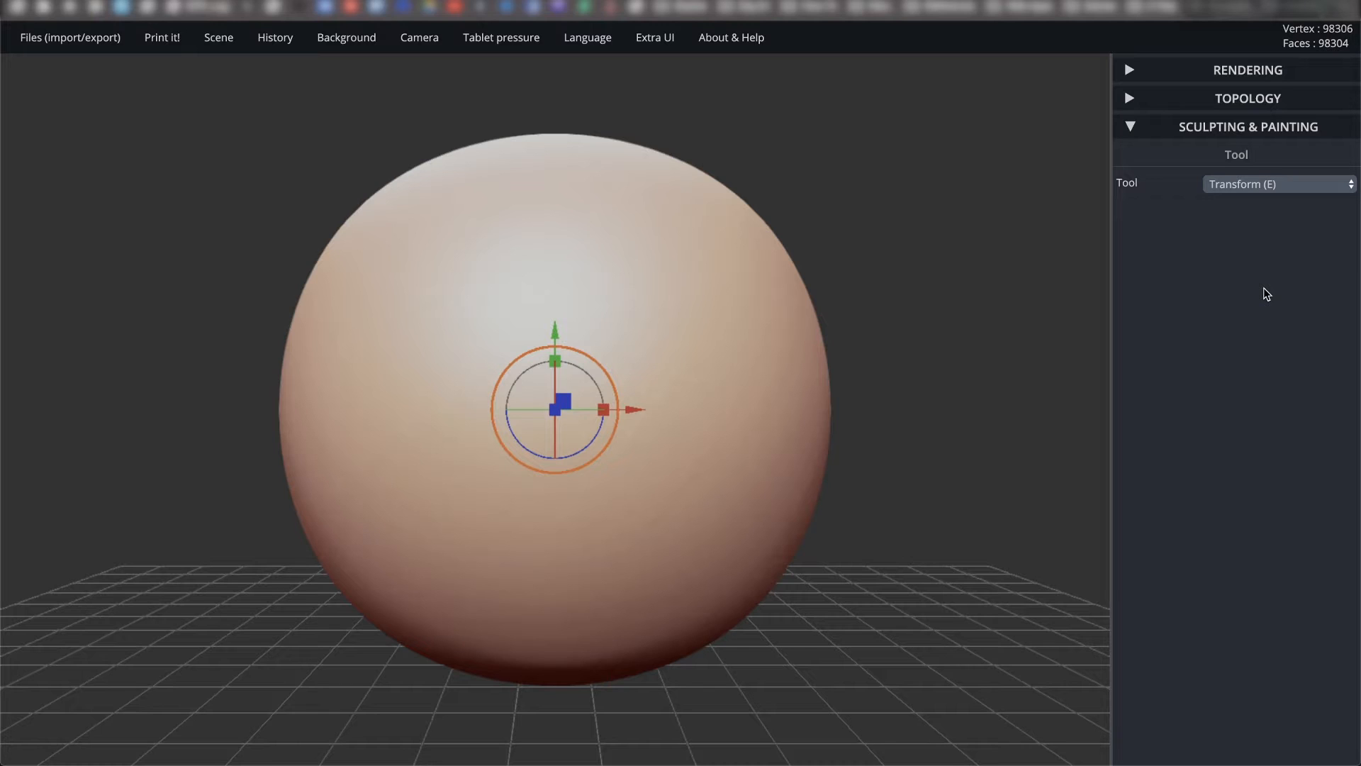
mouse_move(1083, 303)
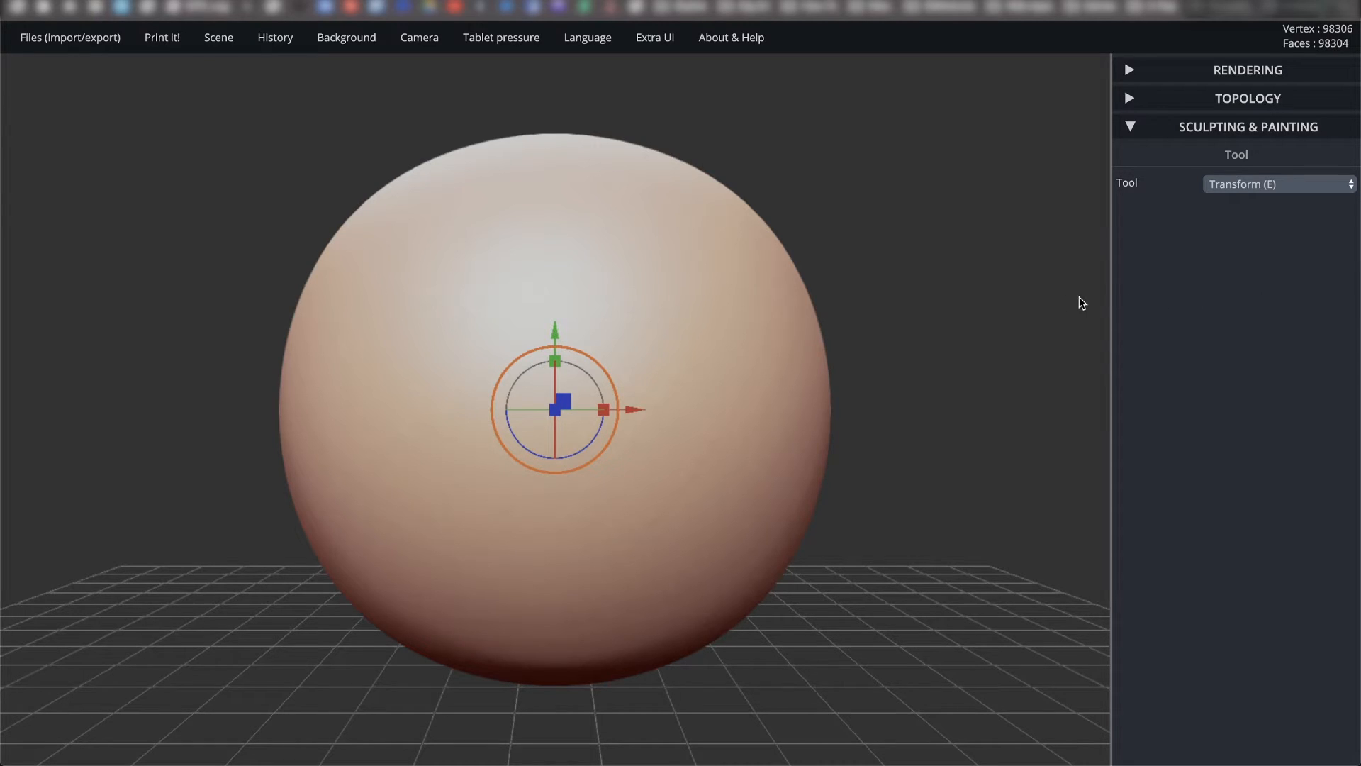
mouse_move(639, 395)
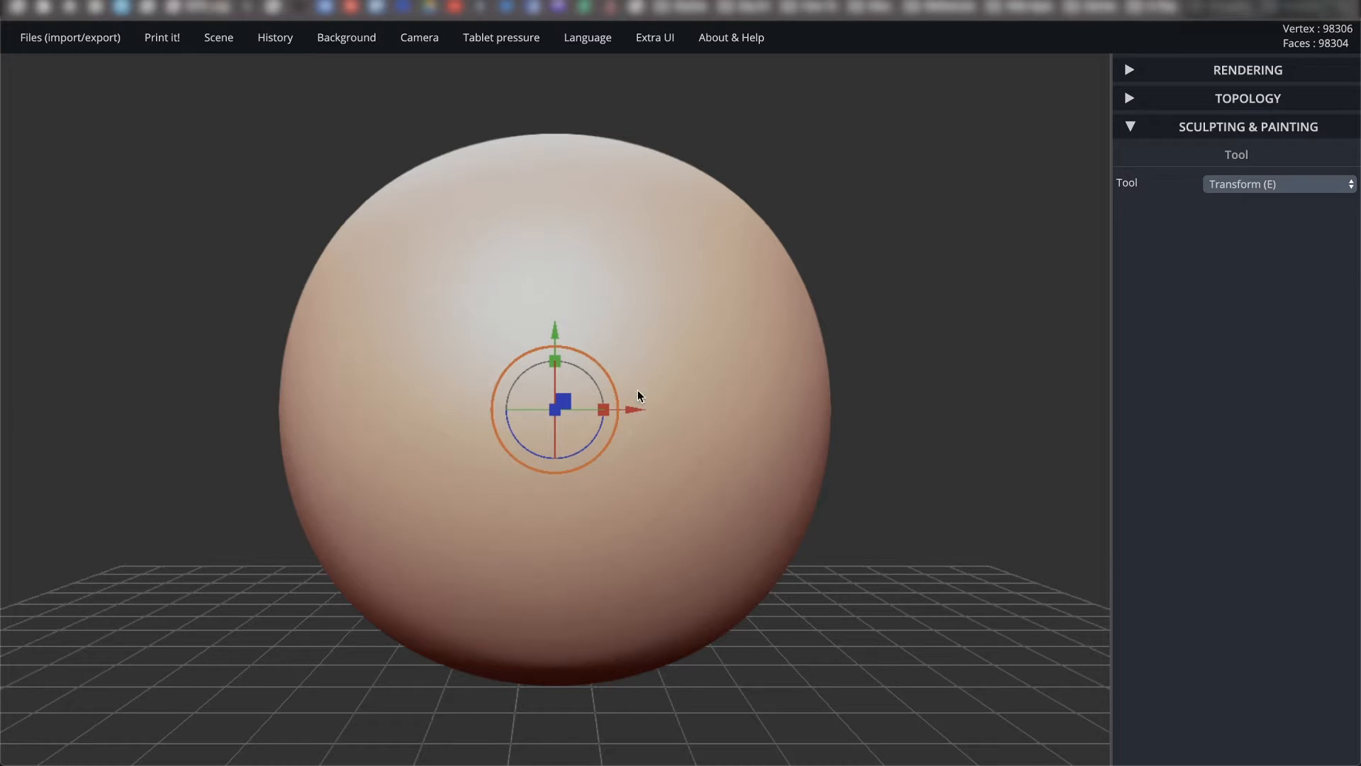
mouse_move(948, 392)
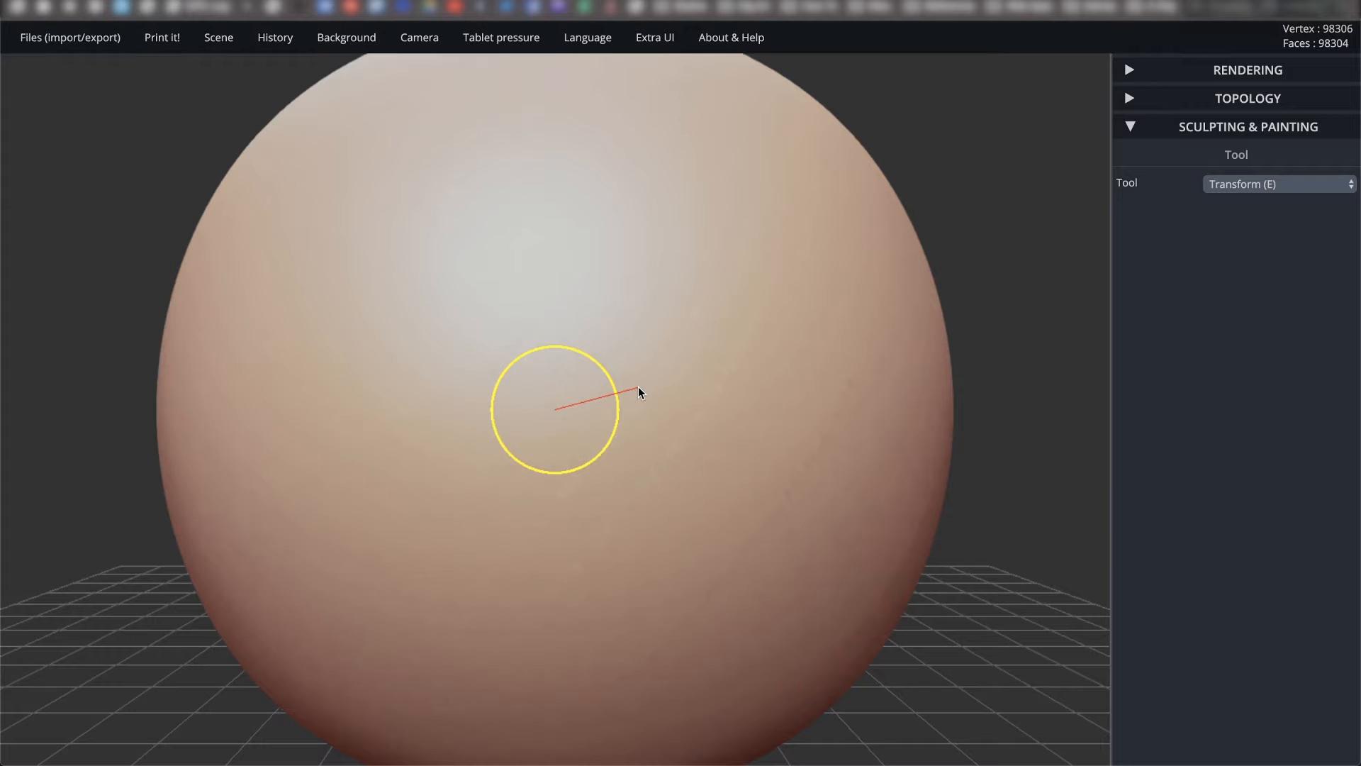
Scroll to zoom the view around the scaled-down sphere.
scroll("down", 3)
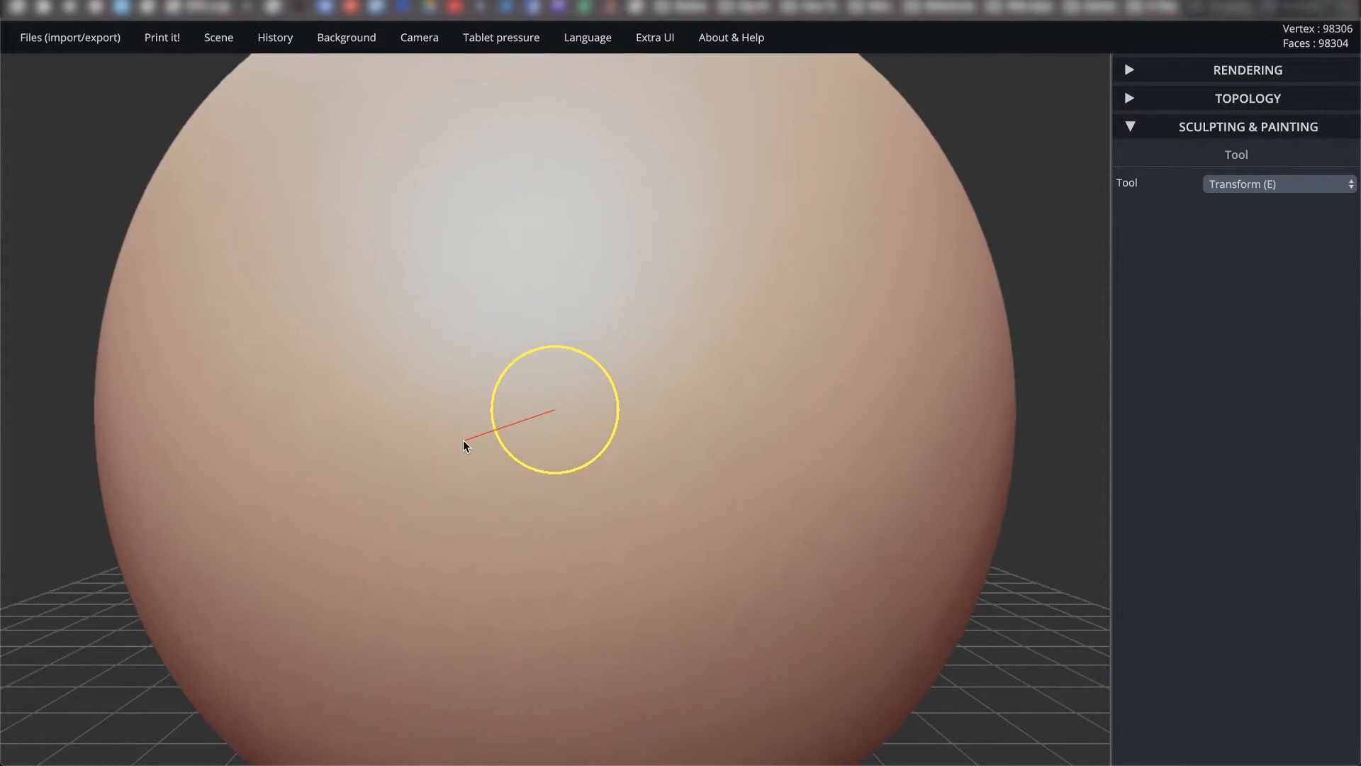
scroll("down", 3)
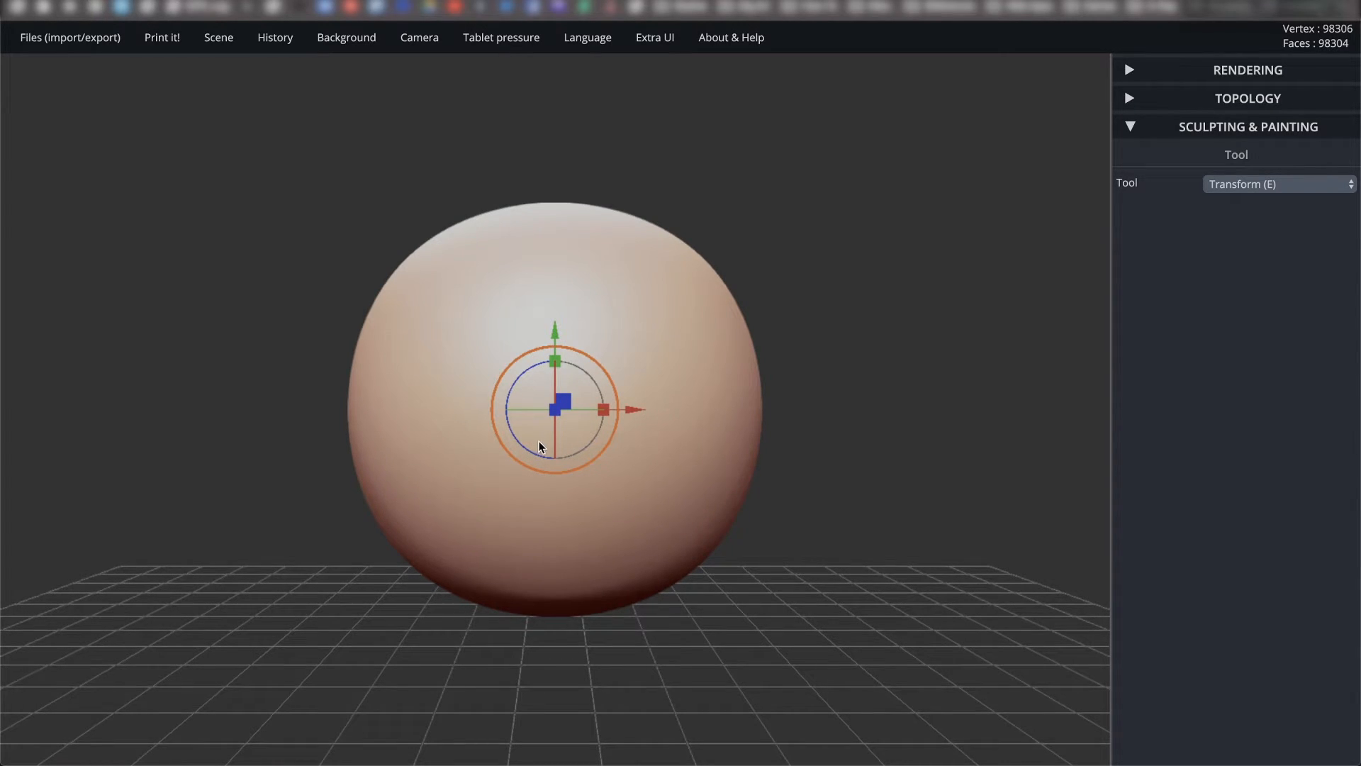
mouse_move(668, 370)
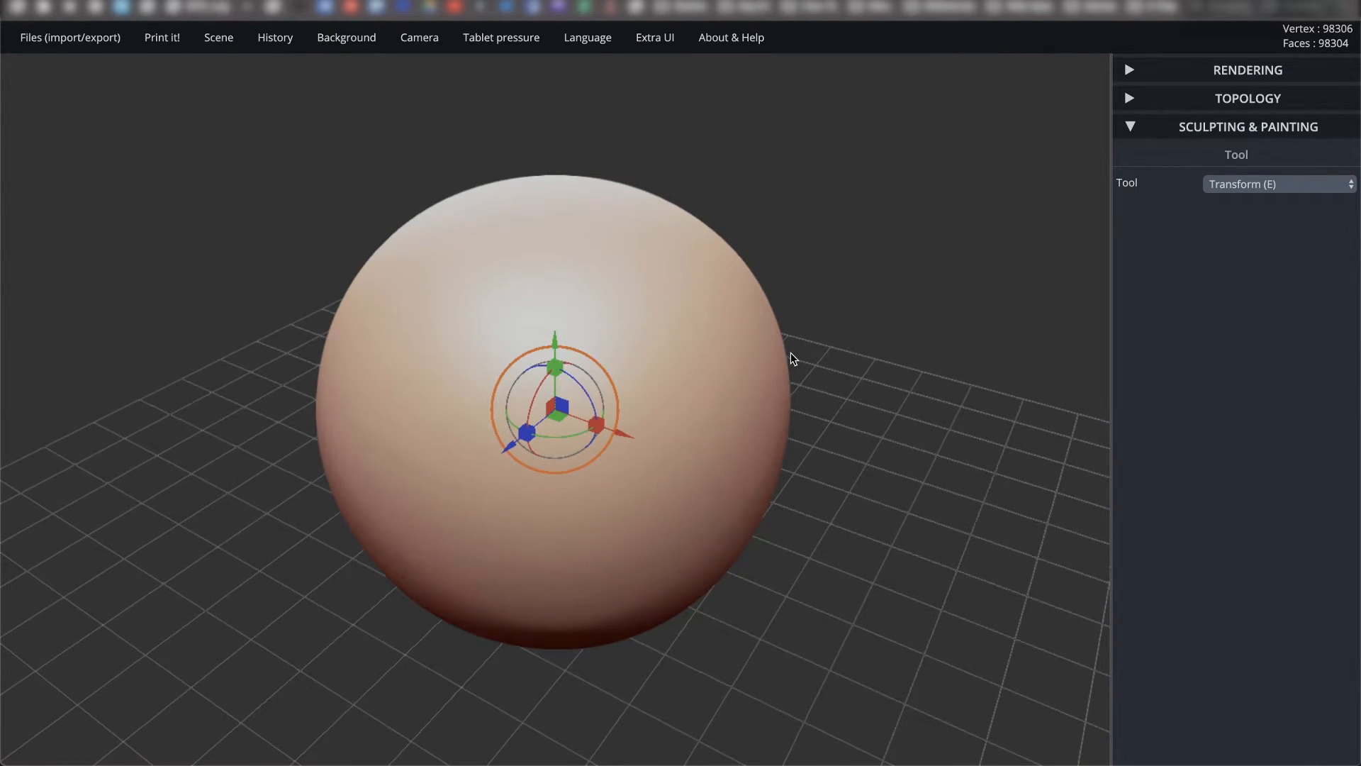
mouse_move(724, 345)
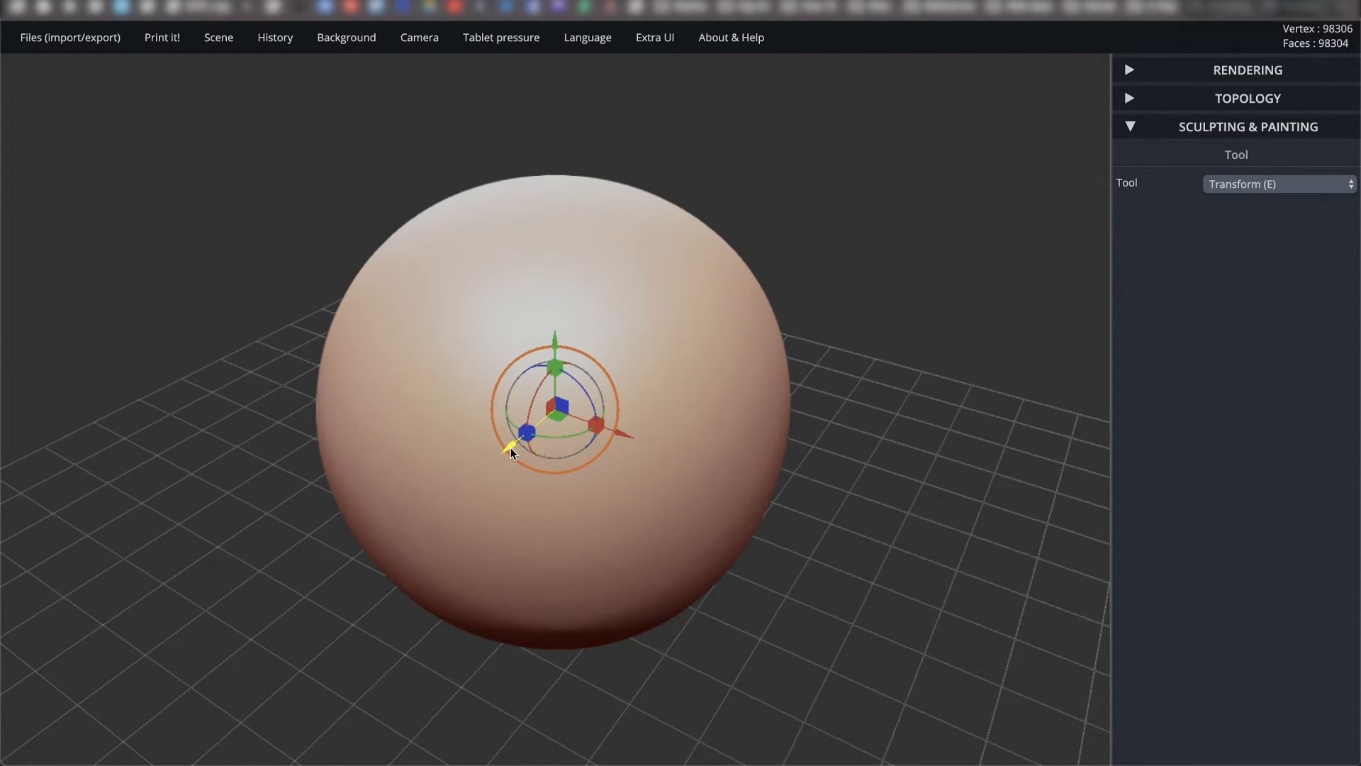
mouse_move(573, 331)
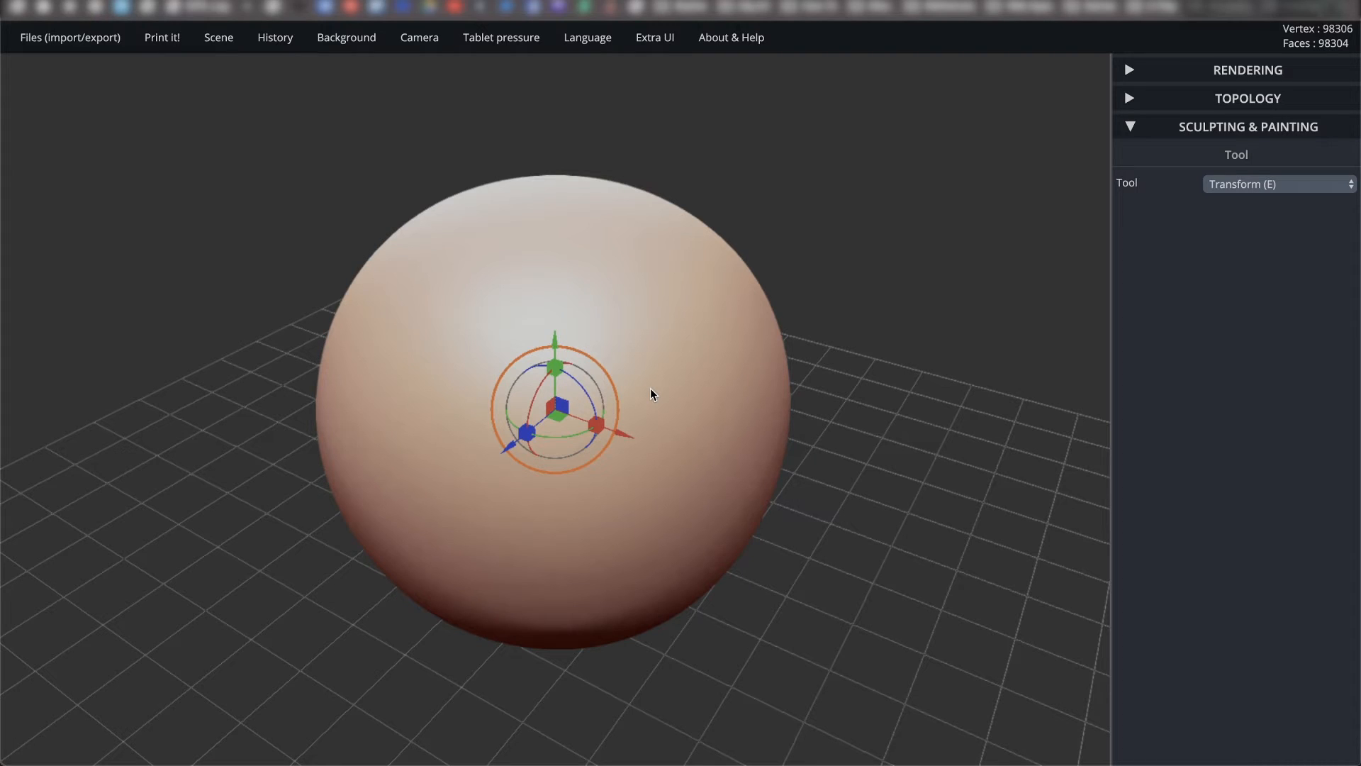
mouse_move(611, 348)
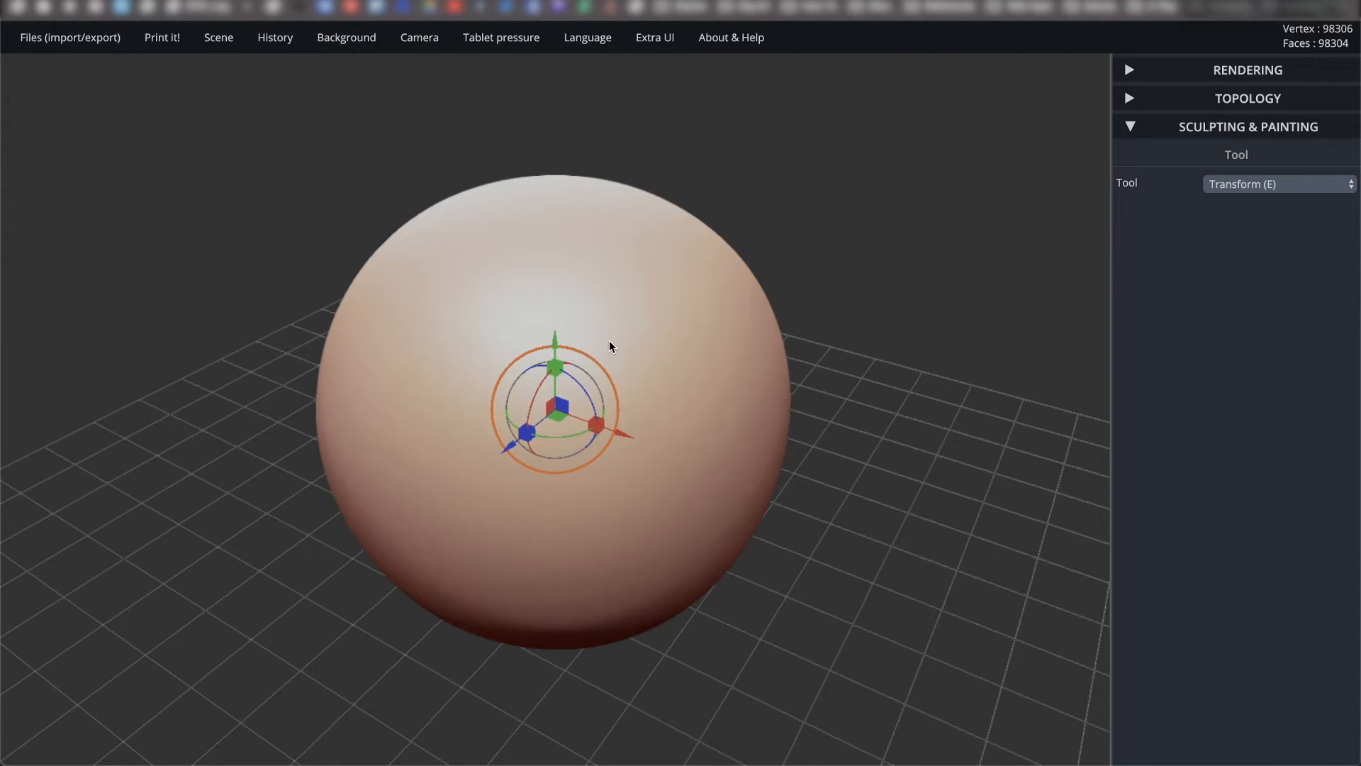
mouse_move(555, 339)
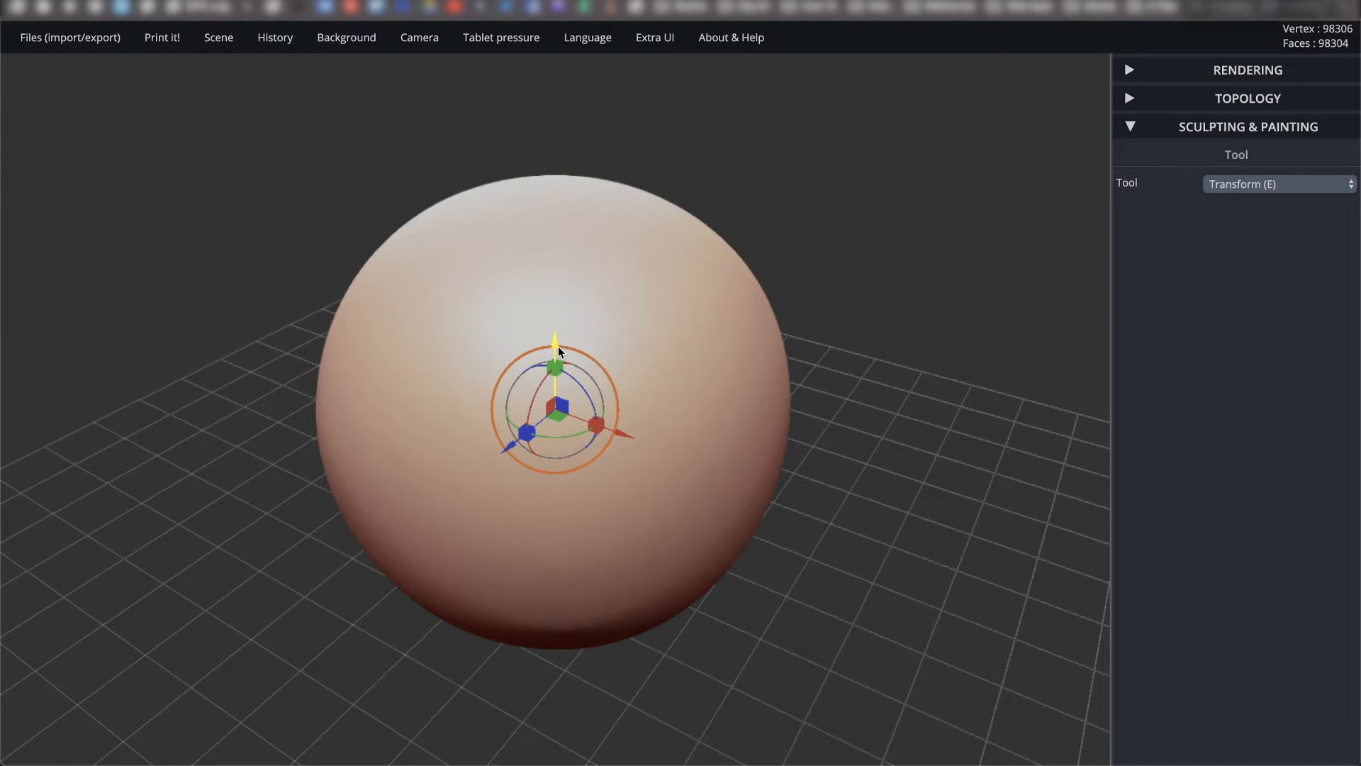
mouse_move(655, 399)
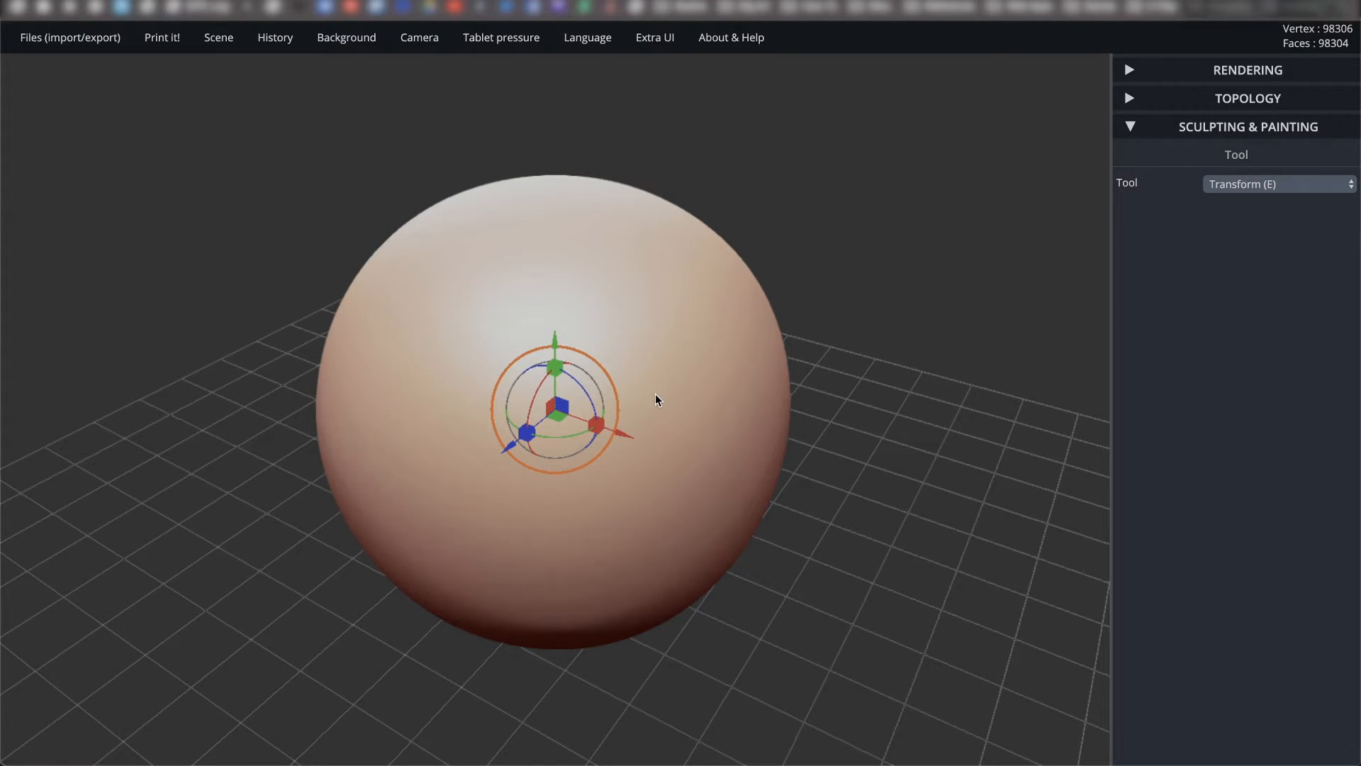
mouse_move(623, 386)
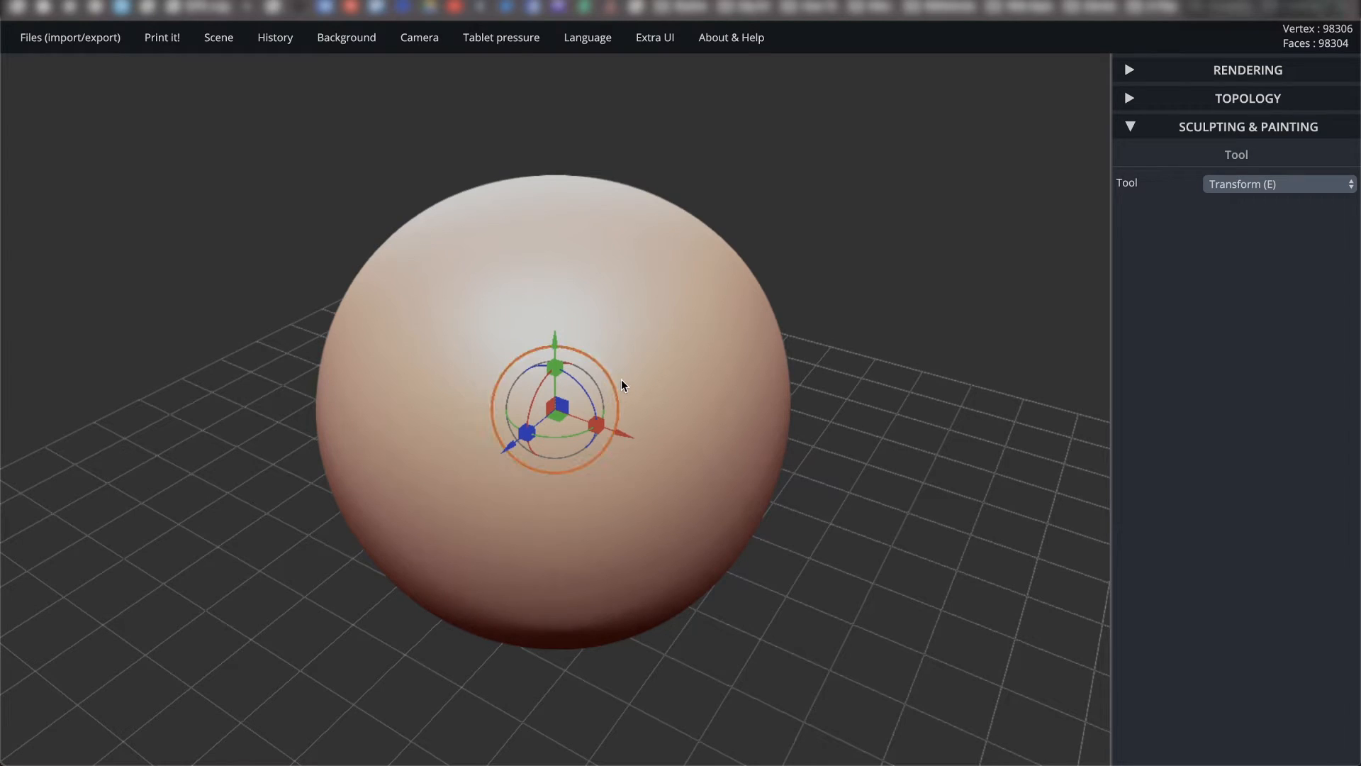
mouse_move(631, 386)
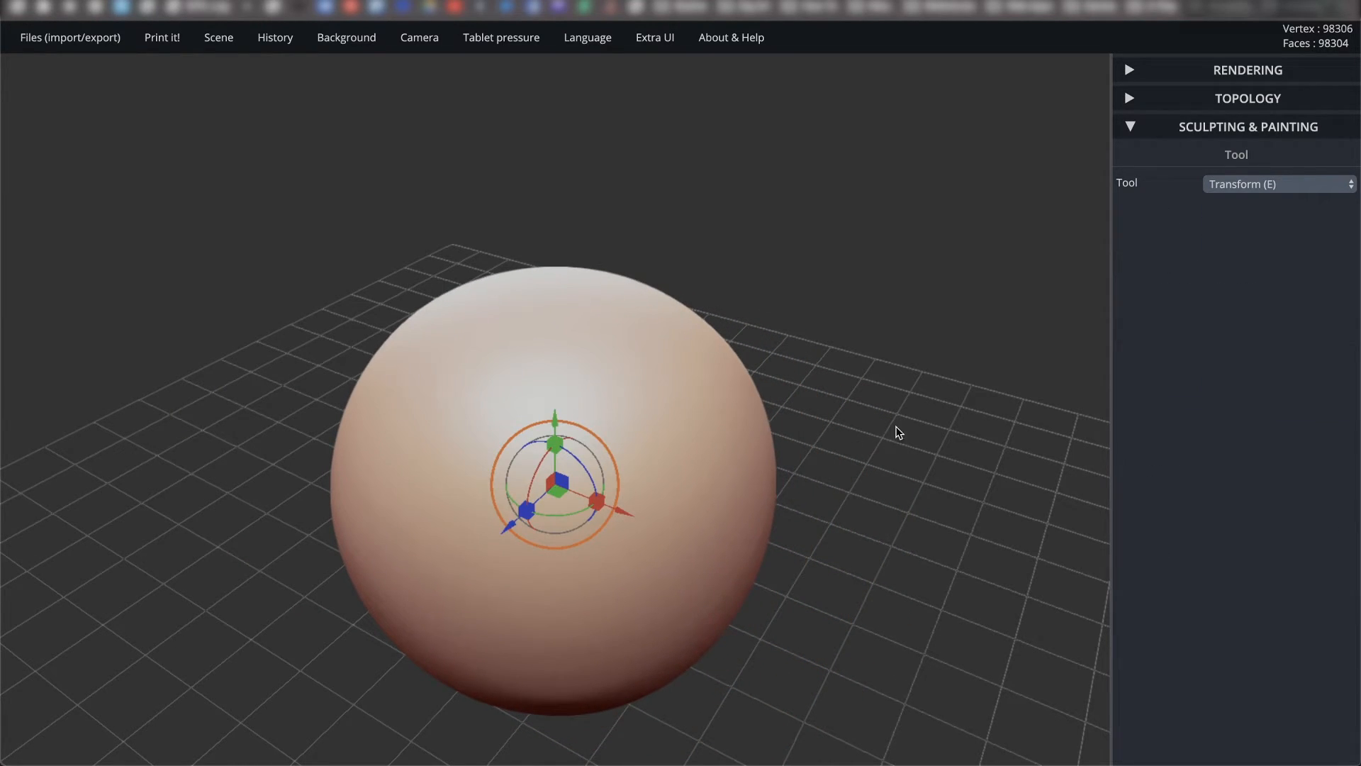
mouse_move(910, 336)
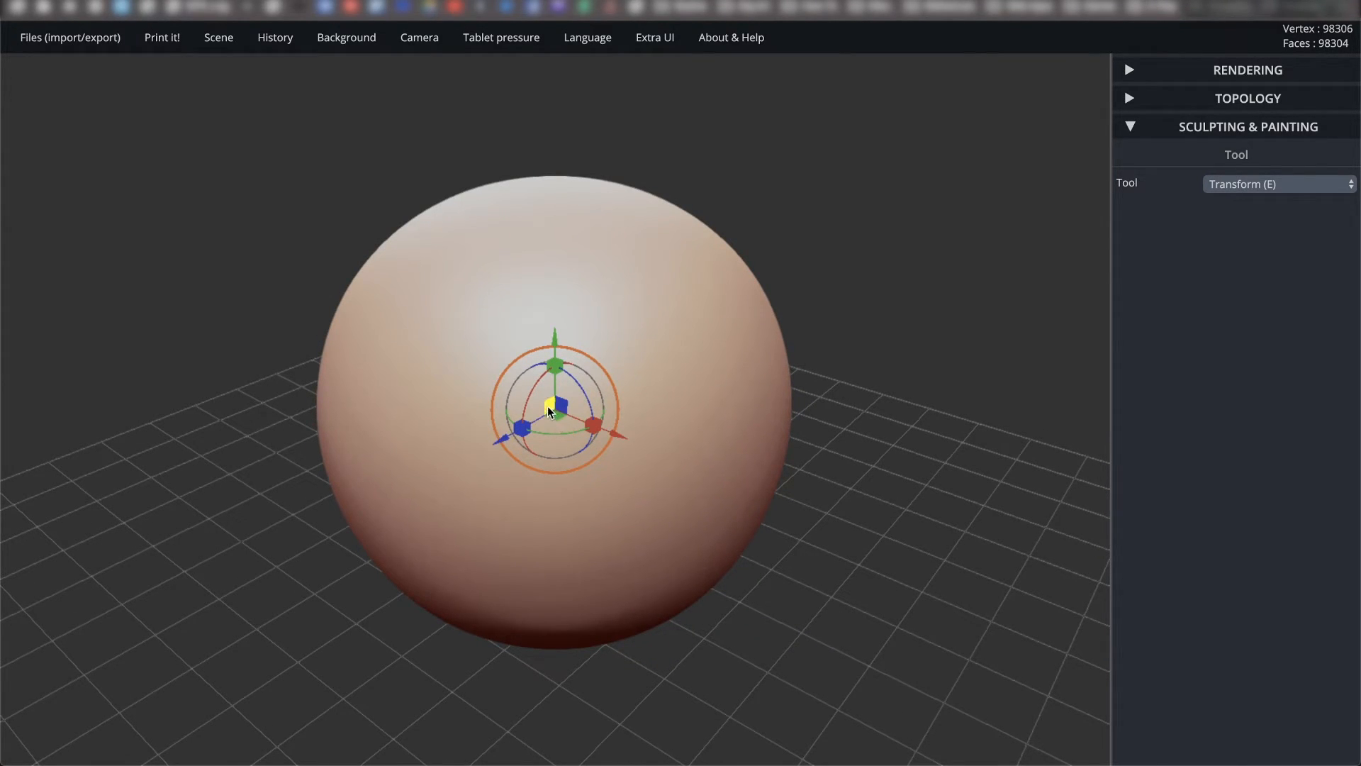
mouse_move(874, 417)
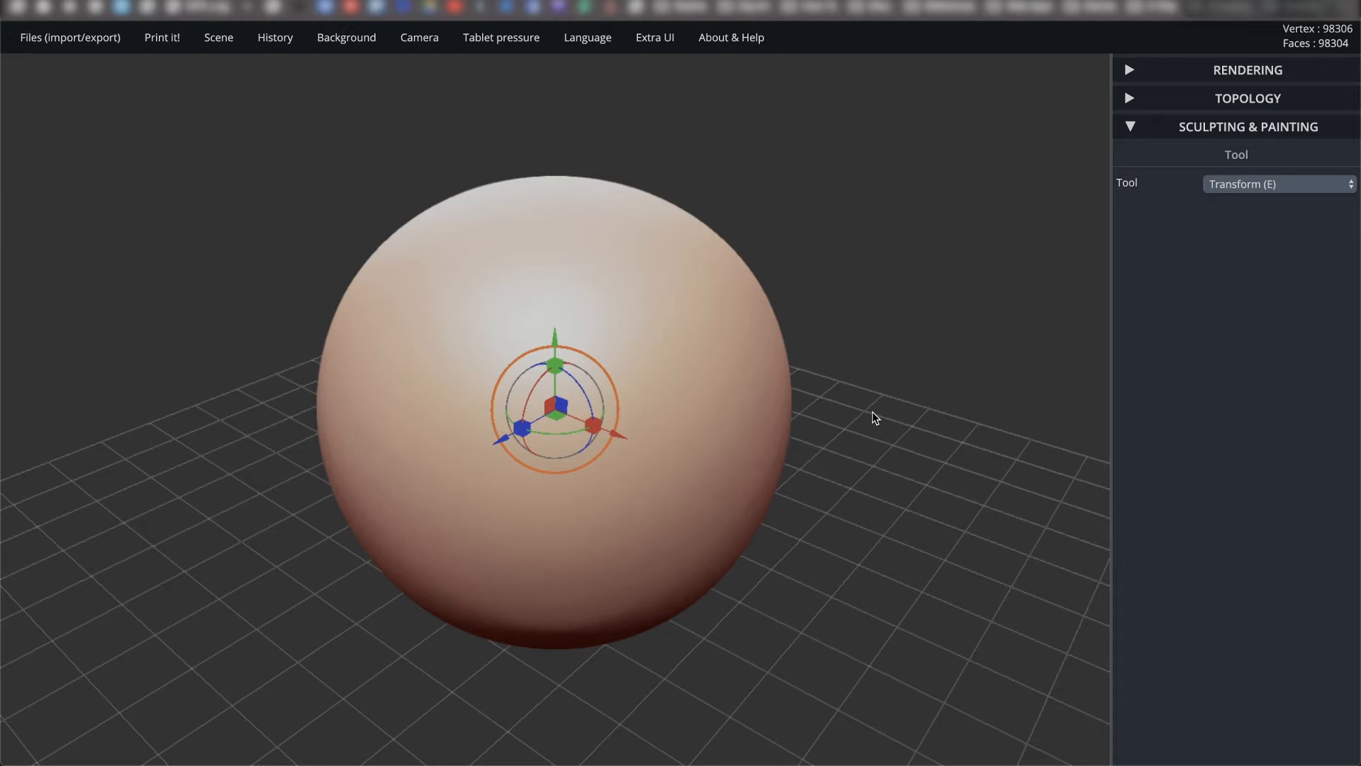
mouse_move(875, 427)
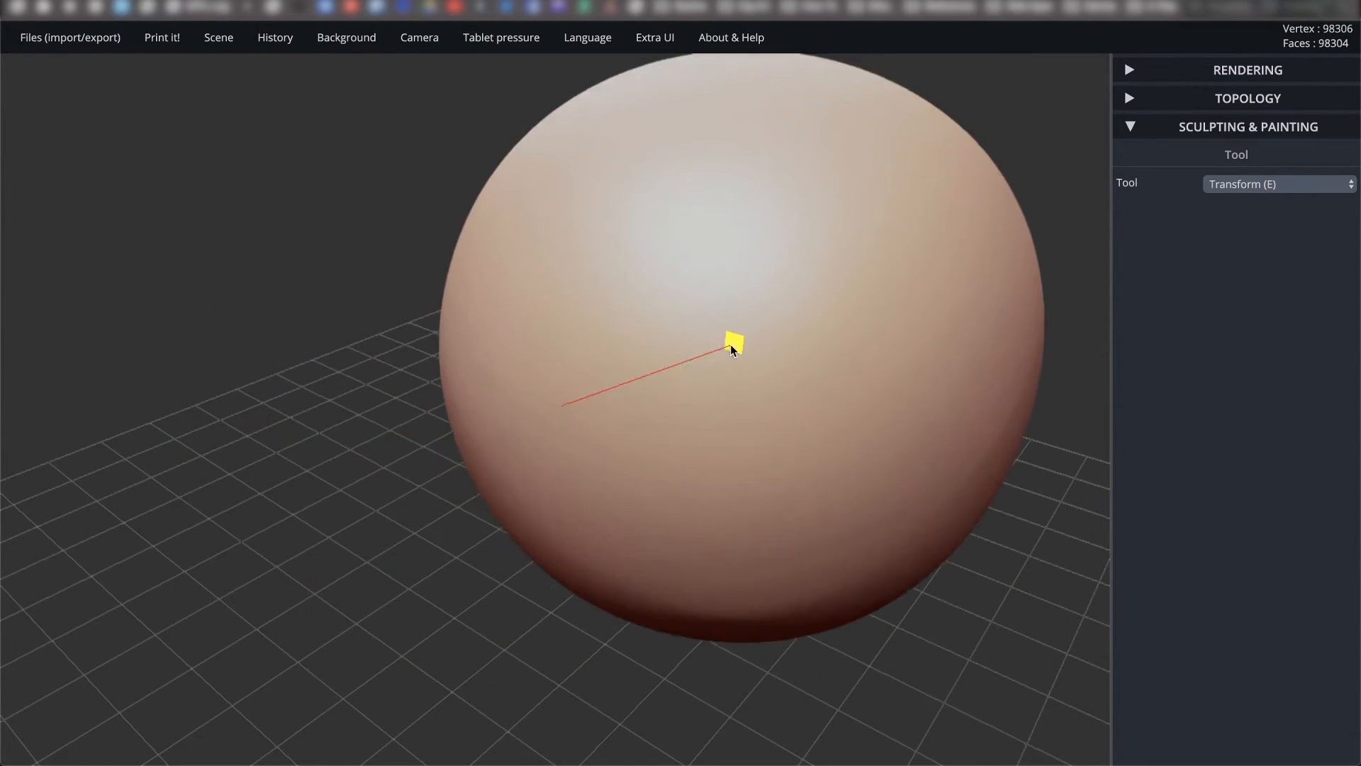
Drag a Transform plane square to move the sphere up and to the right.
left_click_drag(731, 341, 673, 491)
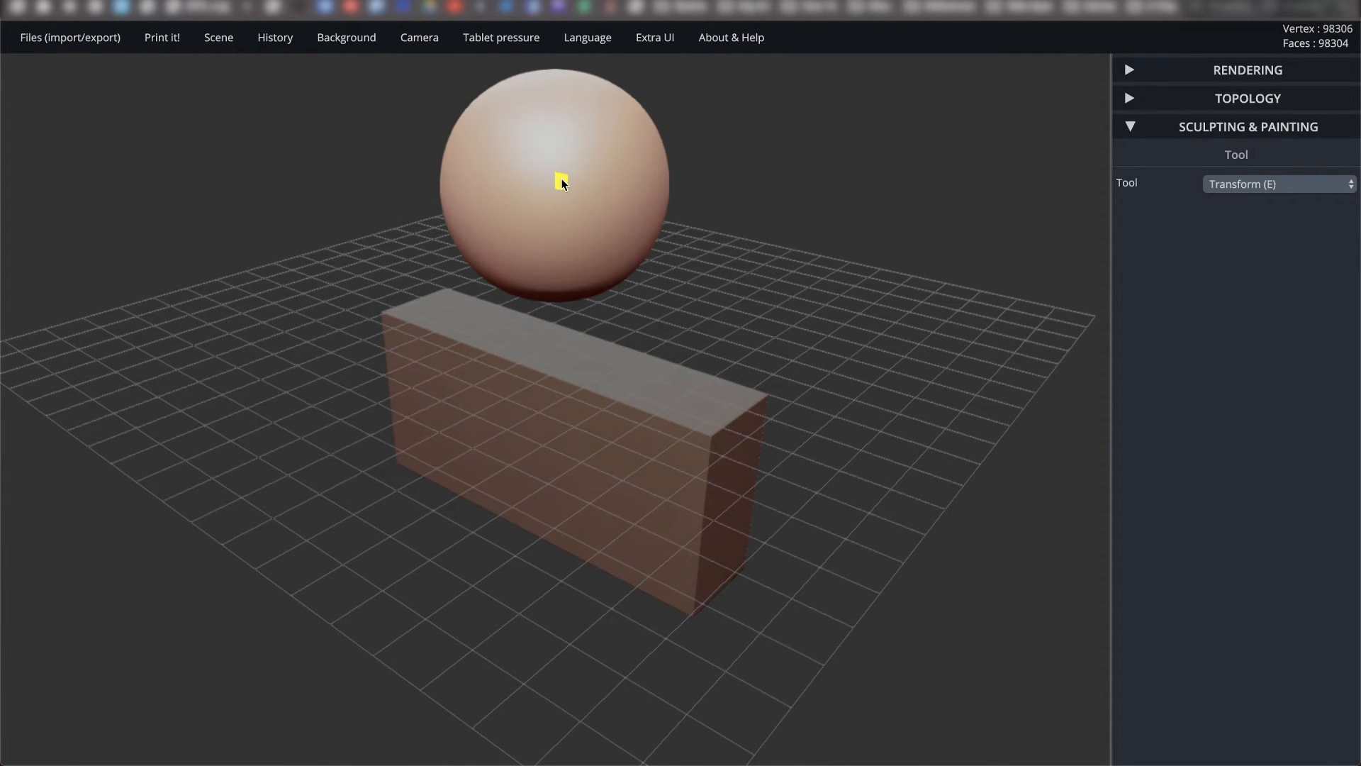
Drag the sphere in front of, beside and above the box, ending centred just above it.
left_click_drag(562, 182, 573, 448)
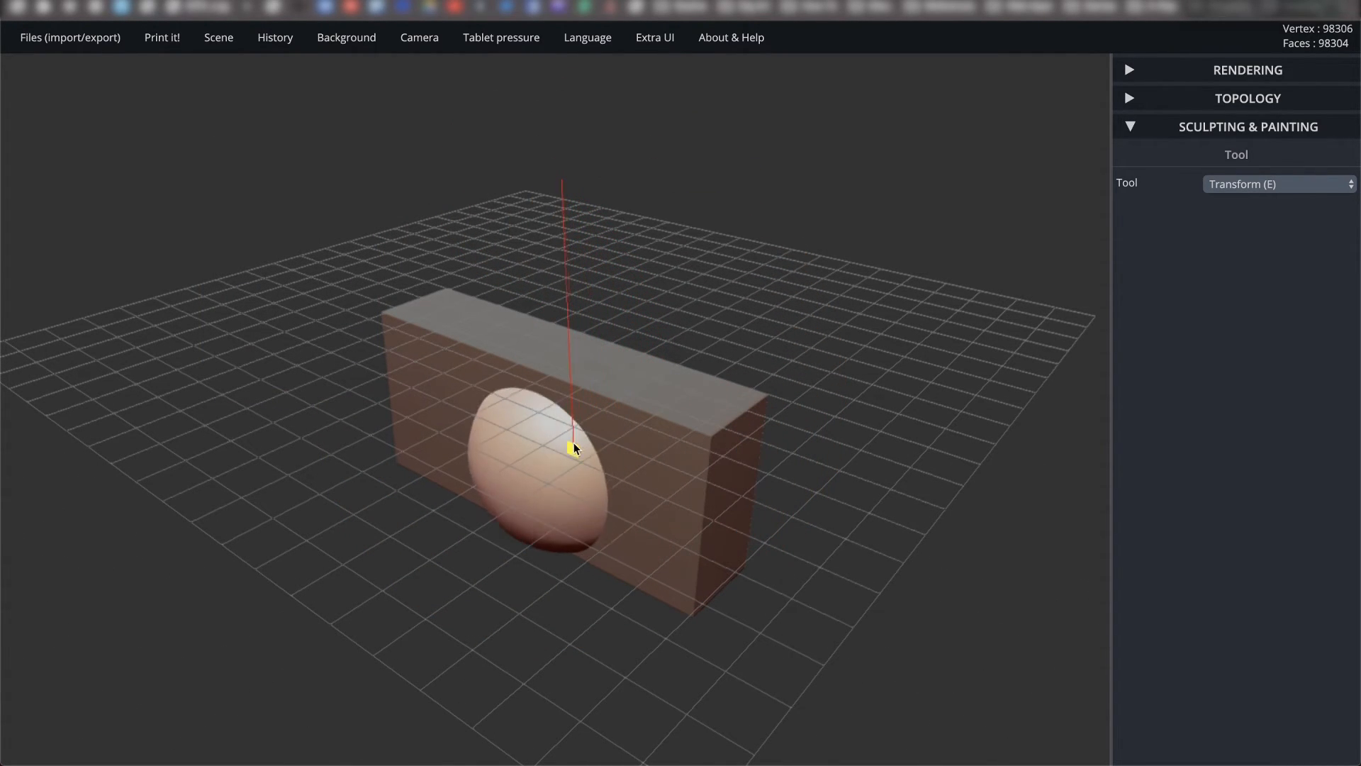
left_click_drag(573, 448, 821, 268)
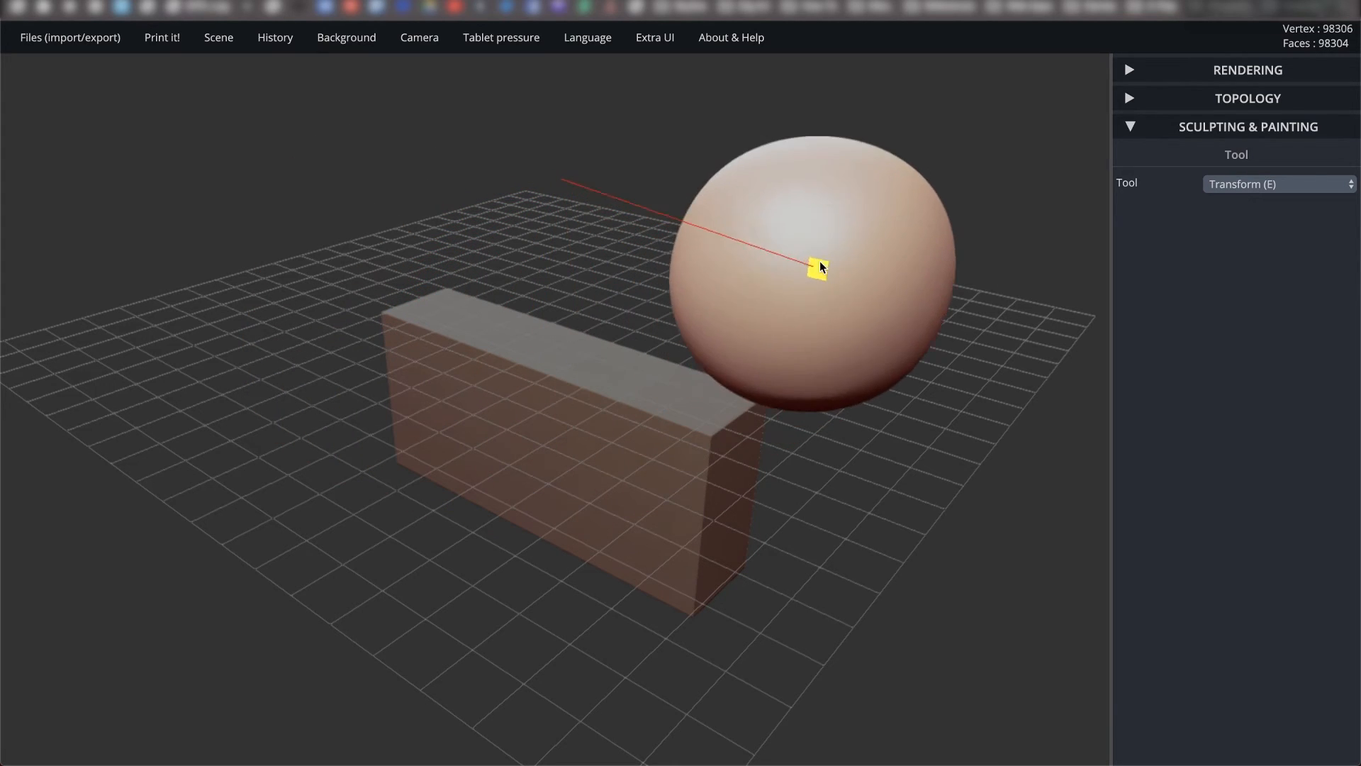
left_click_drag(815, 268, 580, 210)
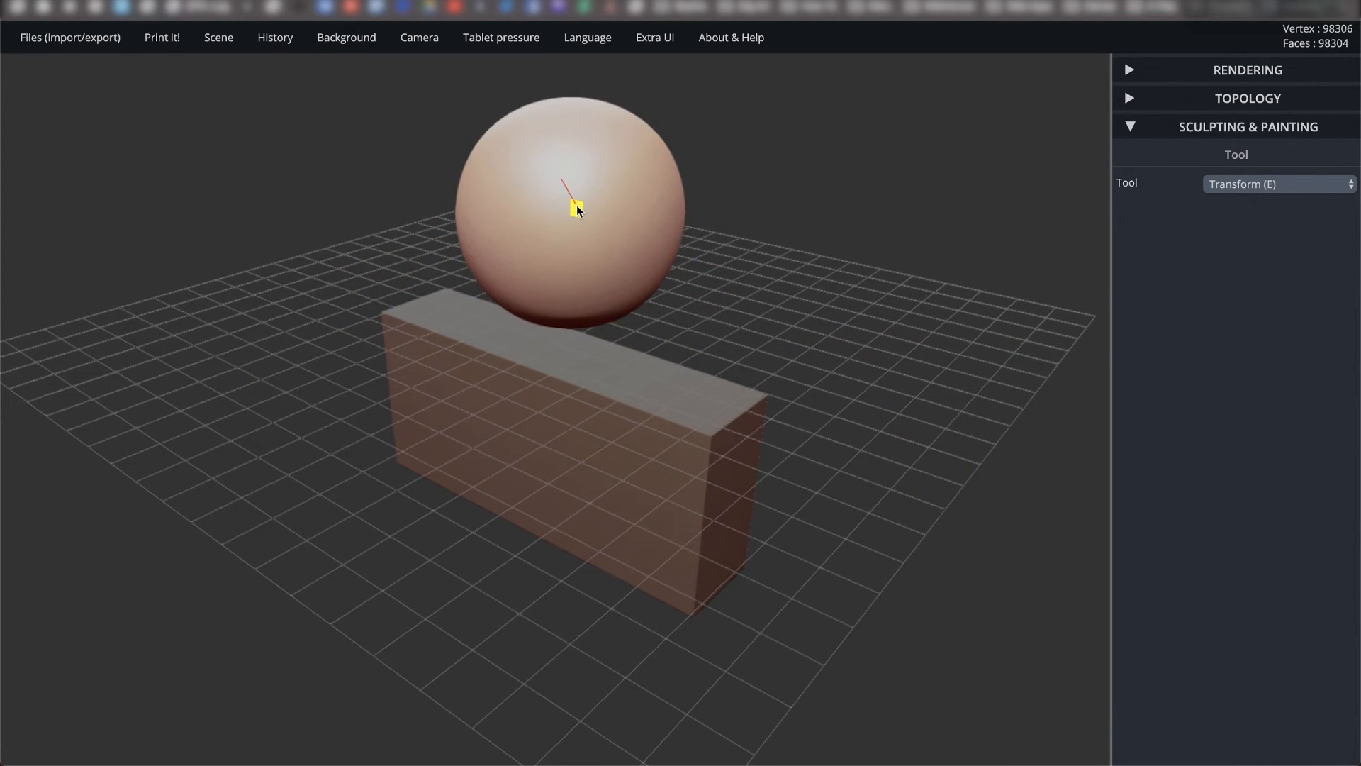
left_click_drag(579, 208, 523, 289)
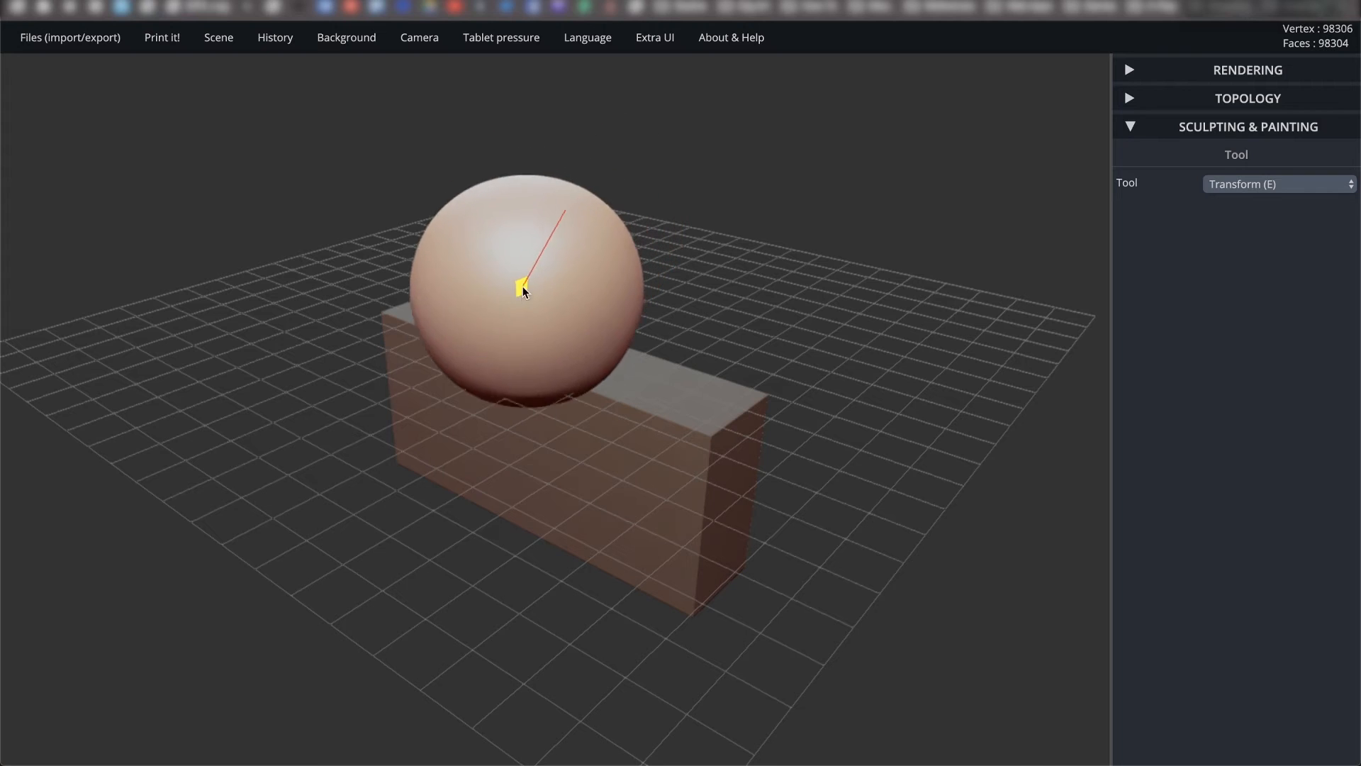
left_click_drag(521, 286, 799, 112)
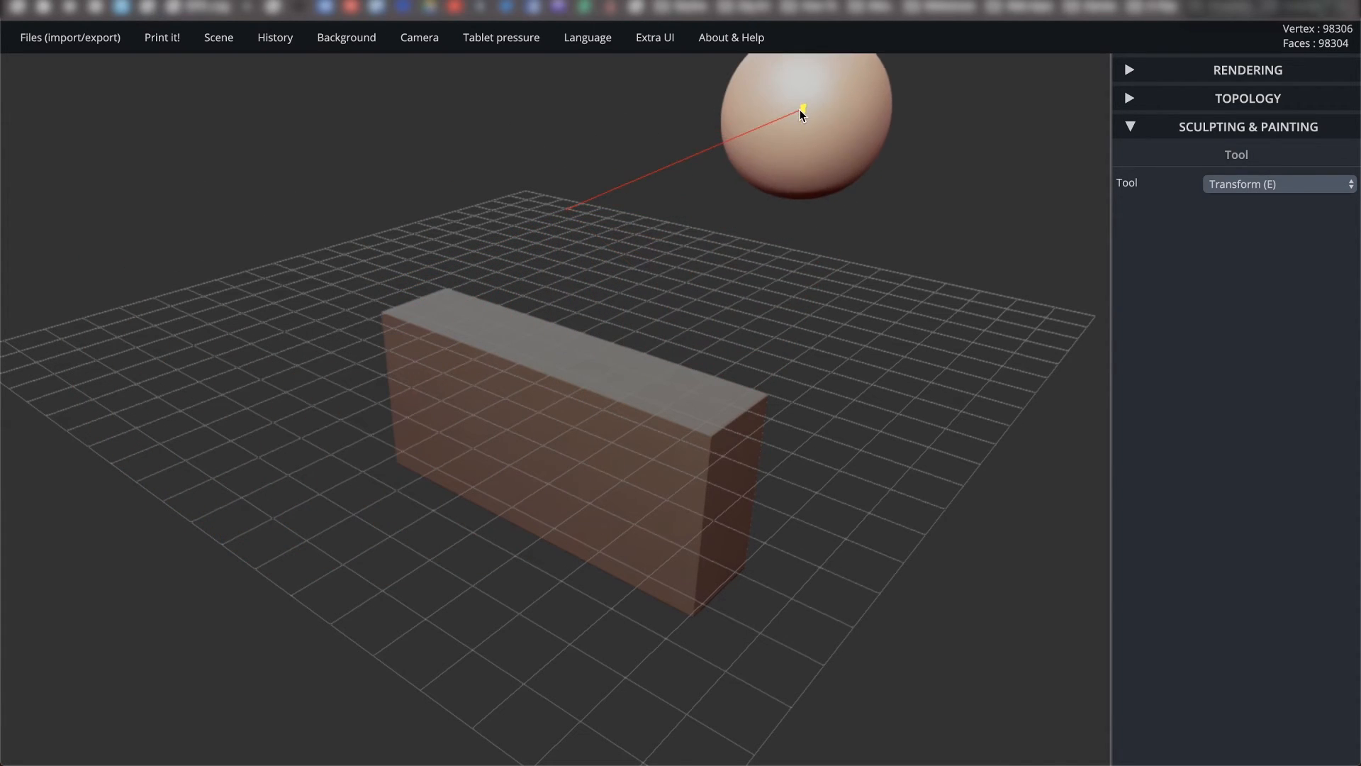
left_click_drag(800, 113, 491, 448)
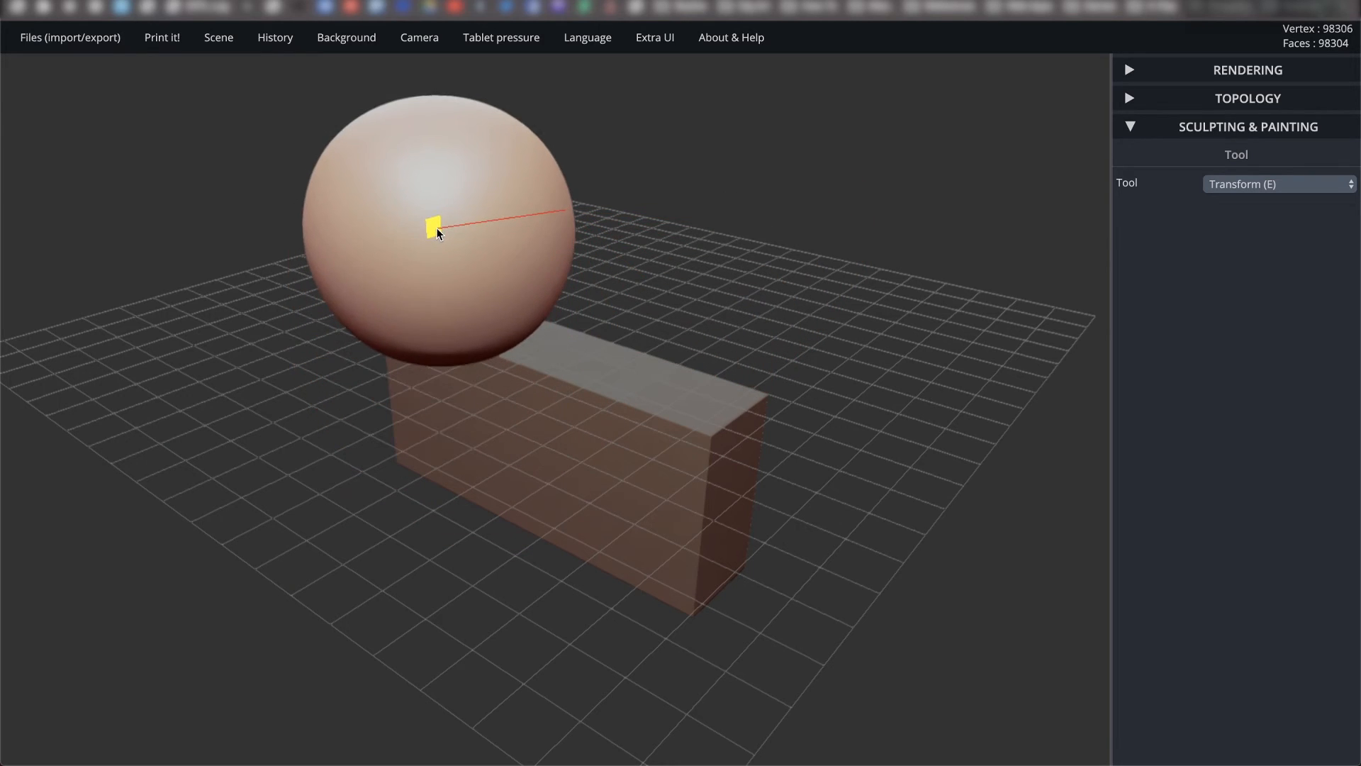
left_click_drag(434, 229, 556, 208)
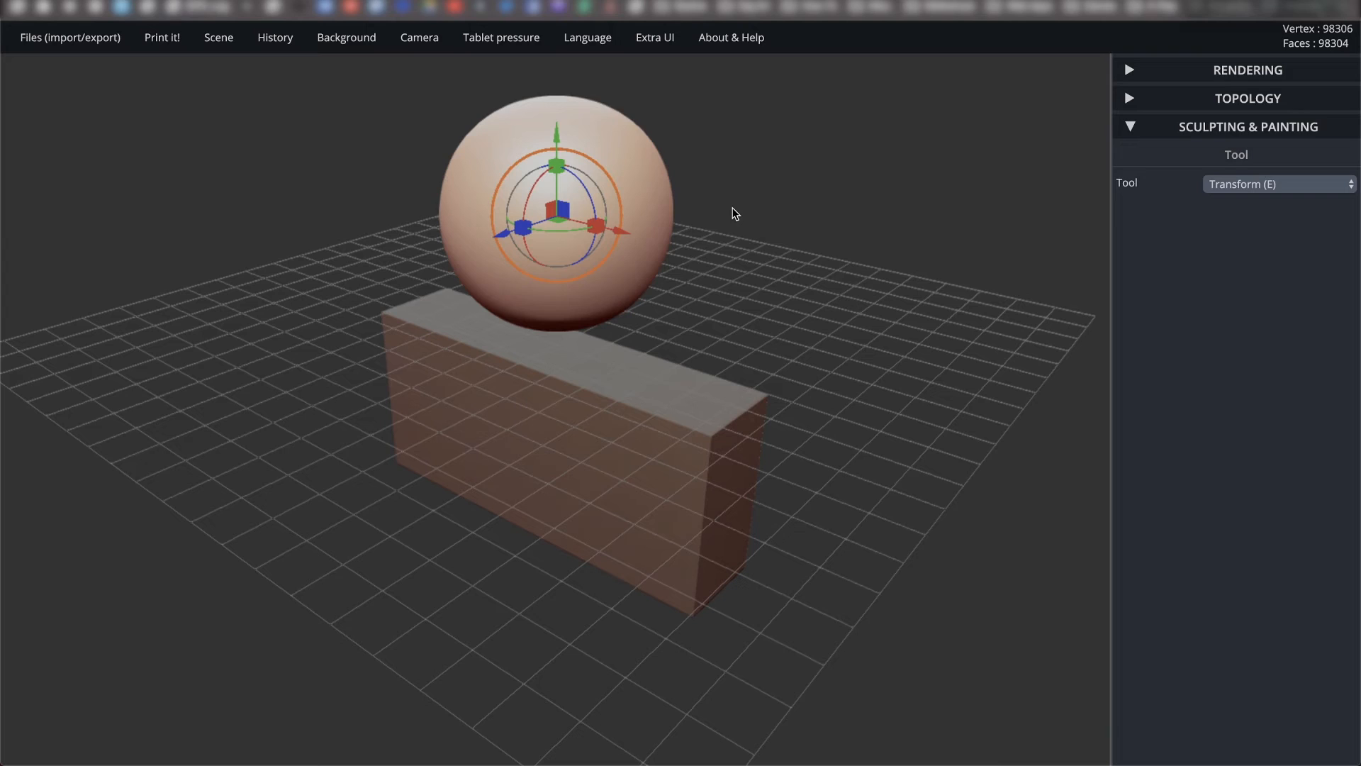
mouse_move(704, 214)
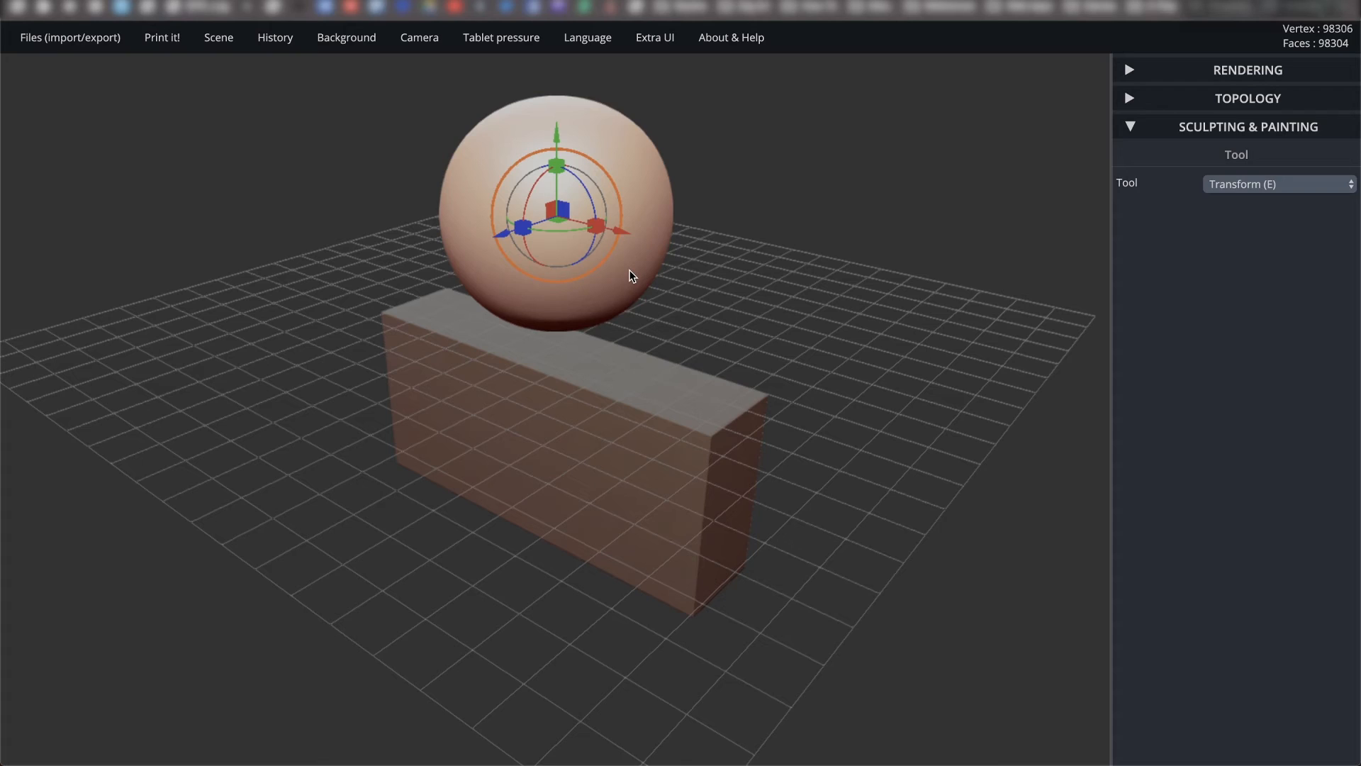
mouse_move(632, 273)
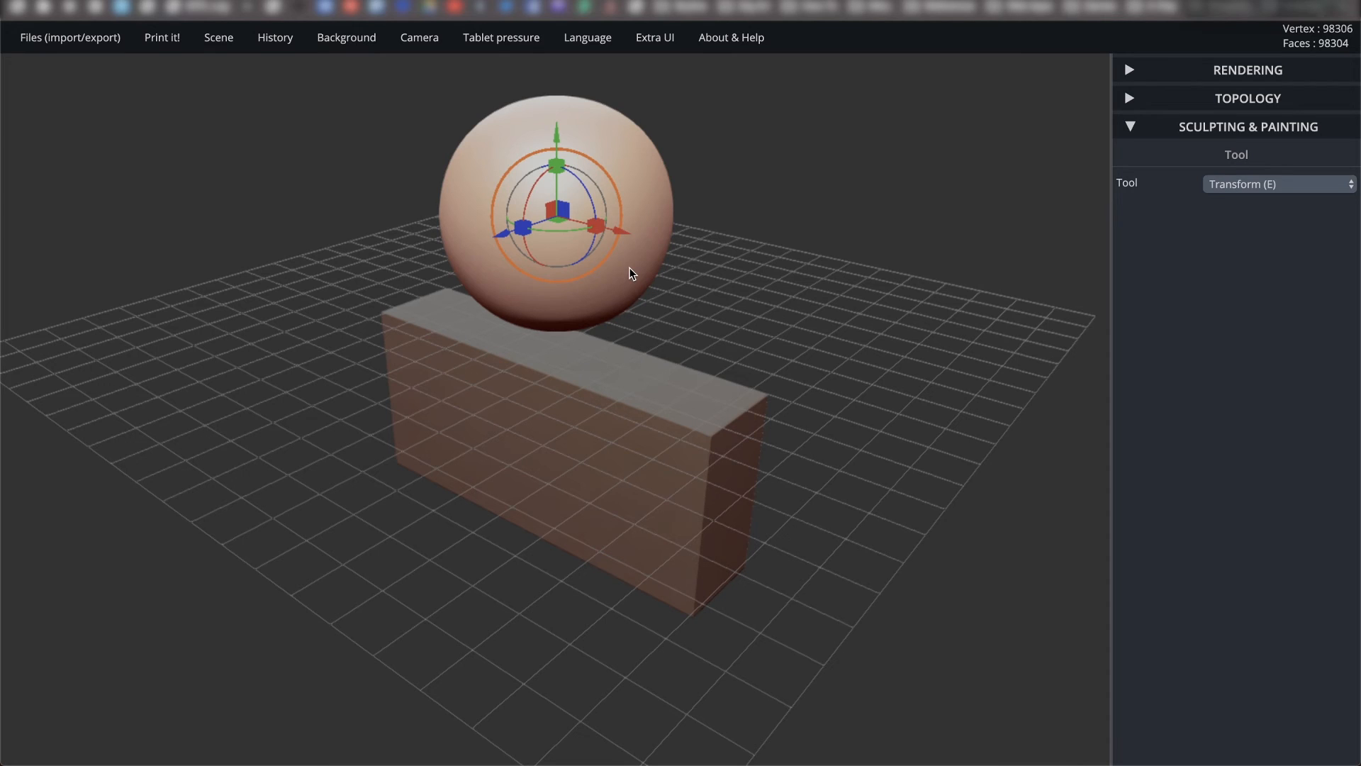
Reset the scene, add a cube from the Scene menu, and select it.
left_click(1277, 183)
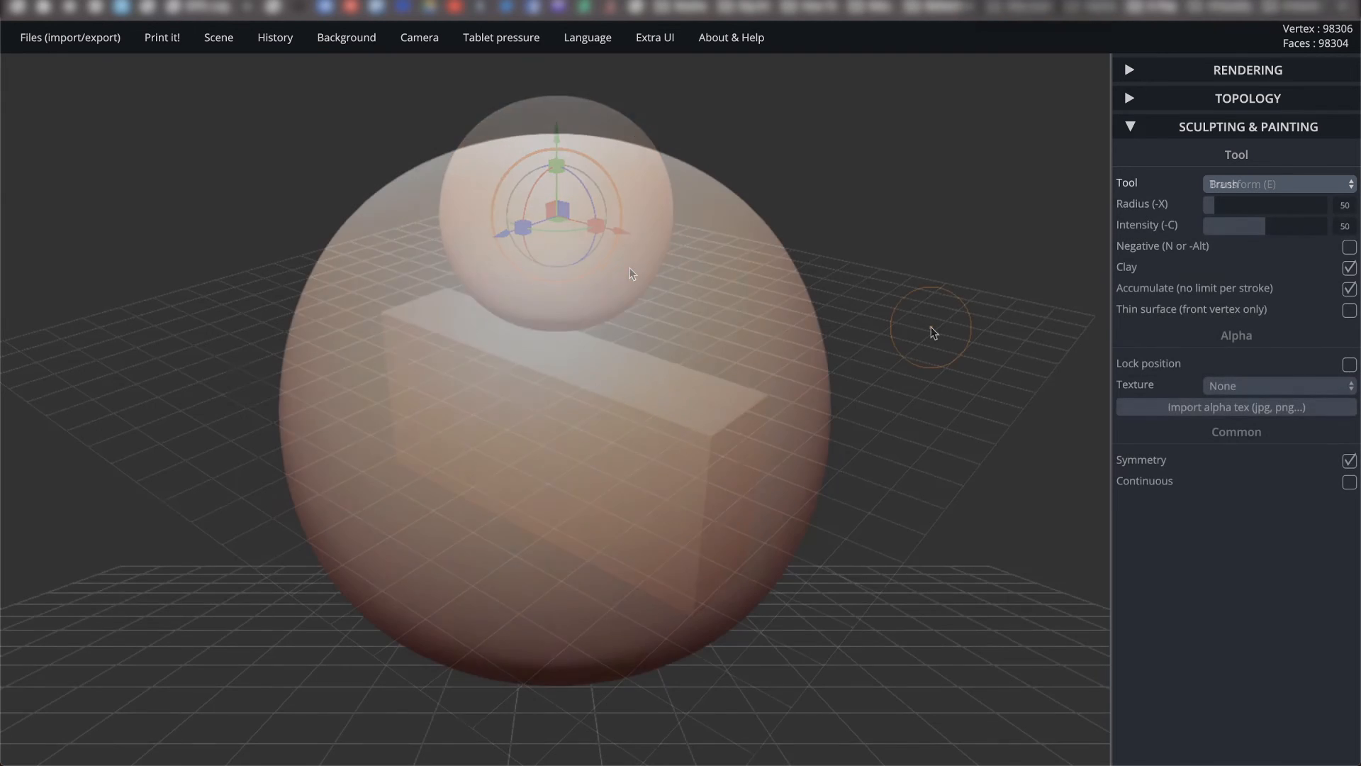
left_click(1276, 183)
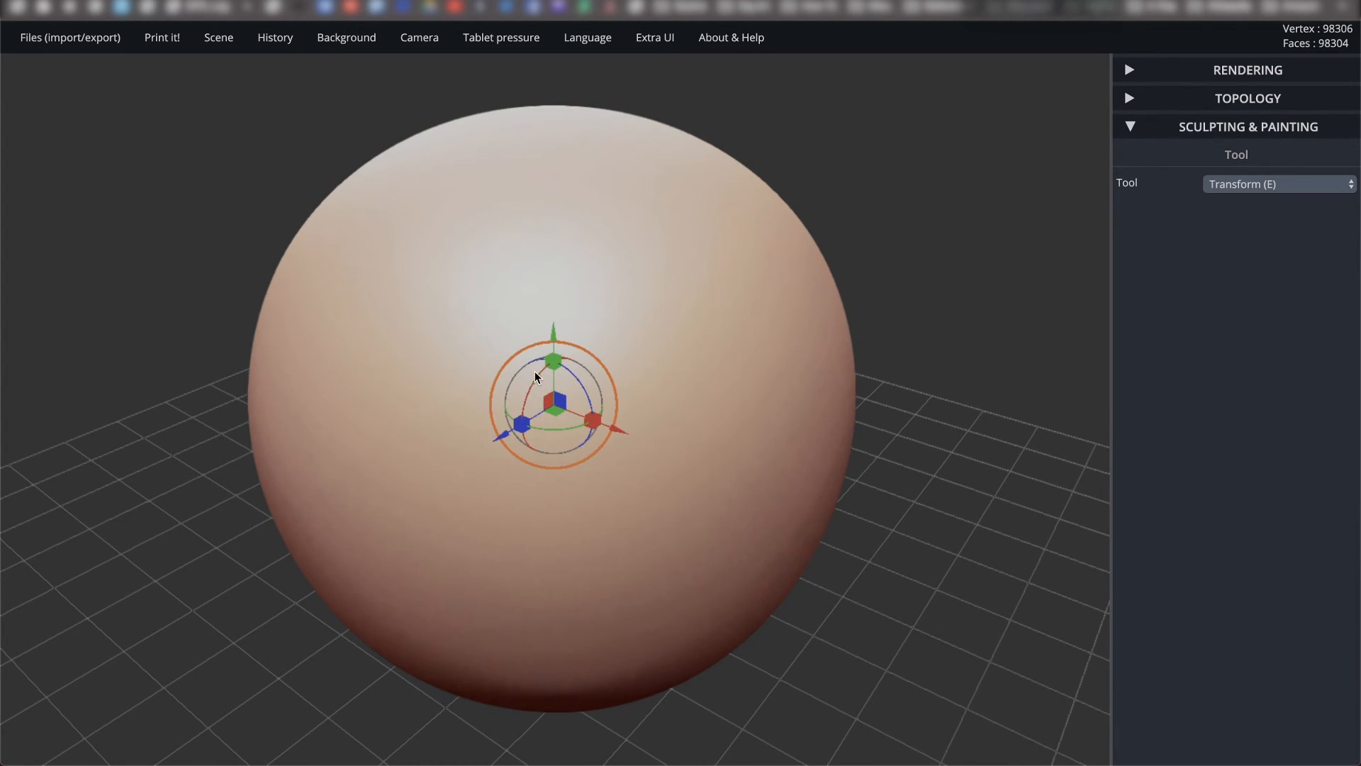
mouse_move(433, 98)
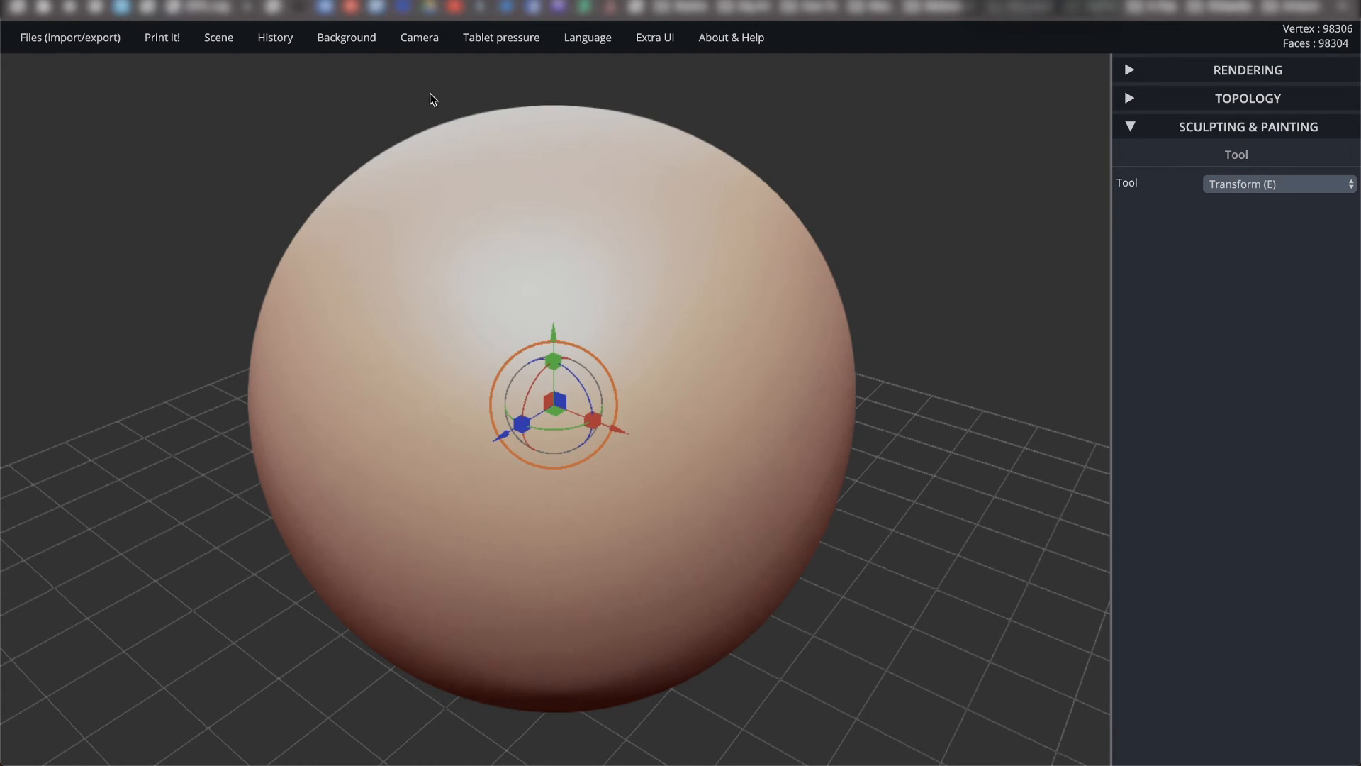
left_click(218, 38)
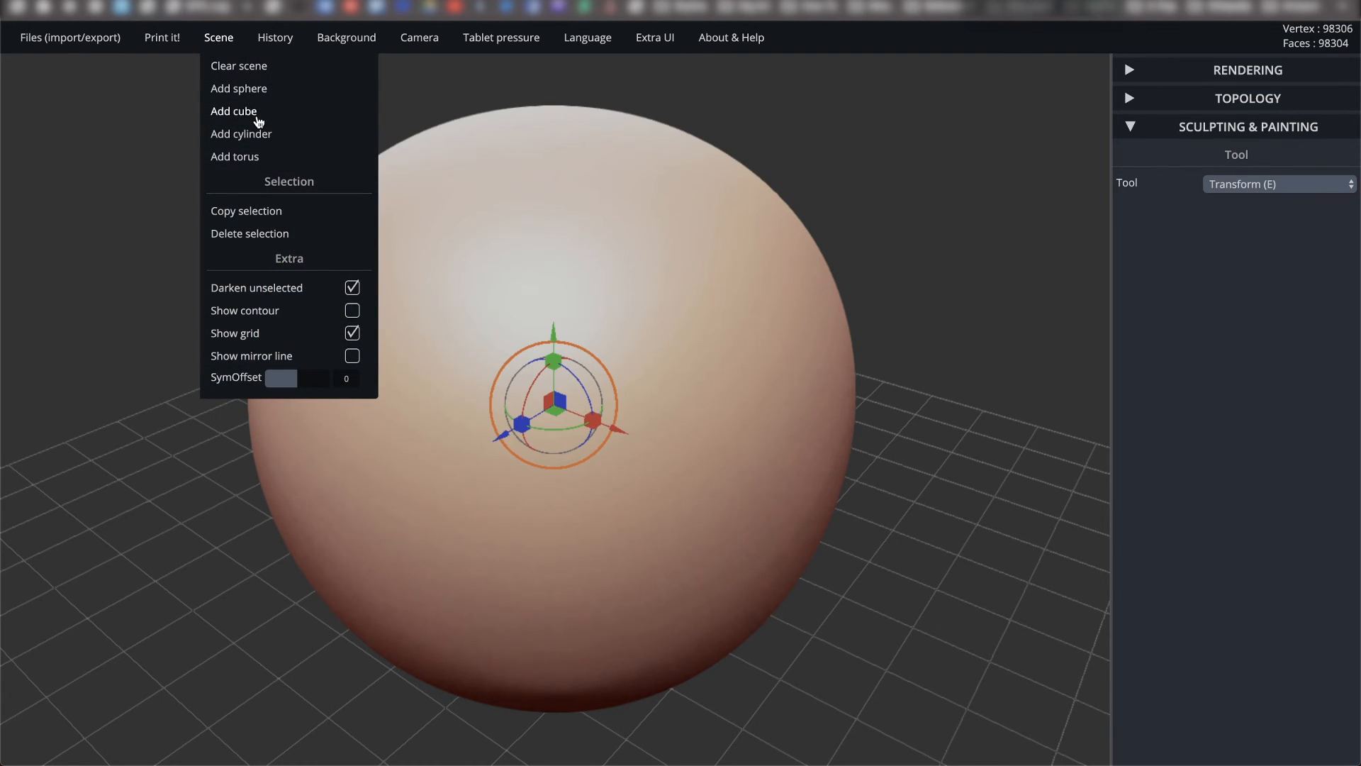
left_click(234, 110)
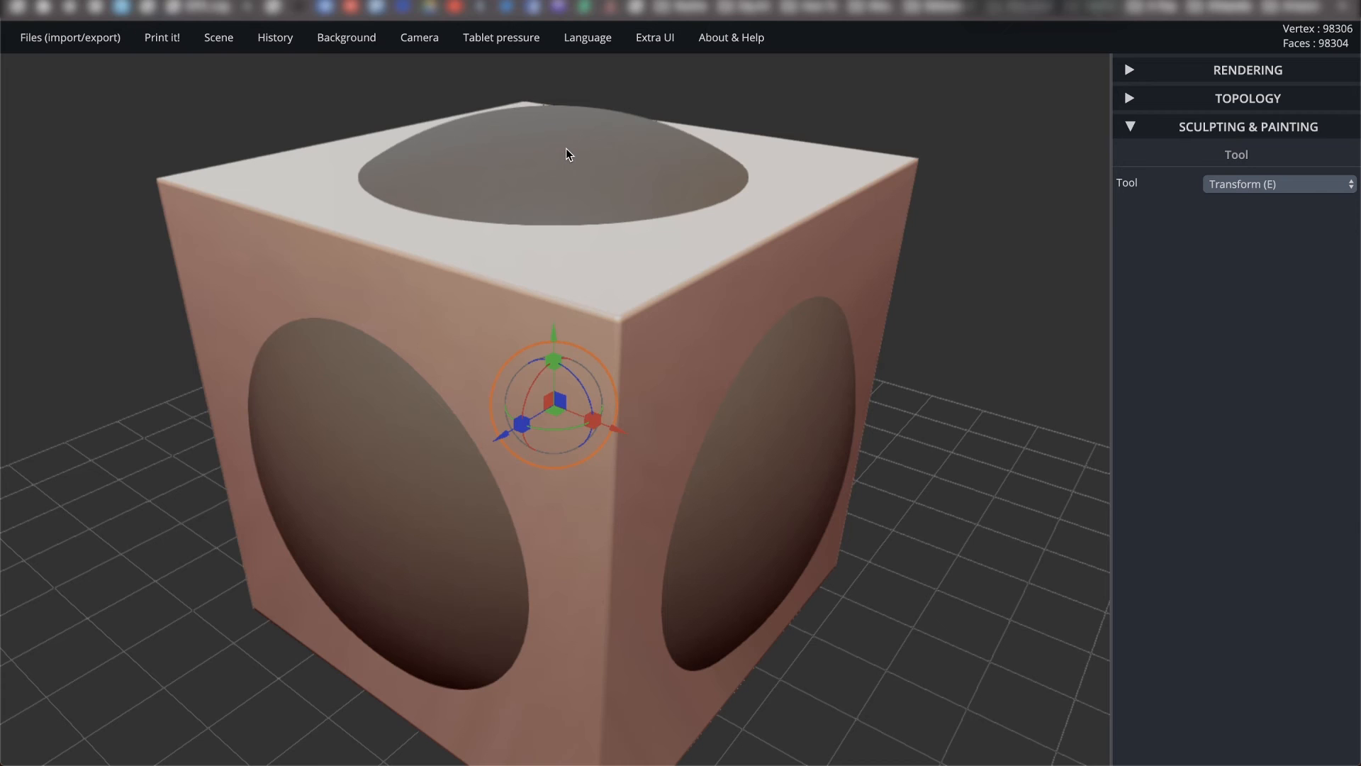
left_click(218, 38)
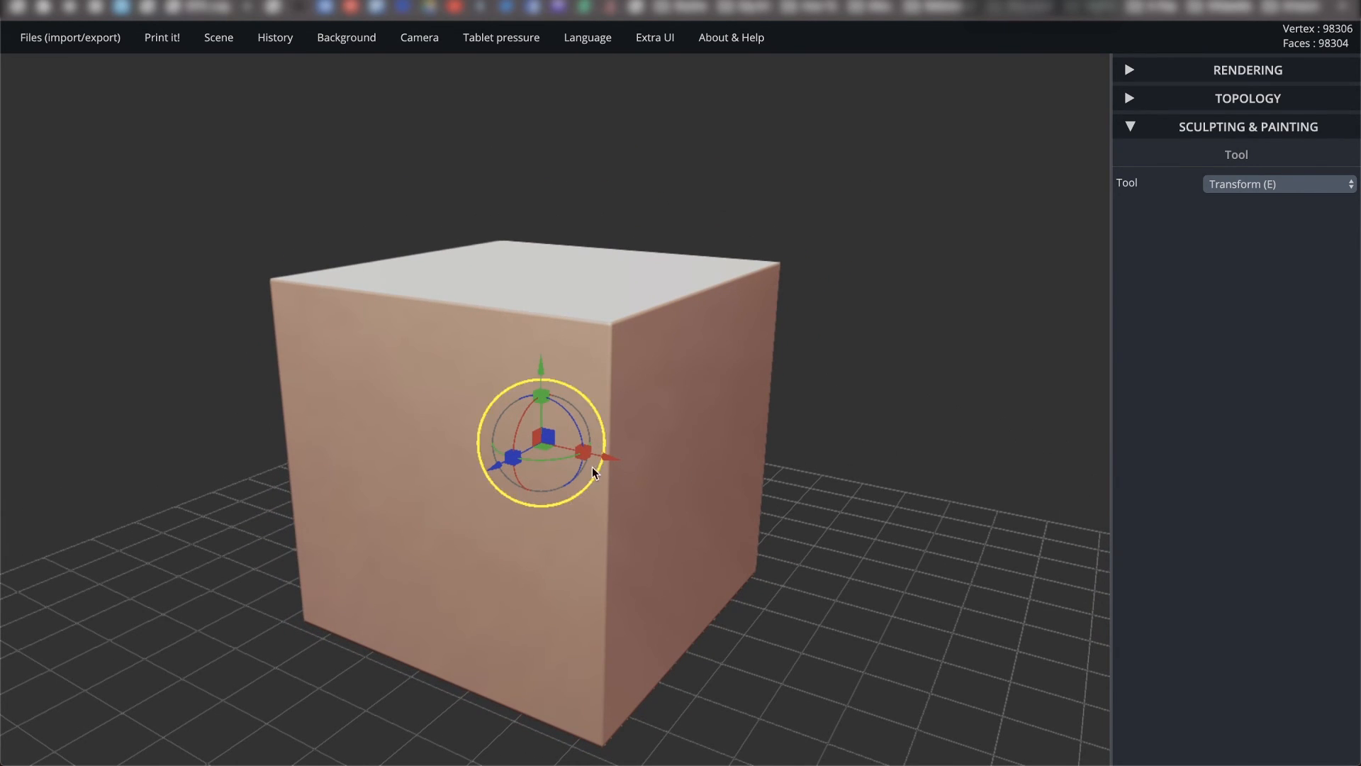
Scale the cube uniformly by dragging the outer orange scale ring back and forth.
left_click_drag(587, 452, 873, 430)
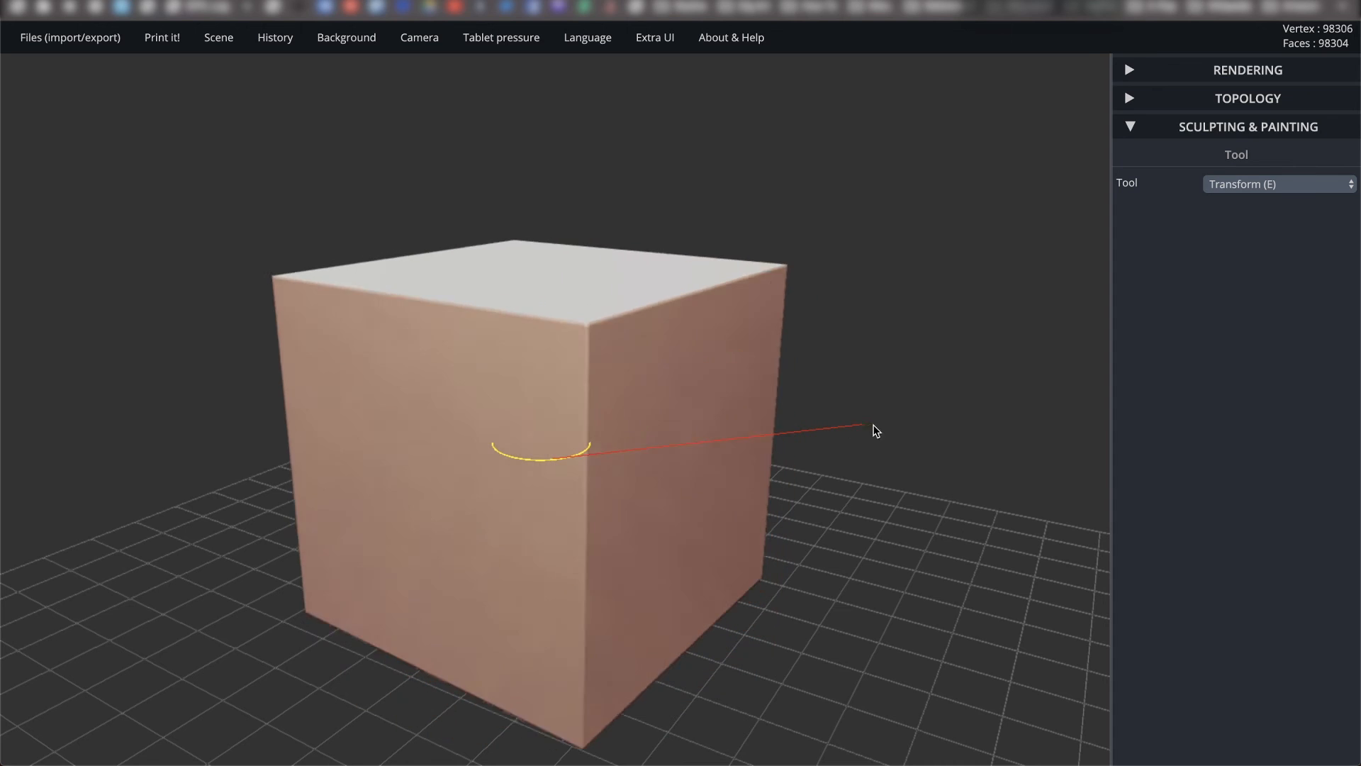
left_click_drag(876, 431, 729, 487)
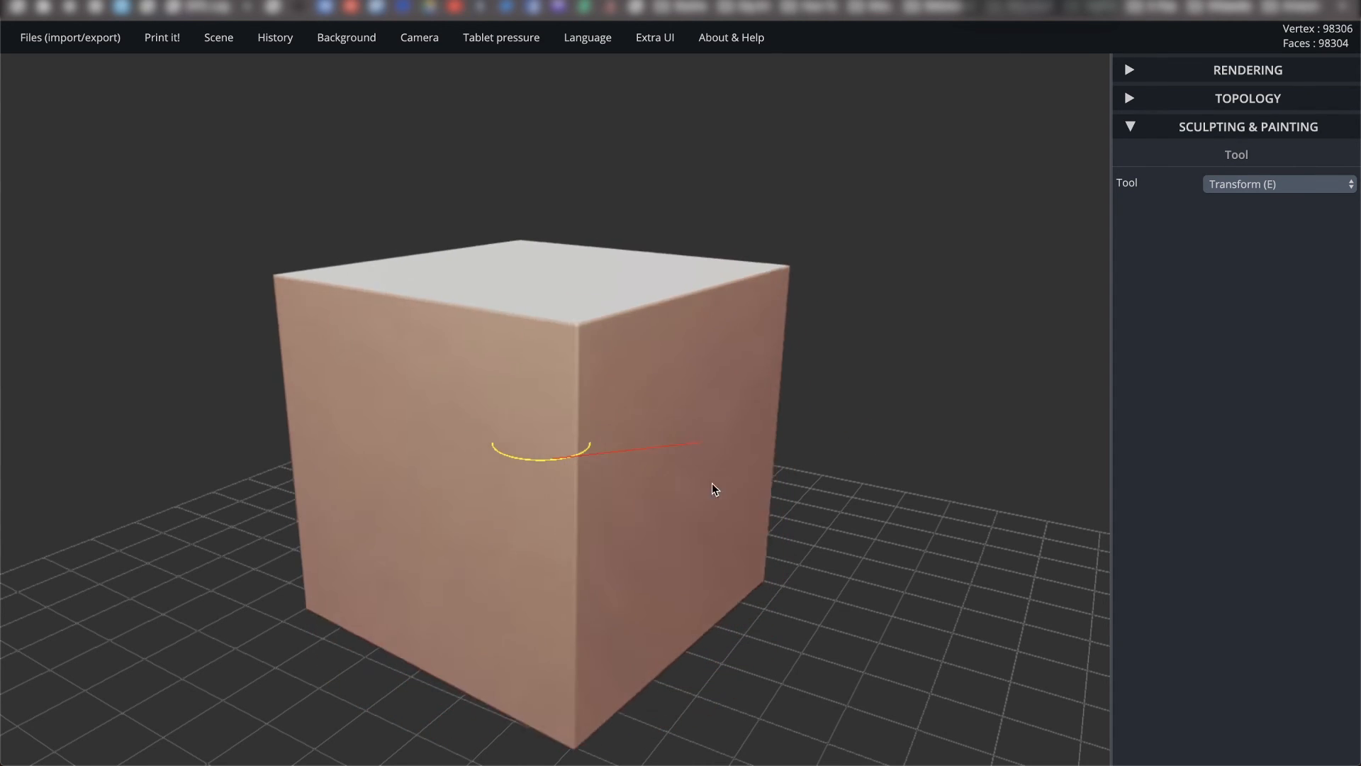
left_click_drag(712, 488, 789, 495)
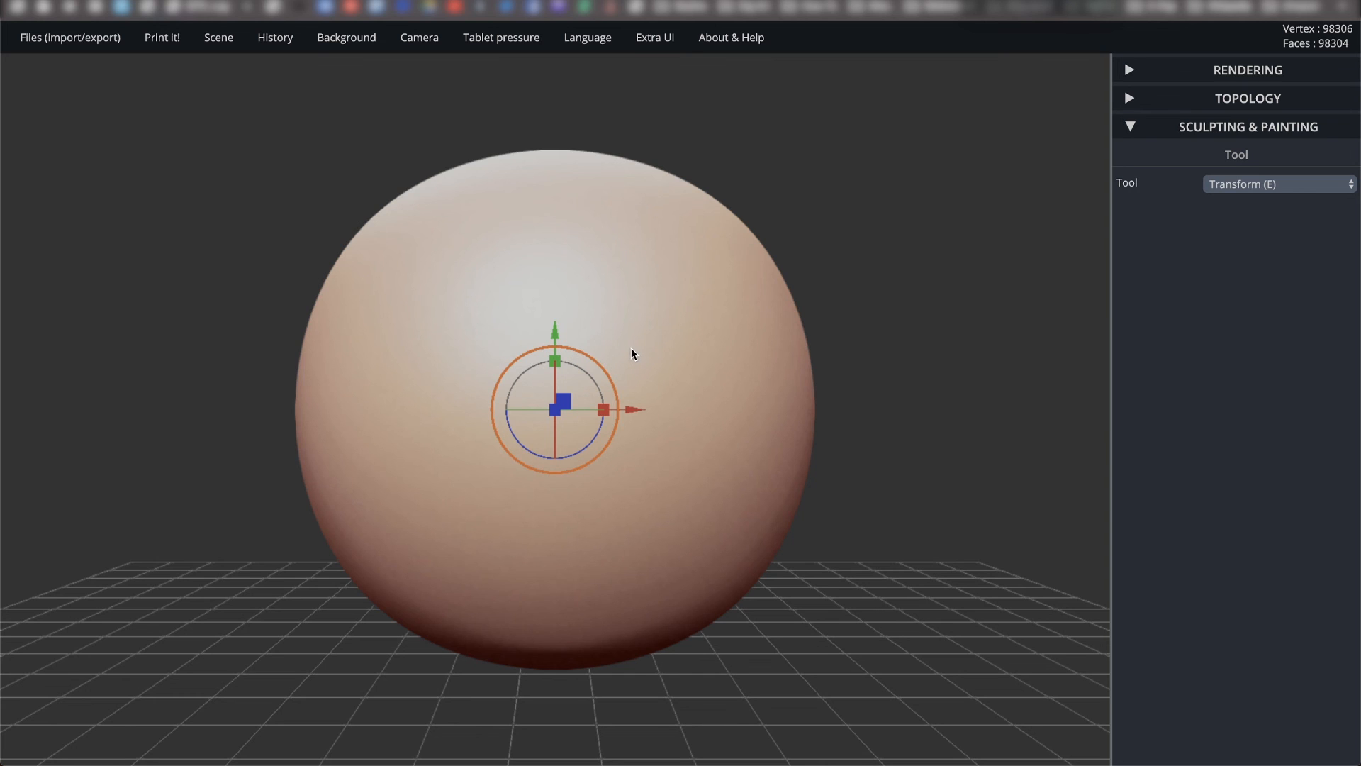
mouse_move(868, 326)
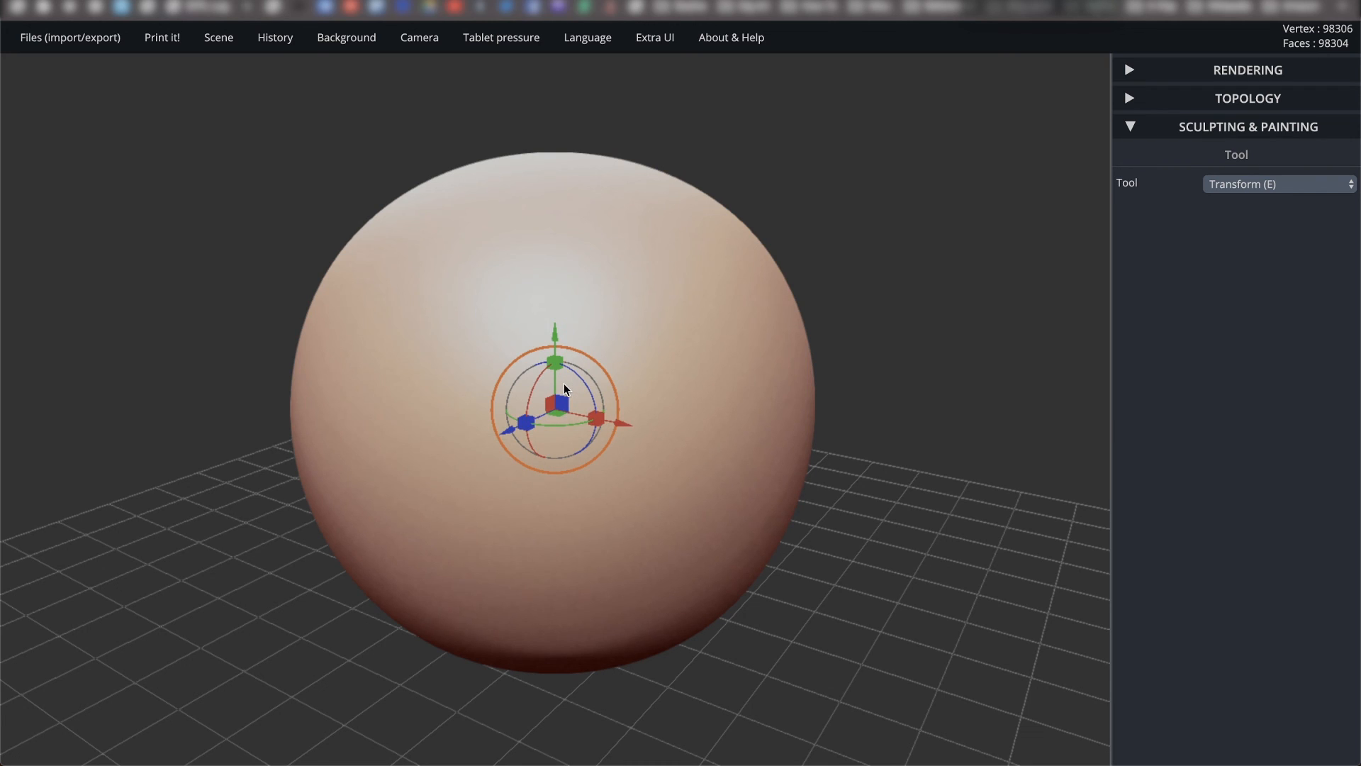
mouse_move(597, 422)
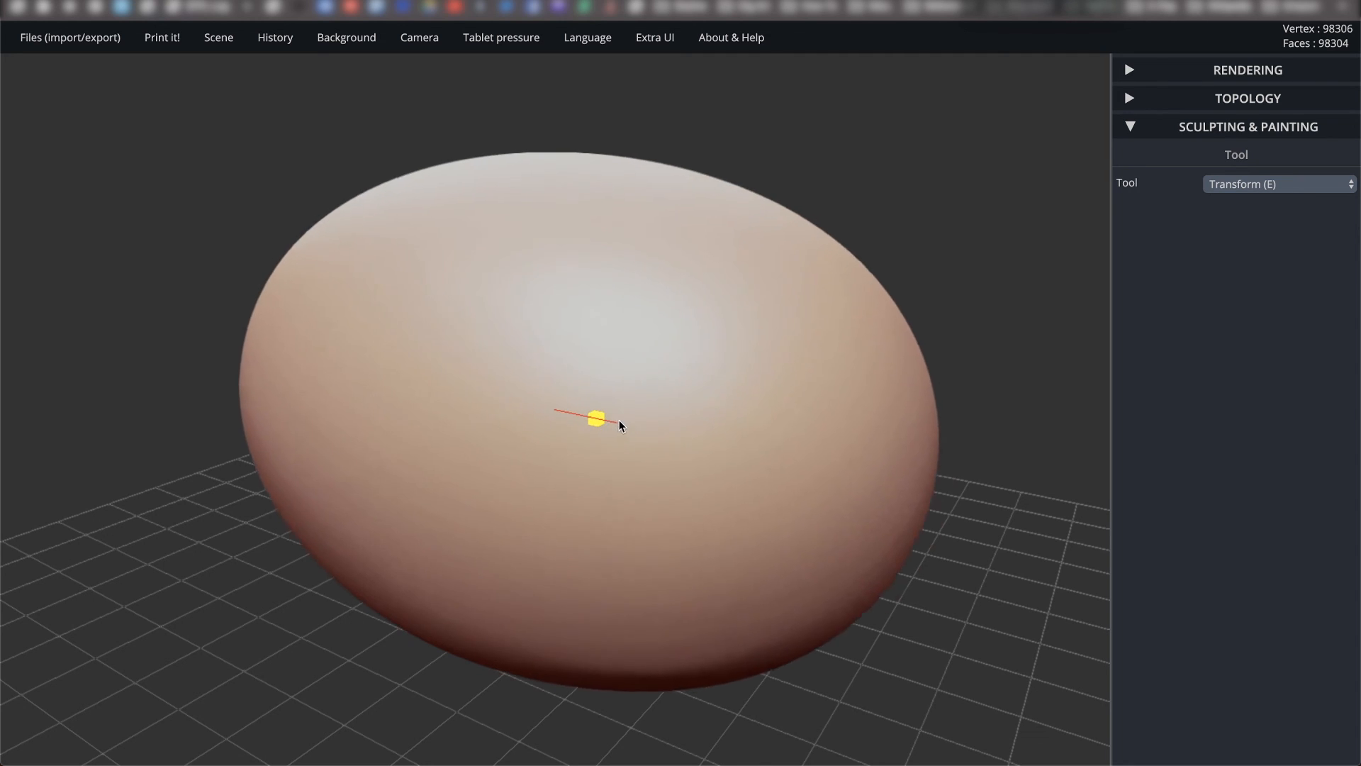
Stretch the sphere sideways along its width with a single-axis scale handle.
left_click_drag(621, 425, 680, 434)
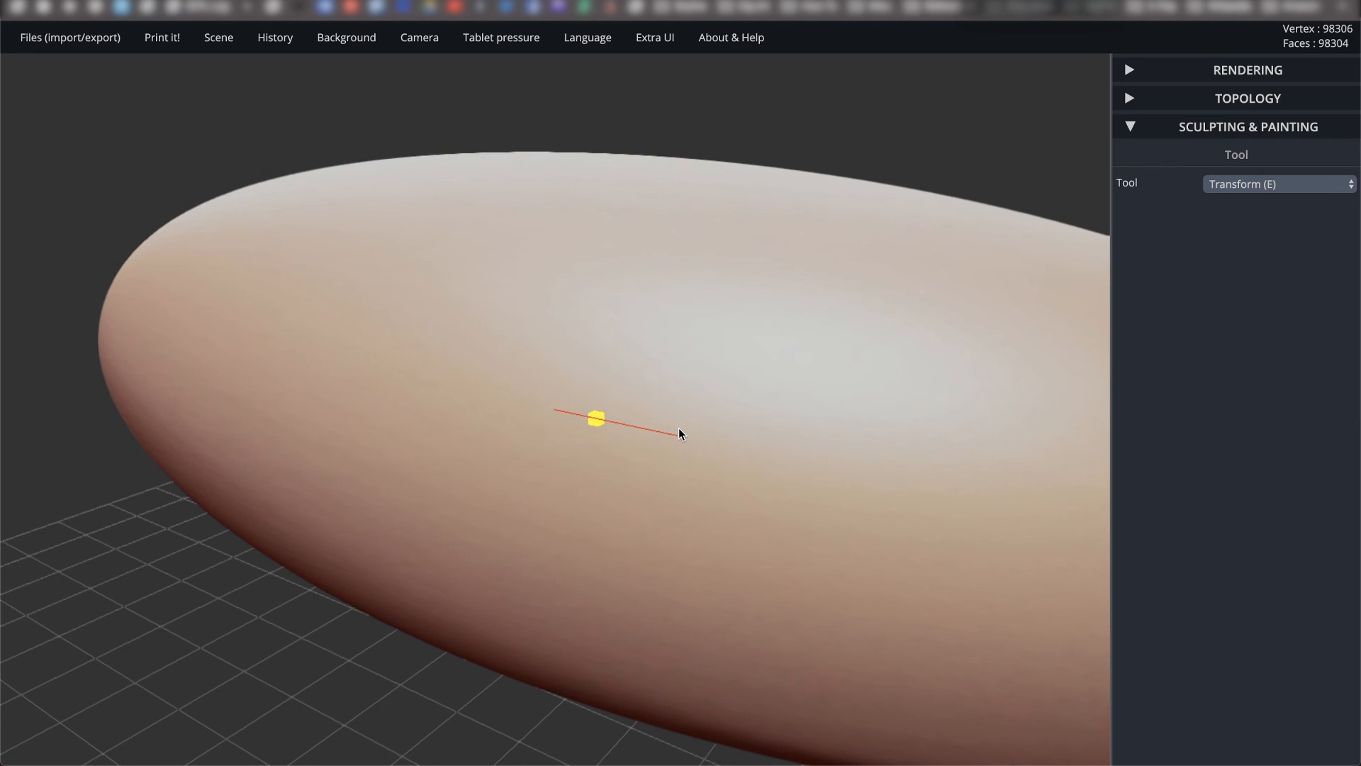